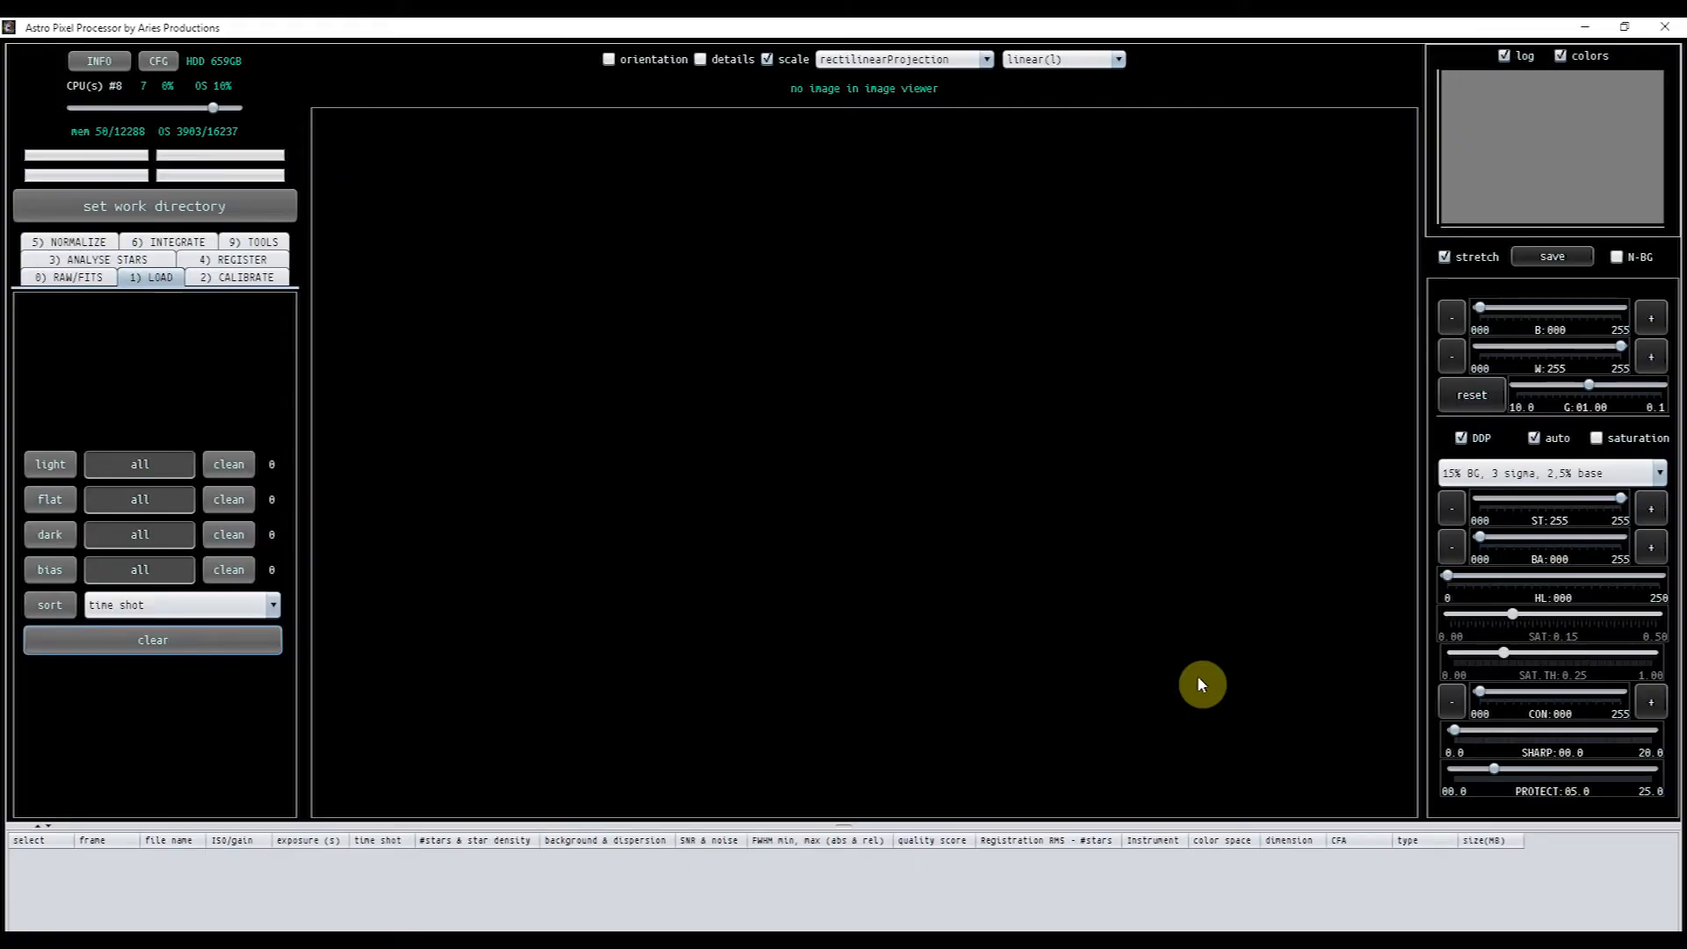
- Load the Ha light frames from the IC1318-1 panel folder in the butterfly mosaic directory
{"action": "left_click", "coordinate": [49, 464]}
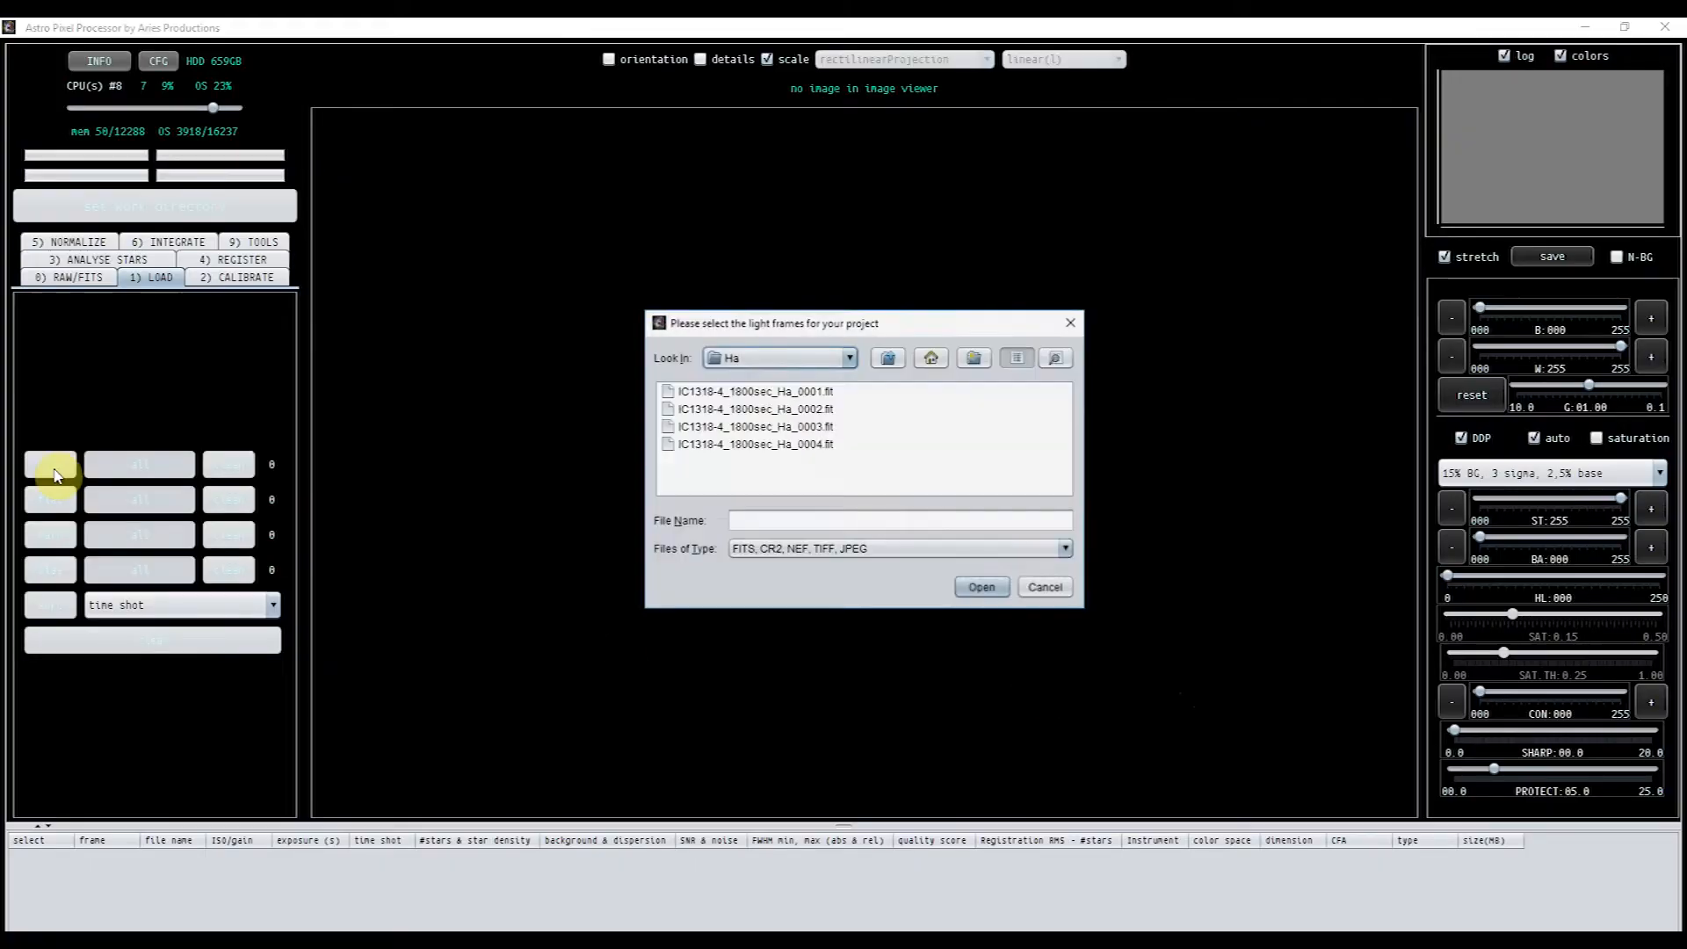
{"action": "left_click", "coordinate": [887, 358]}
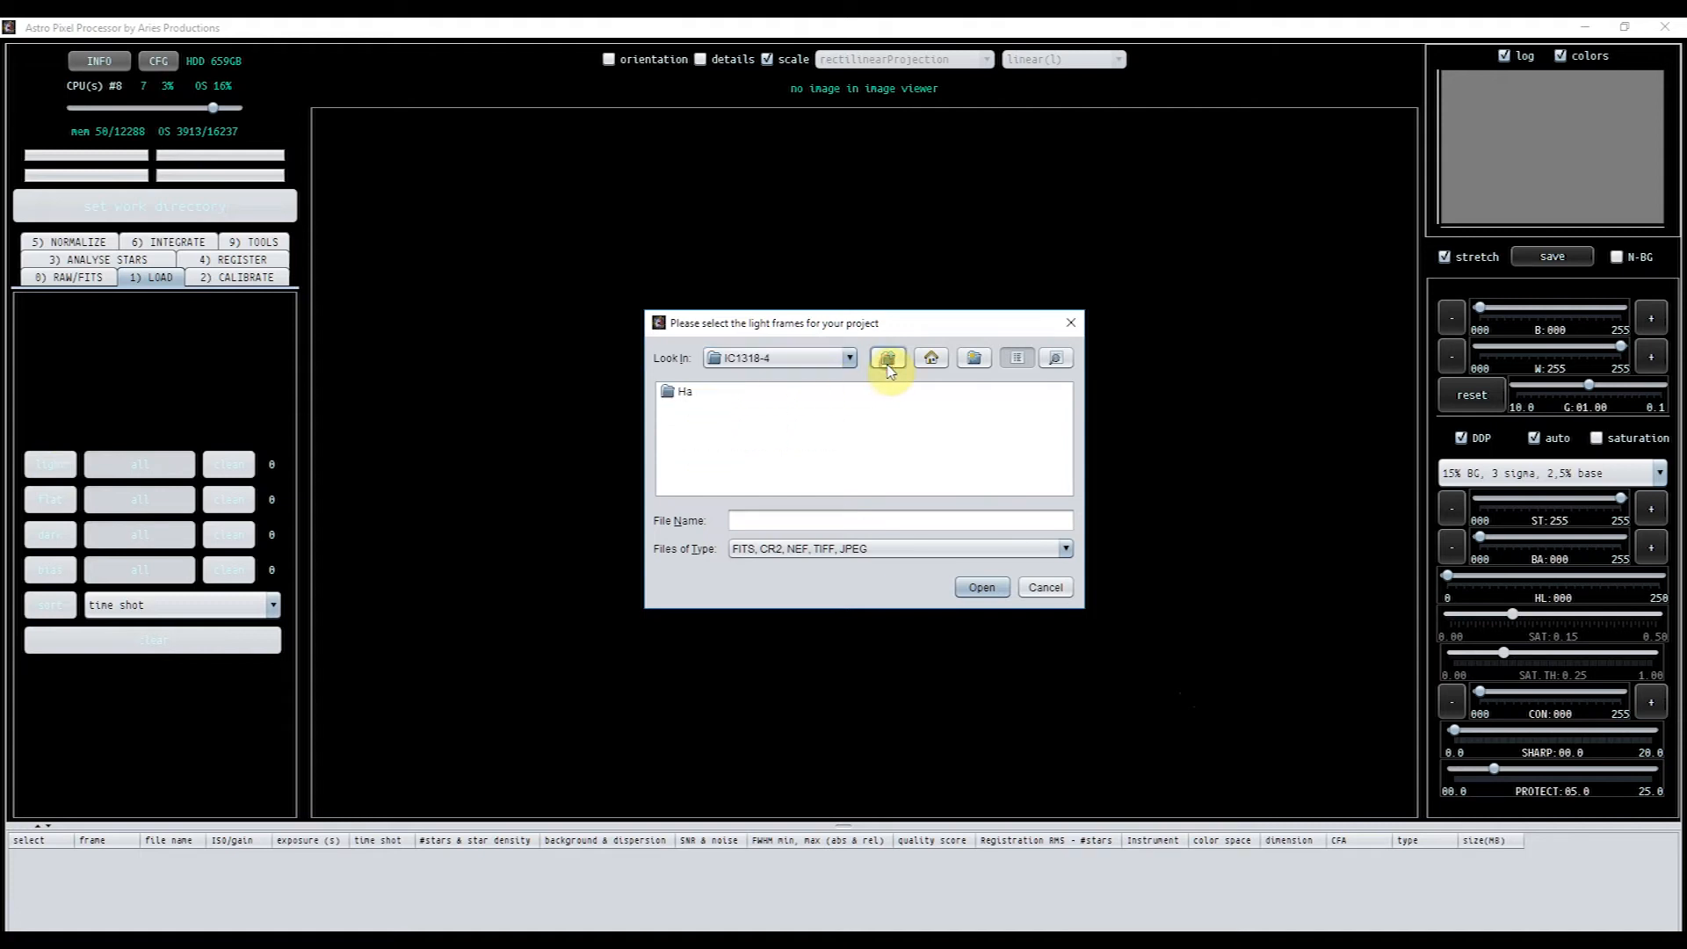
{"action": "left_click", "coordinate": [888, 358]}
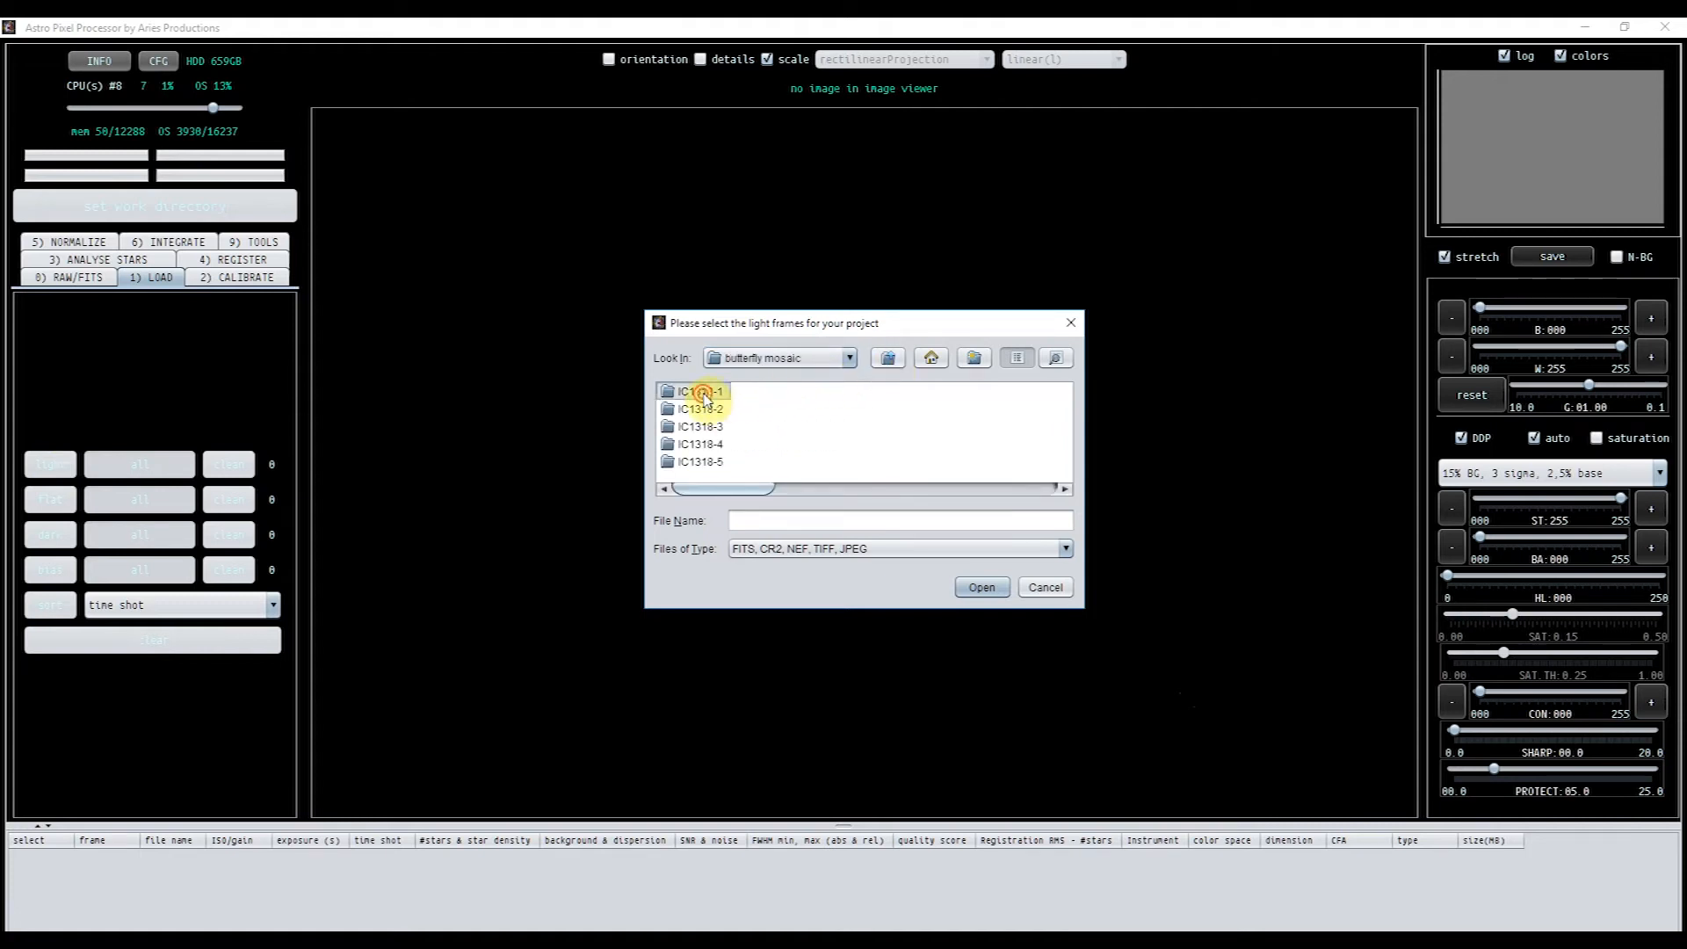
{"action": "double_click", "coordinate": [700, 390]}
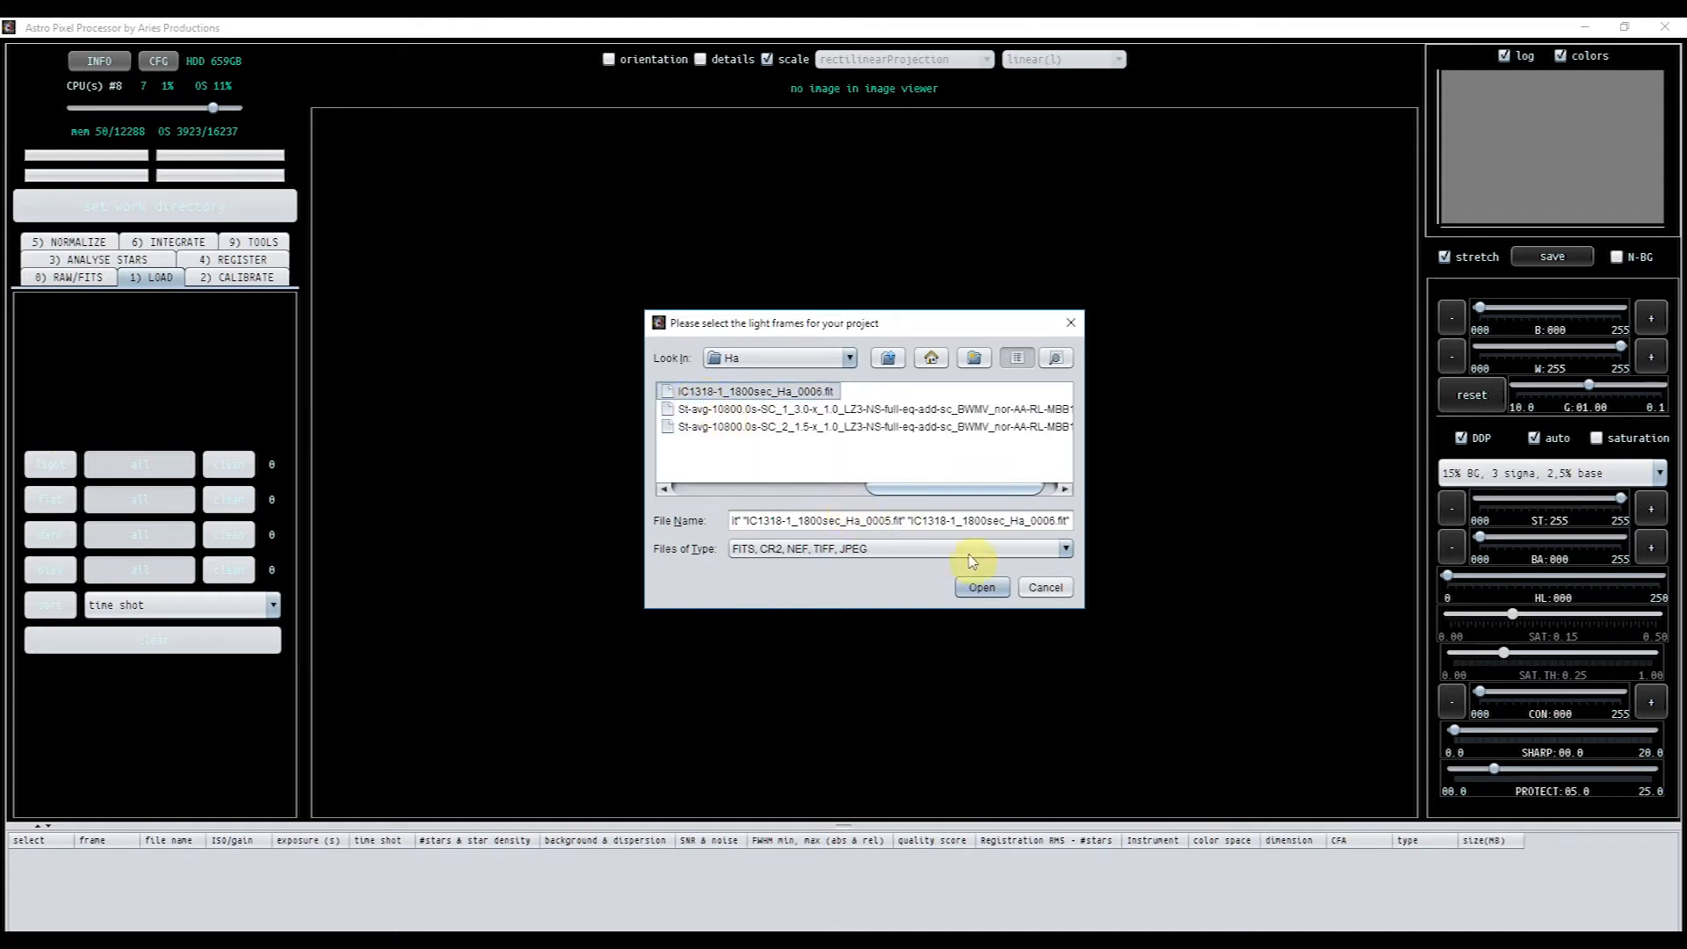
{"action": "left_click", "coordinate": [980, 587]}
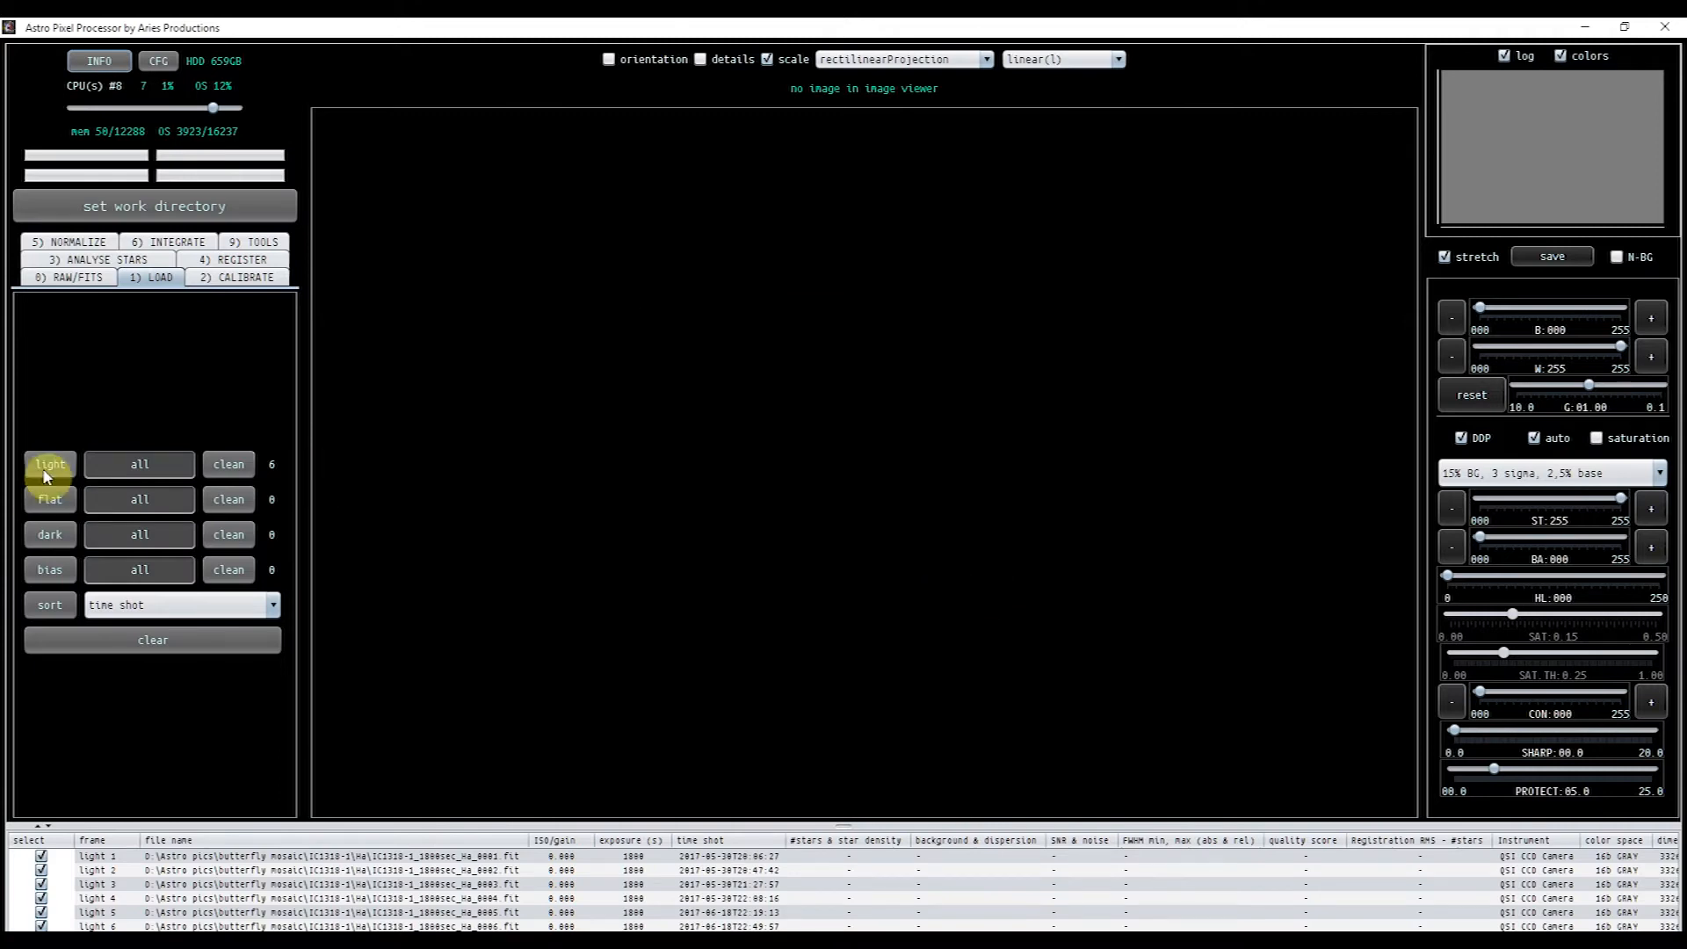
- Add the Ha light frames from the IC1318-2 panel folder
{"action": "left_click", "coordinate": [49, 464]}
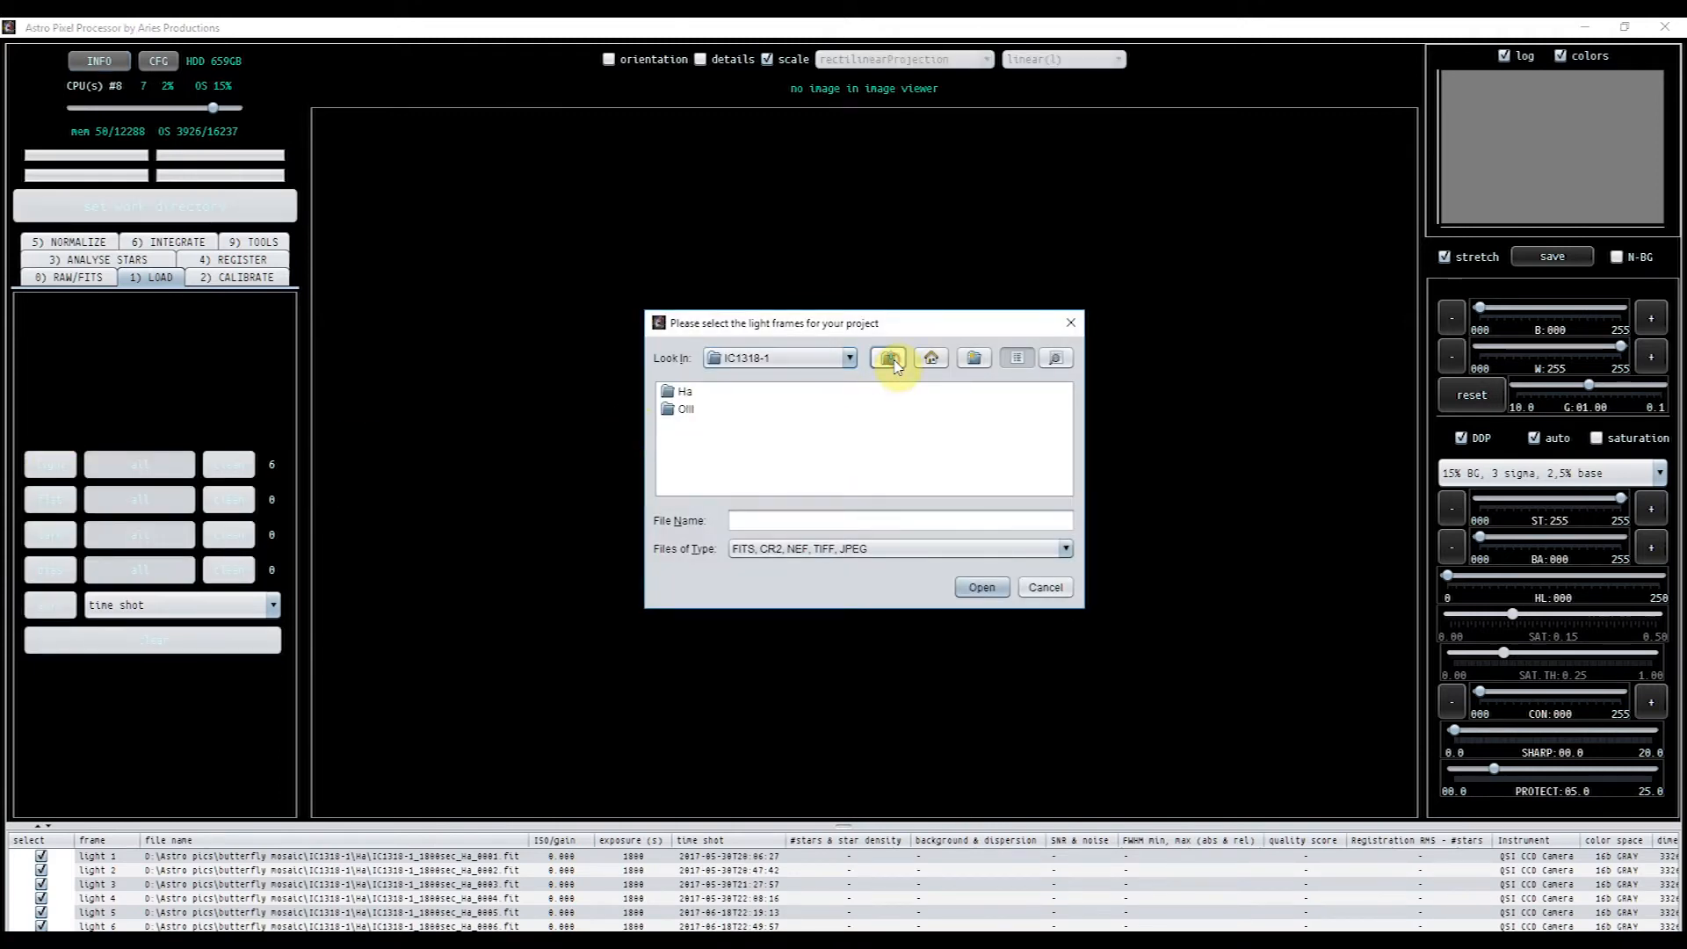
{"action": "left_click", "coordinate": [931, 359]}
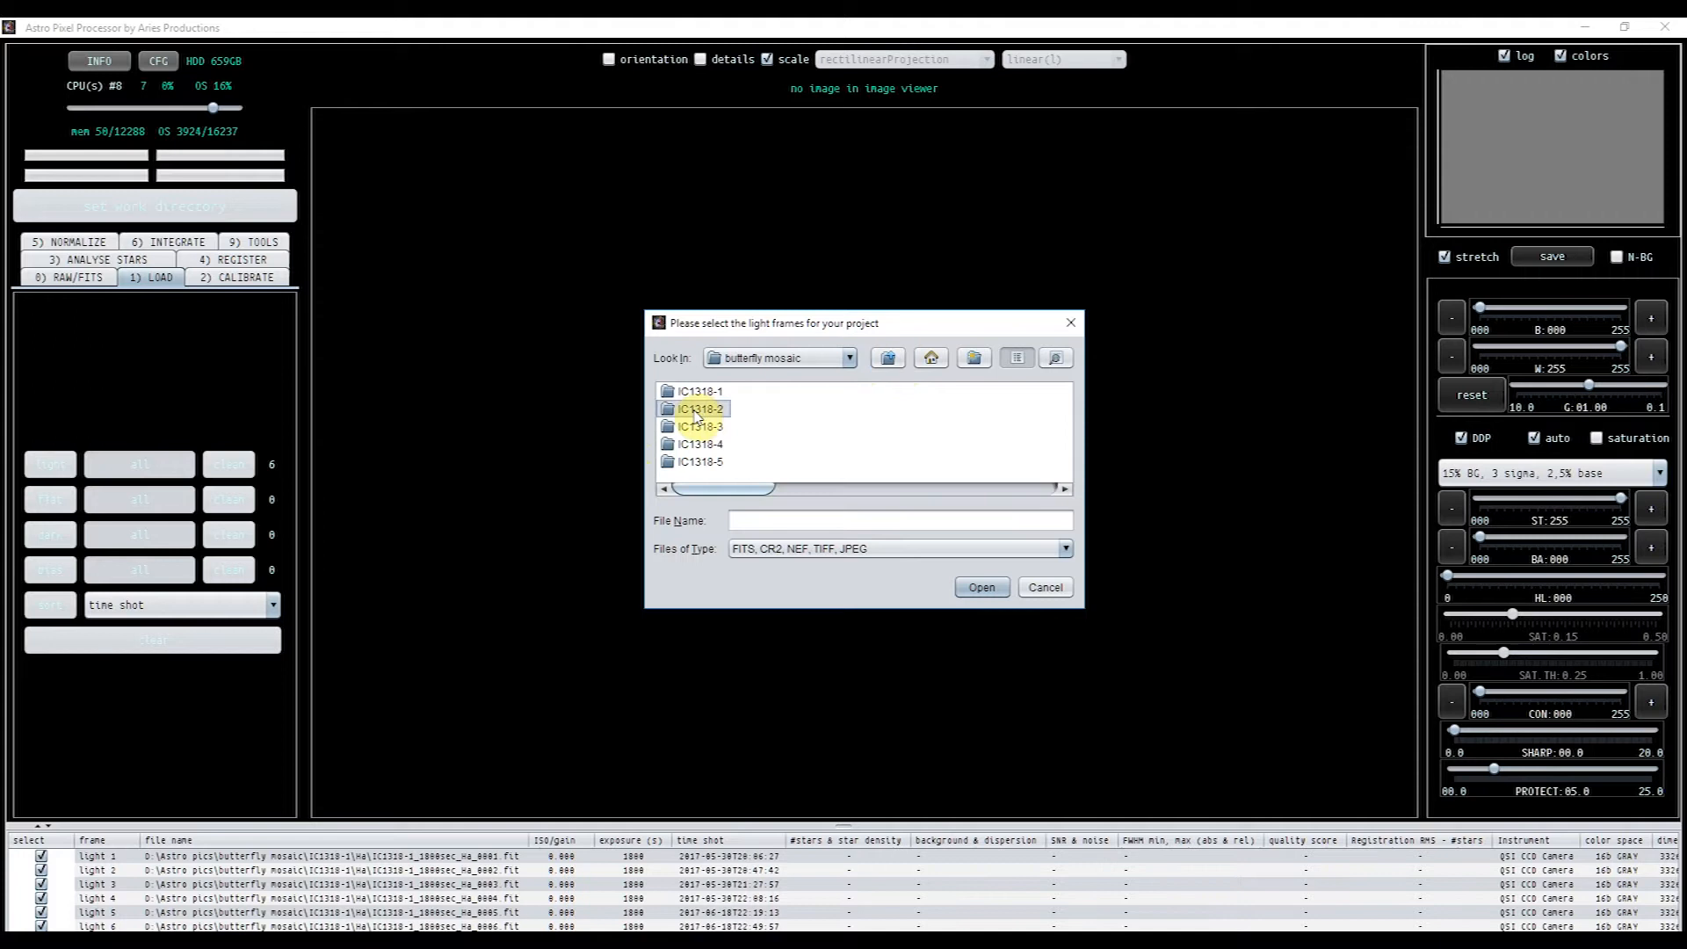
{"action": "double_click", "coordinate": [698, 408]}
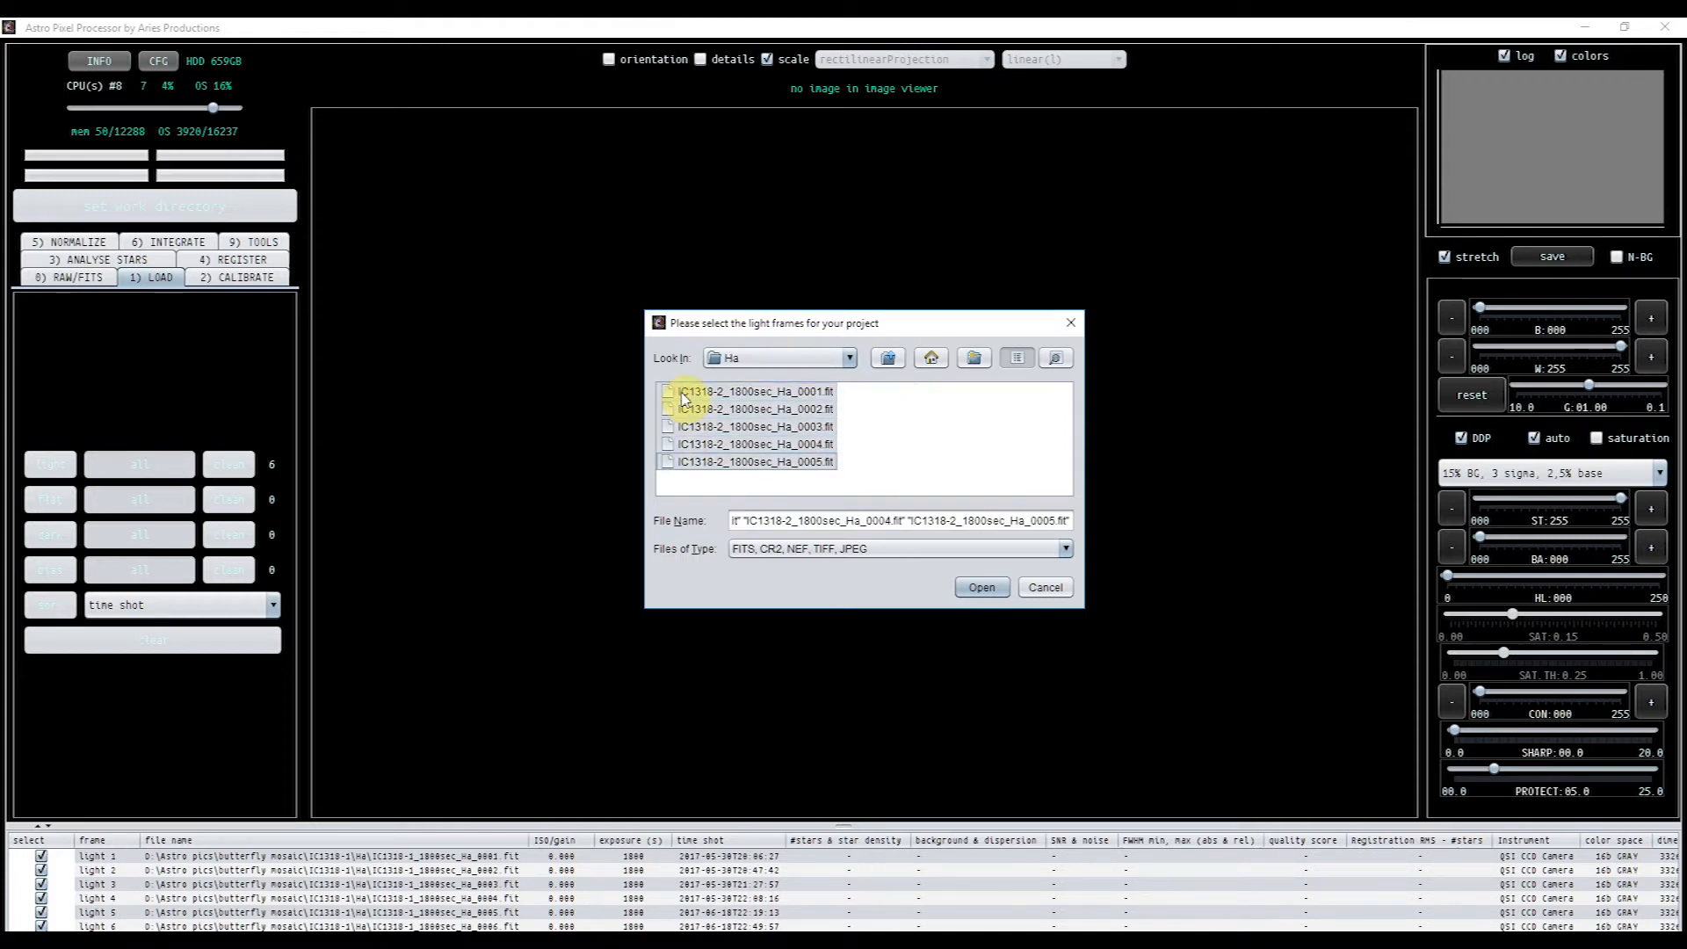
{"action": "left_click", "coordinate": [980, 587]}
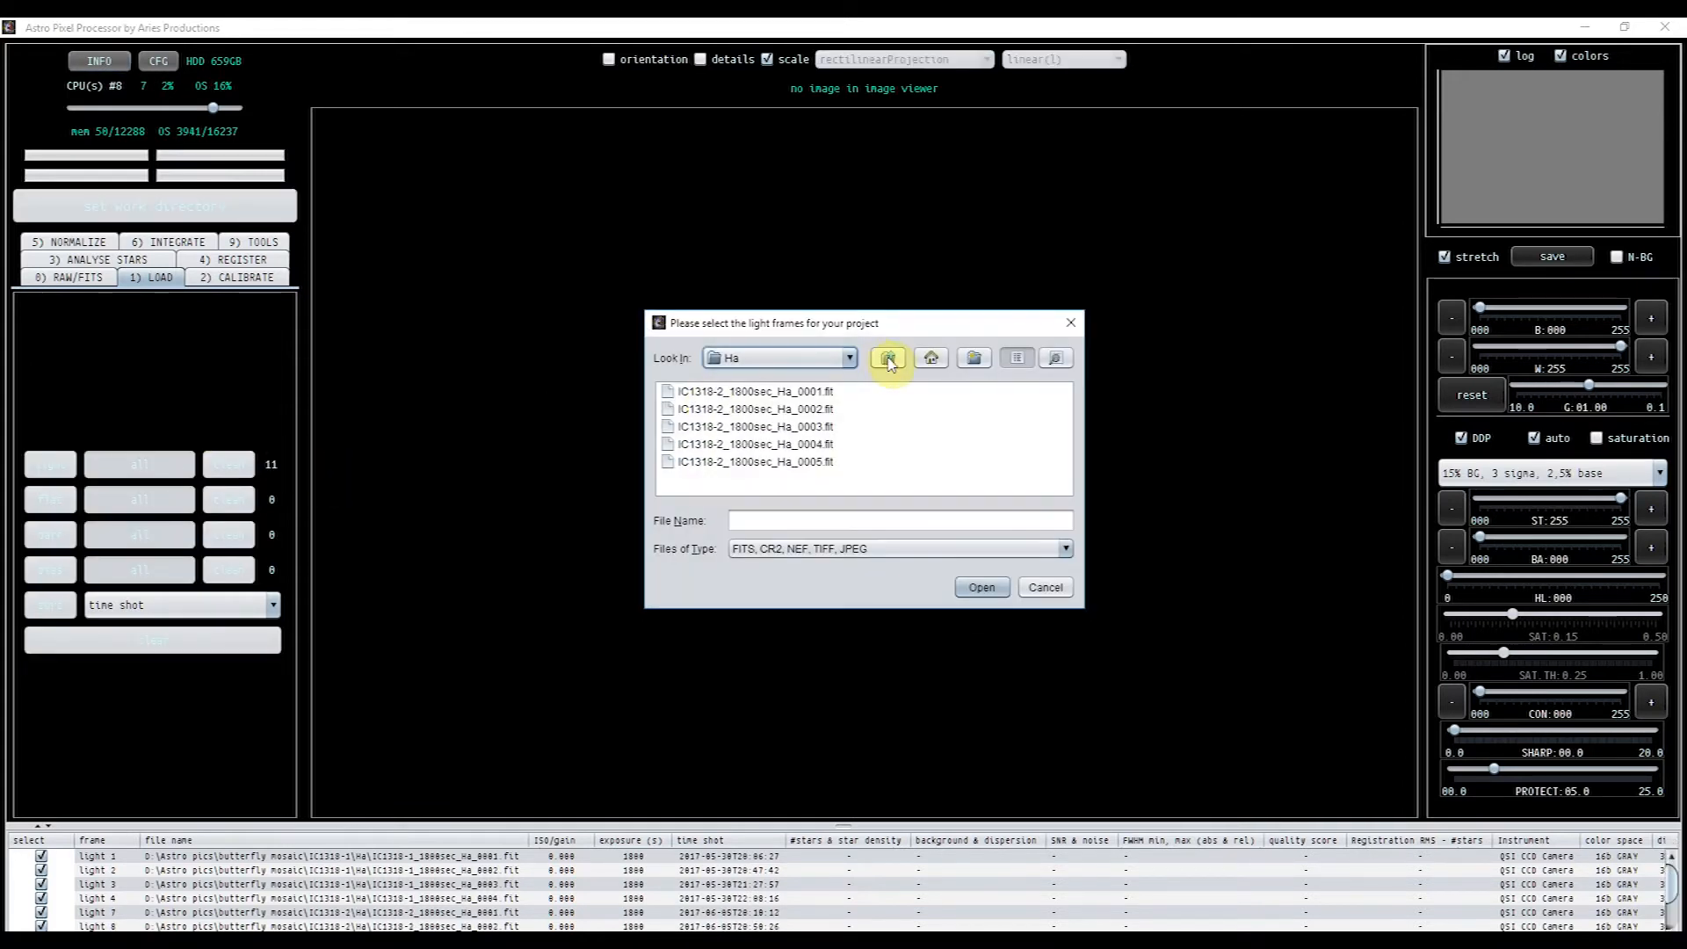
- Add the Ha light frames from the IC1318-3 panel folder, bringing the list to 15 lights
{"action": "left_click", "coordinate": [887, 359]}
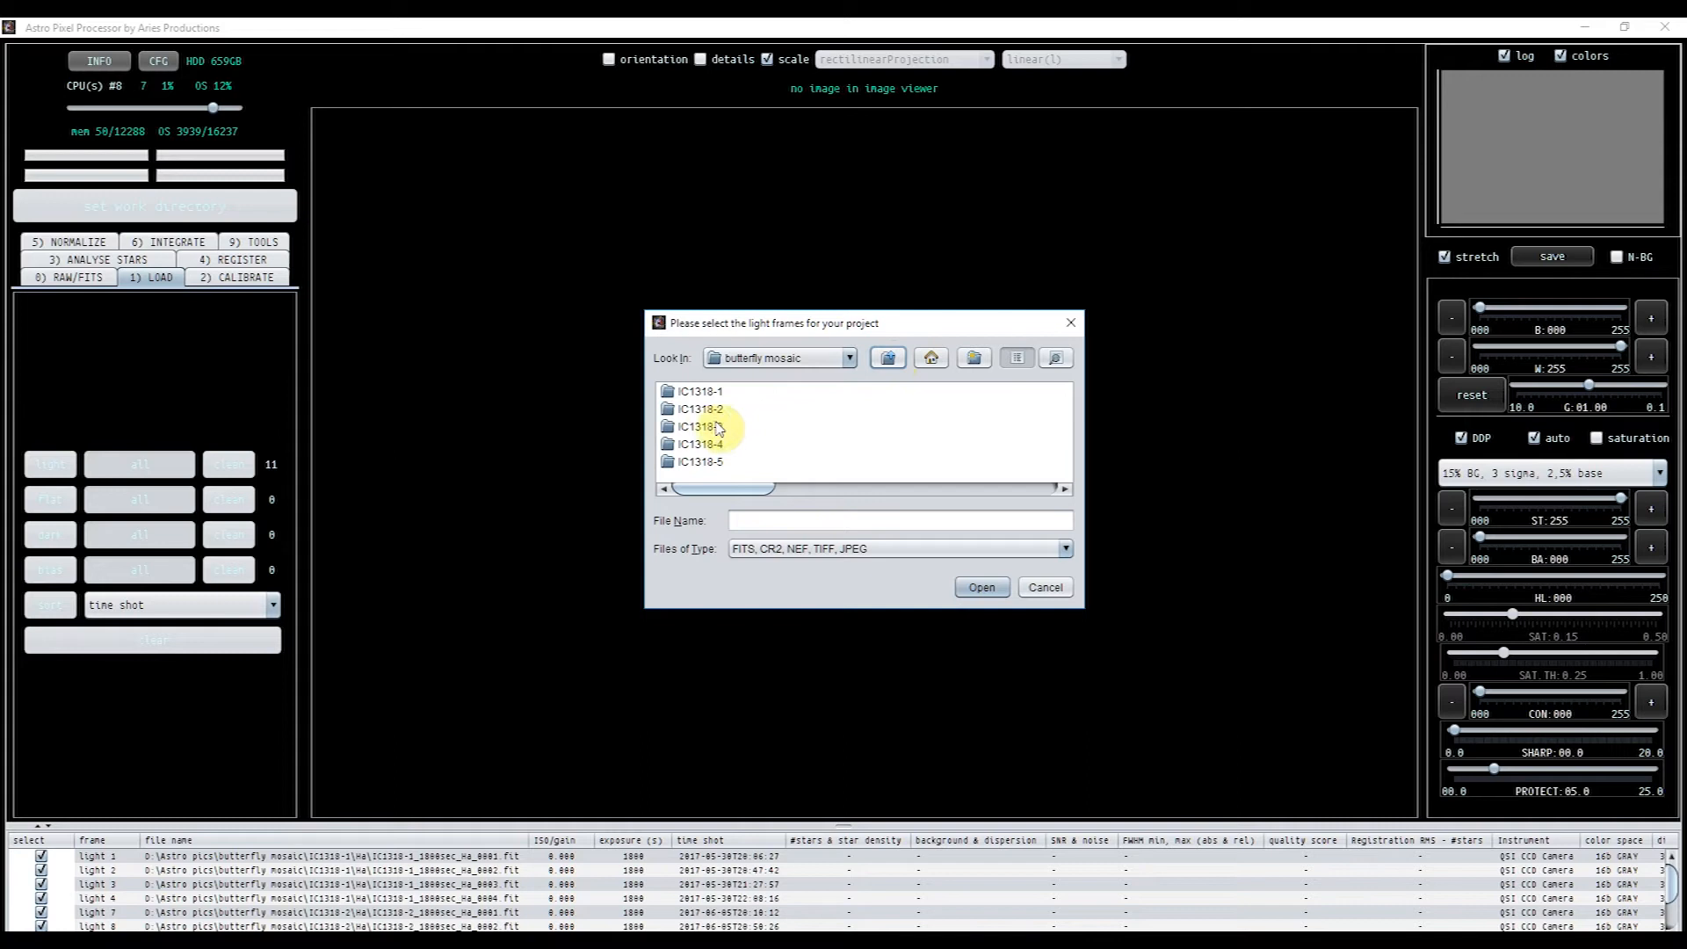
{"action": "double_click", "coordinate": [694, 425]}
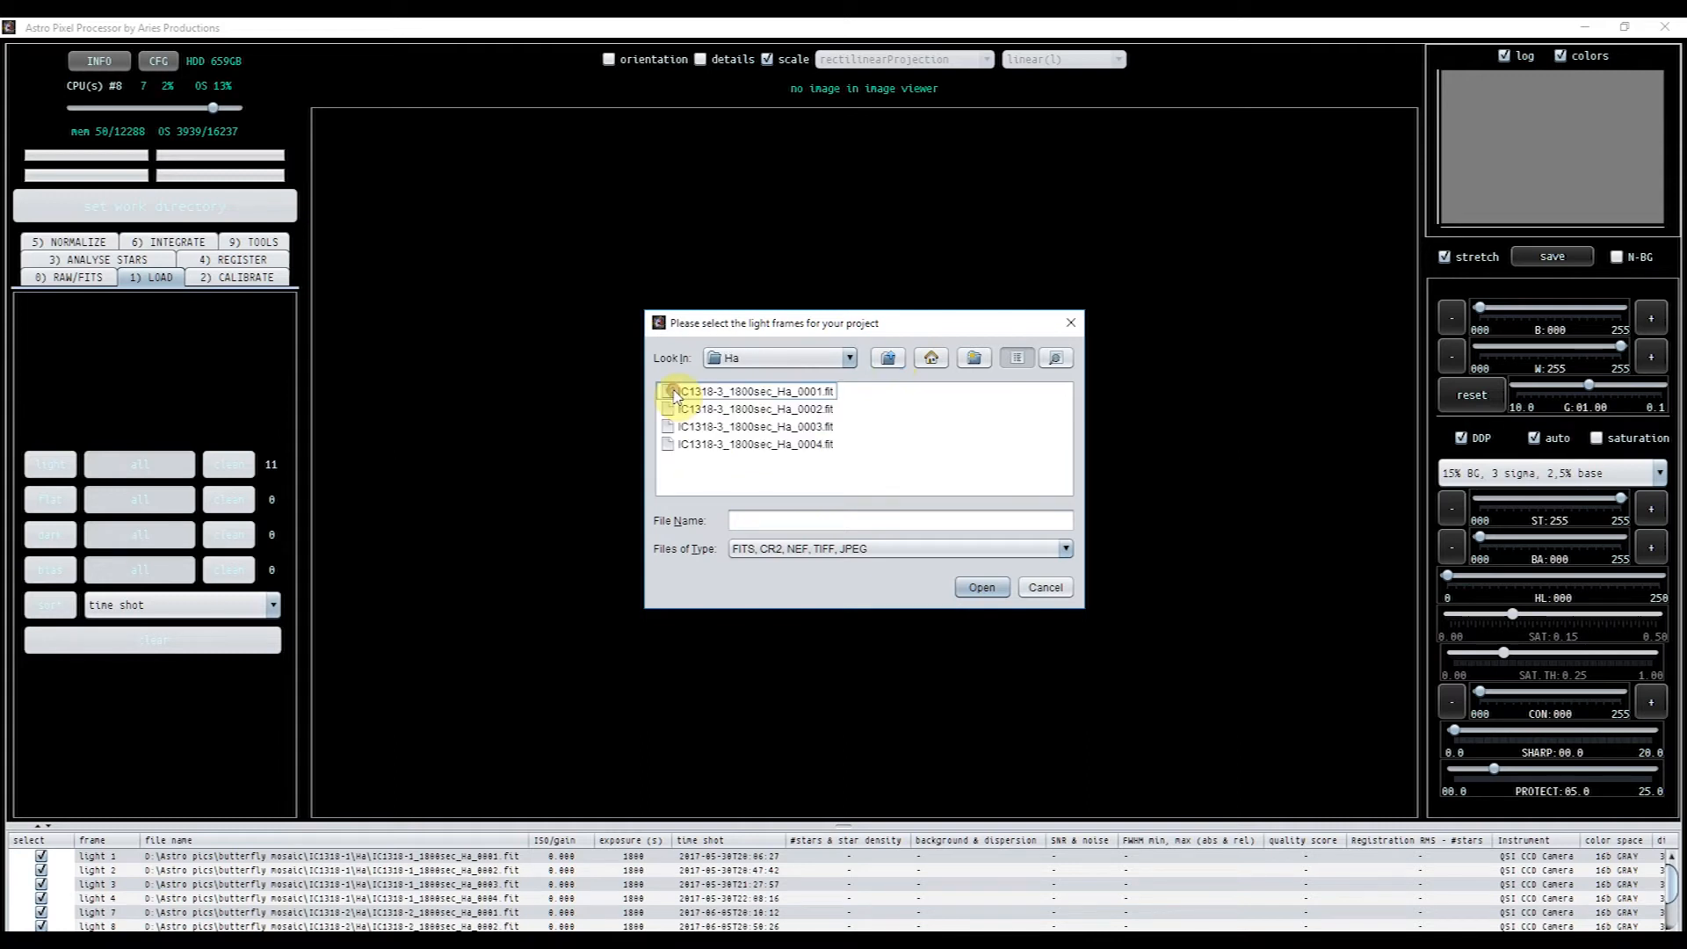
{"action": "left_click", "coordinate": [982, 587]}
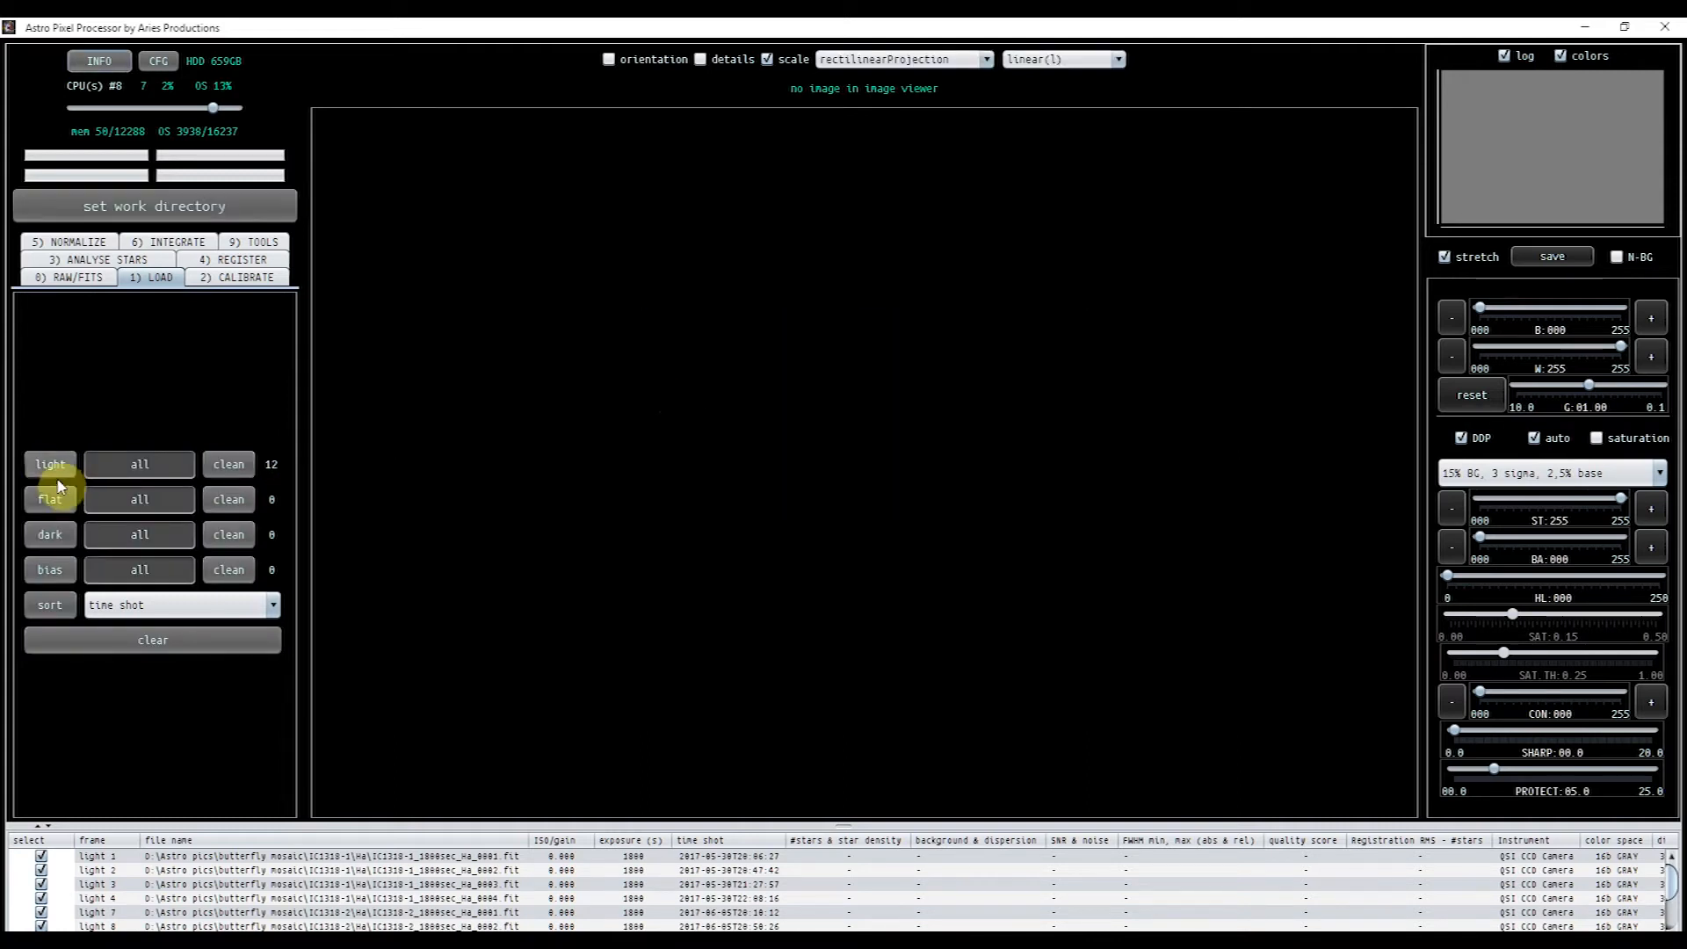
{"action": "left_click", "coordinate": [49, 464]}
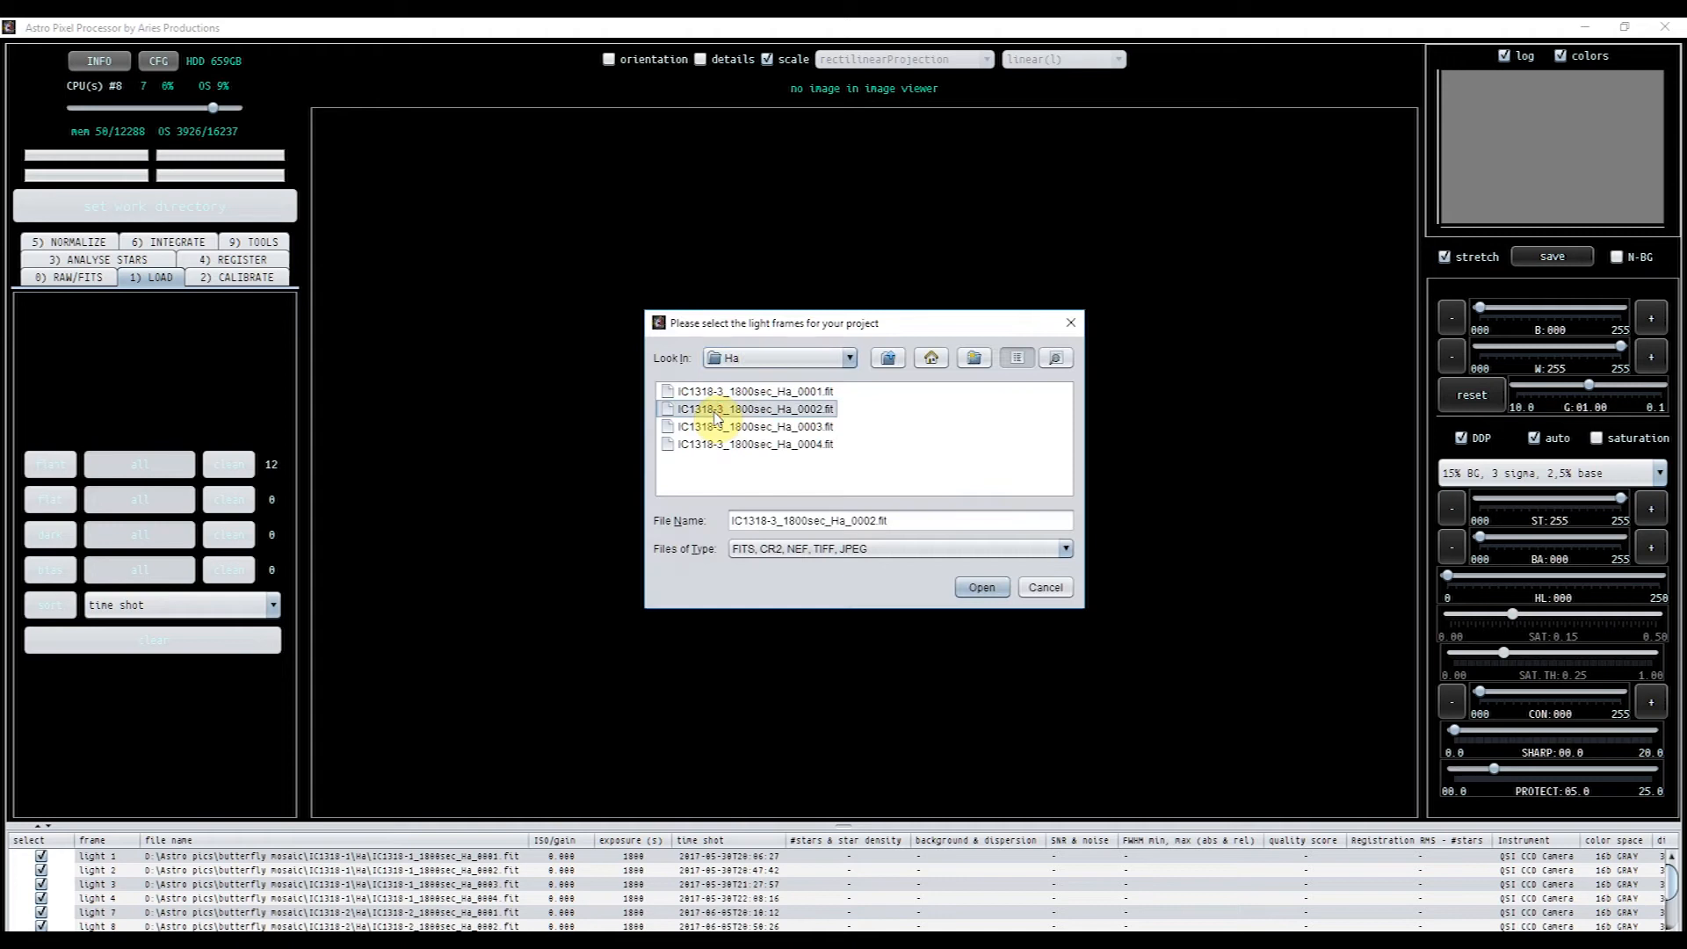
{"action": "left_click", "coordinate": [982, 587]}
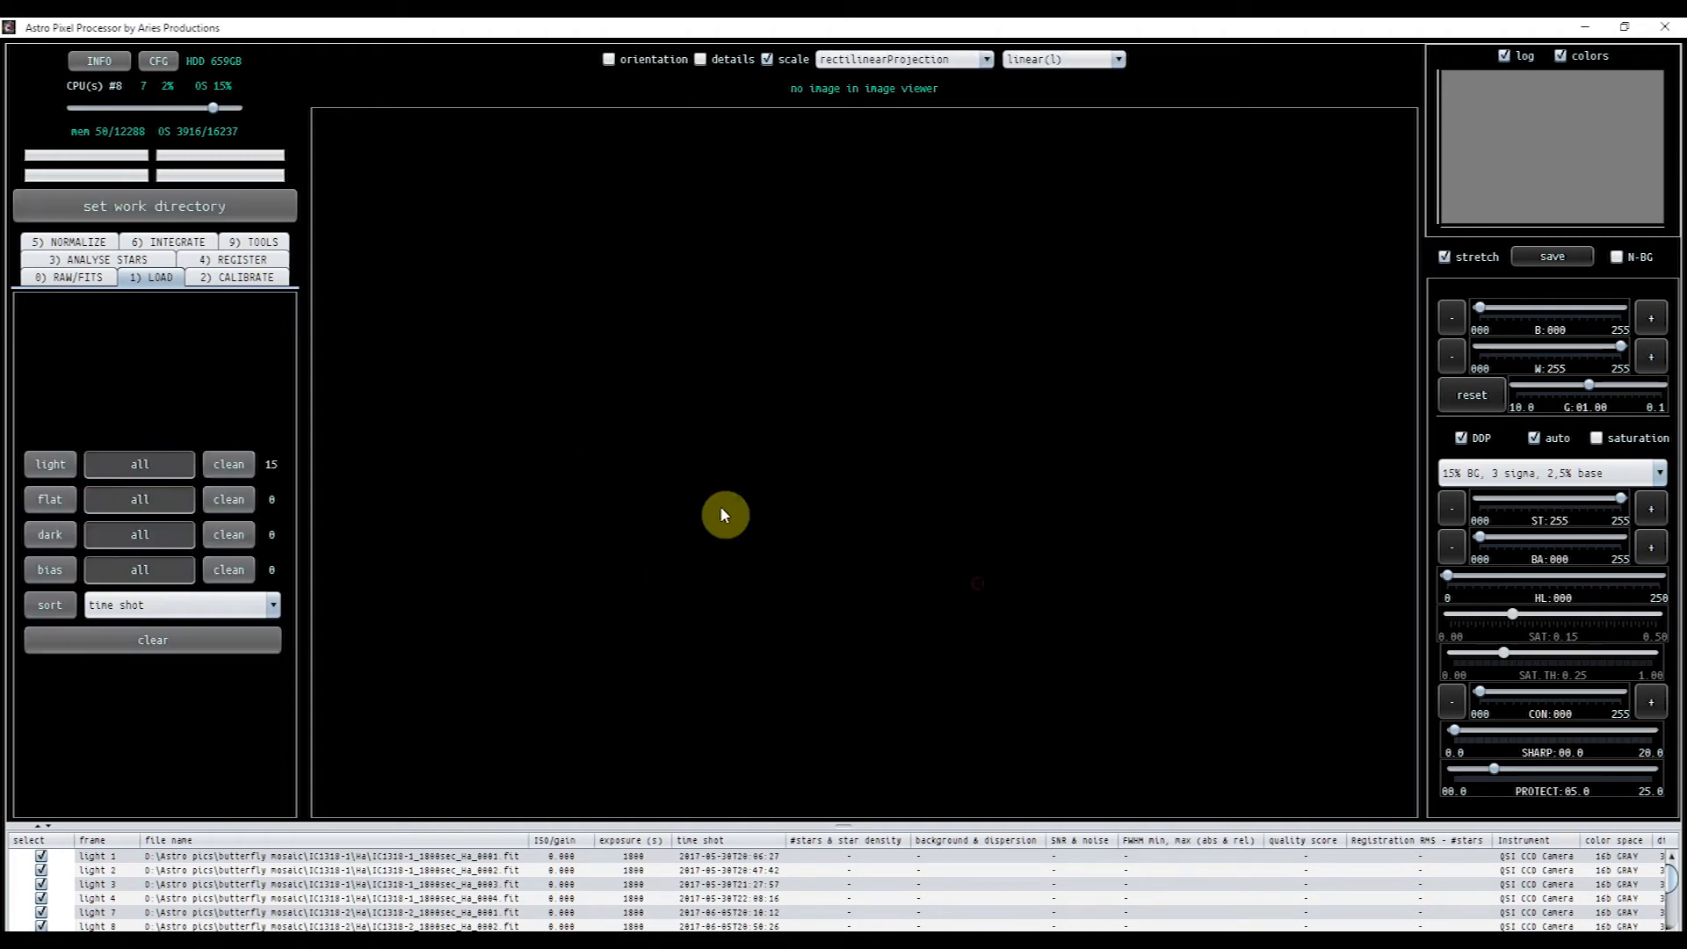
- Add the Ha light frames from the IC1318-4 panel's Ha folder
{"action": "left_click", "coordinate": [49, 464]}
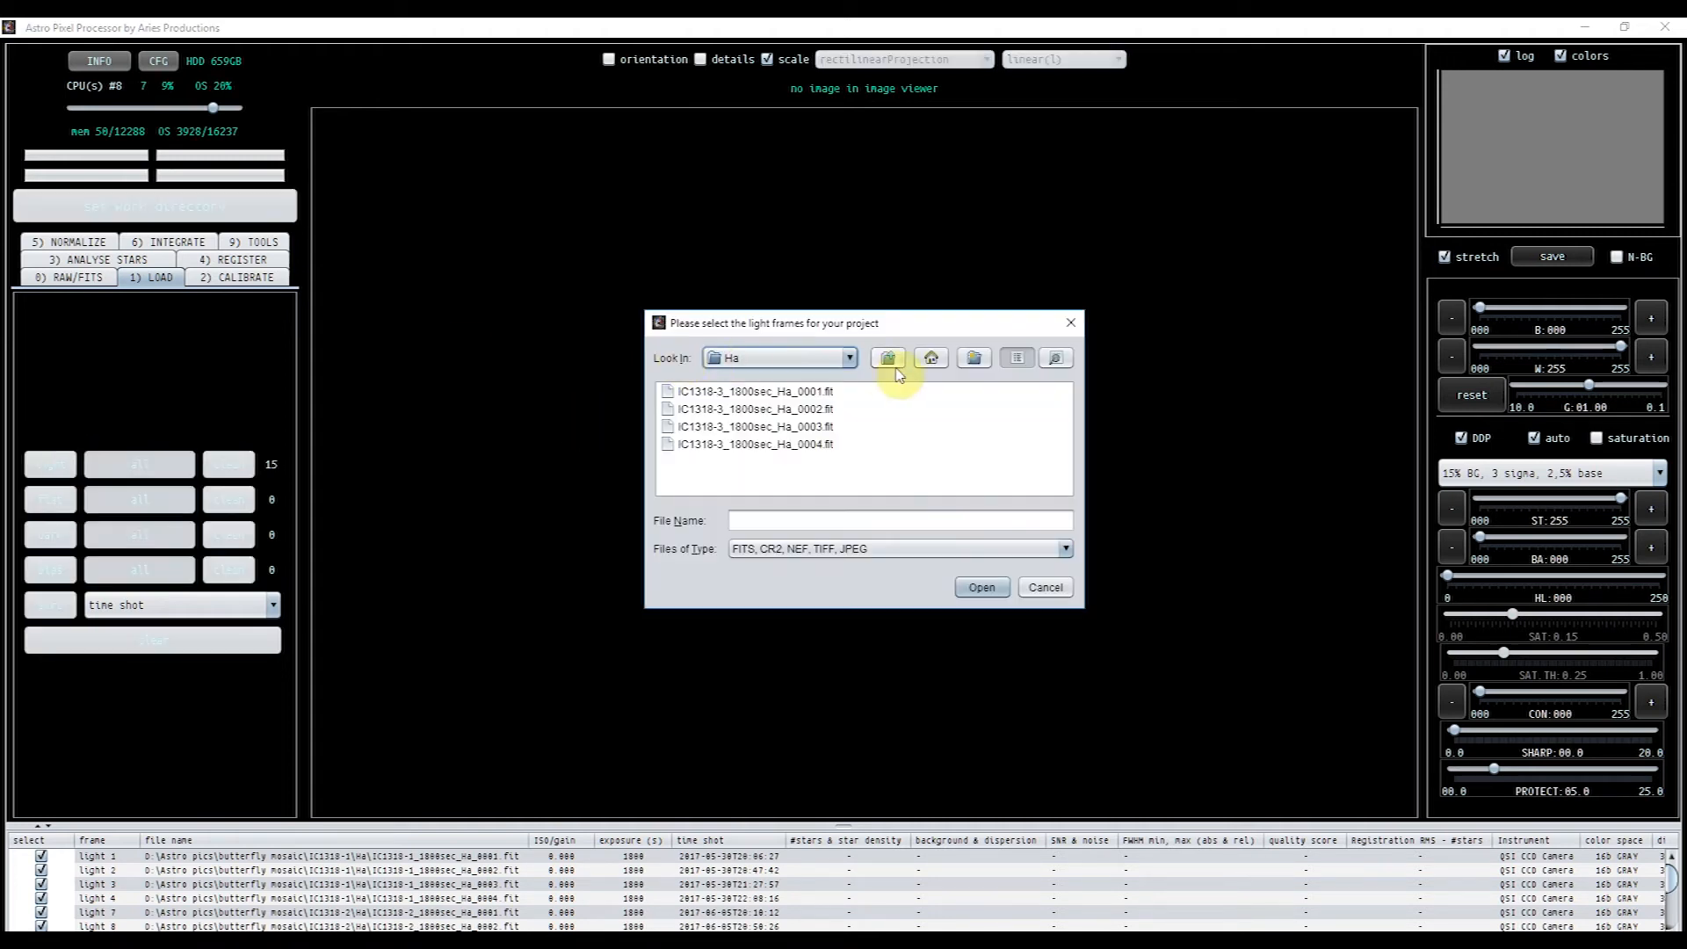
{"action": "left_click", "coordinate": [931, 358]}
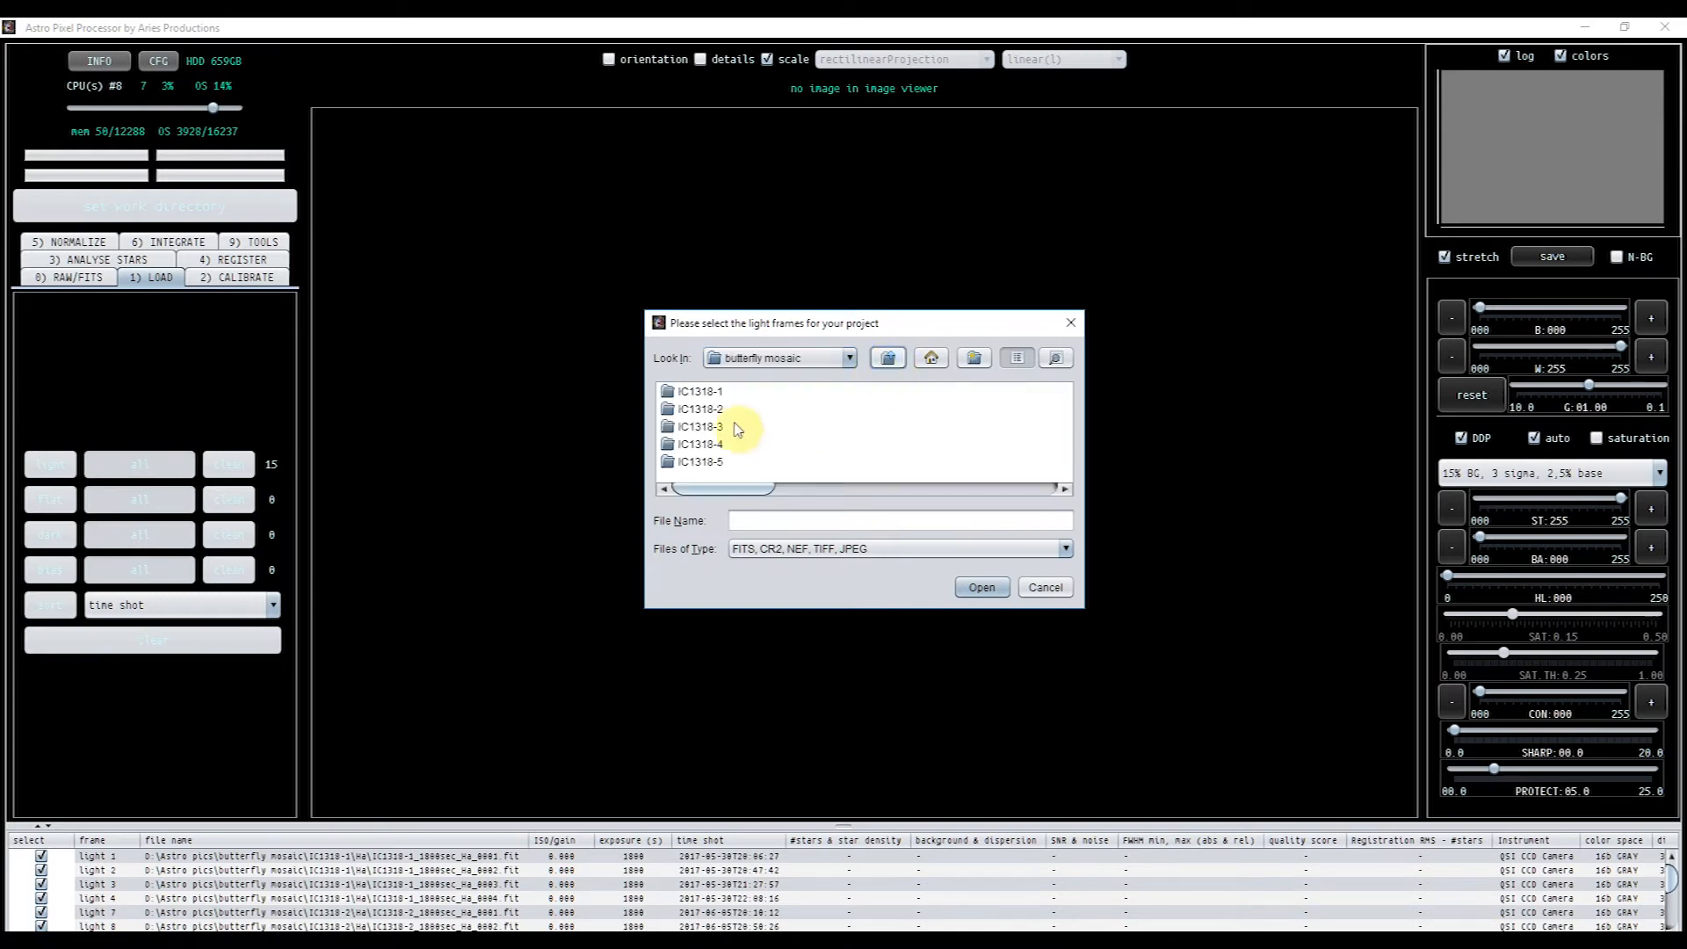
{"action": "double_click", "coordinate": [699, 443]}
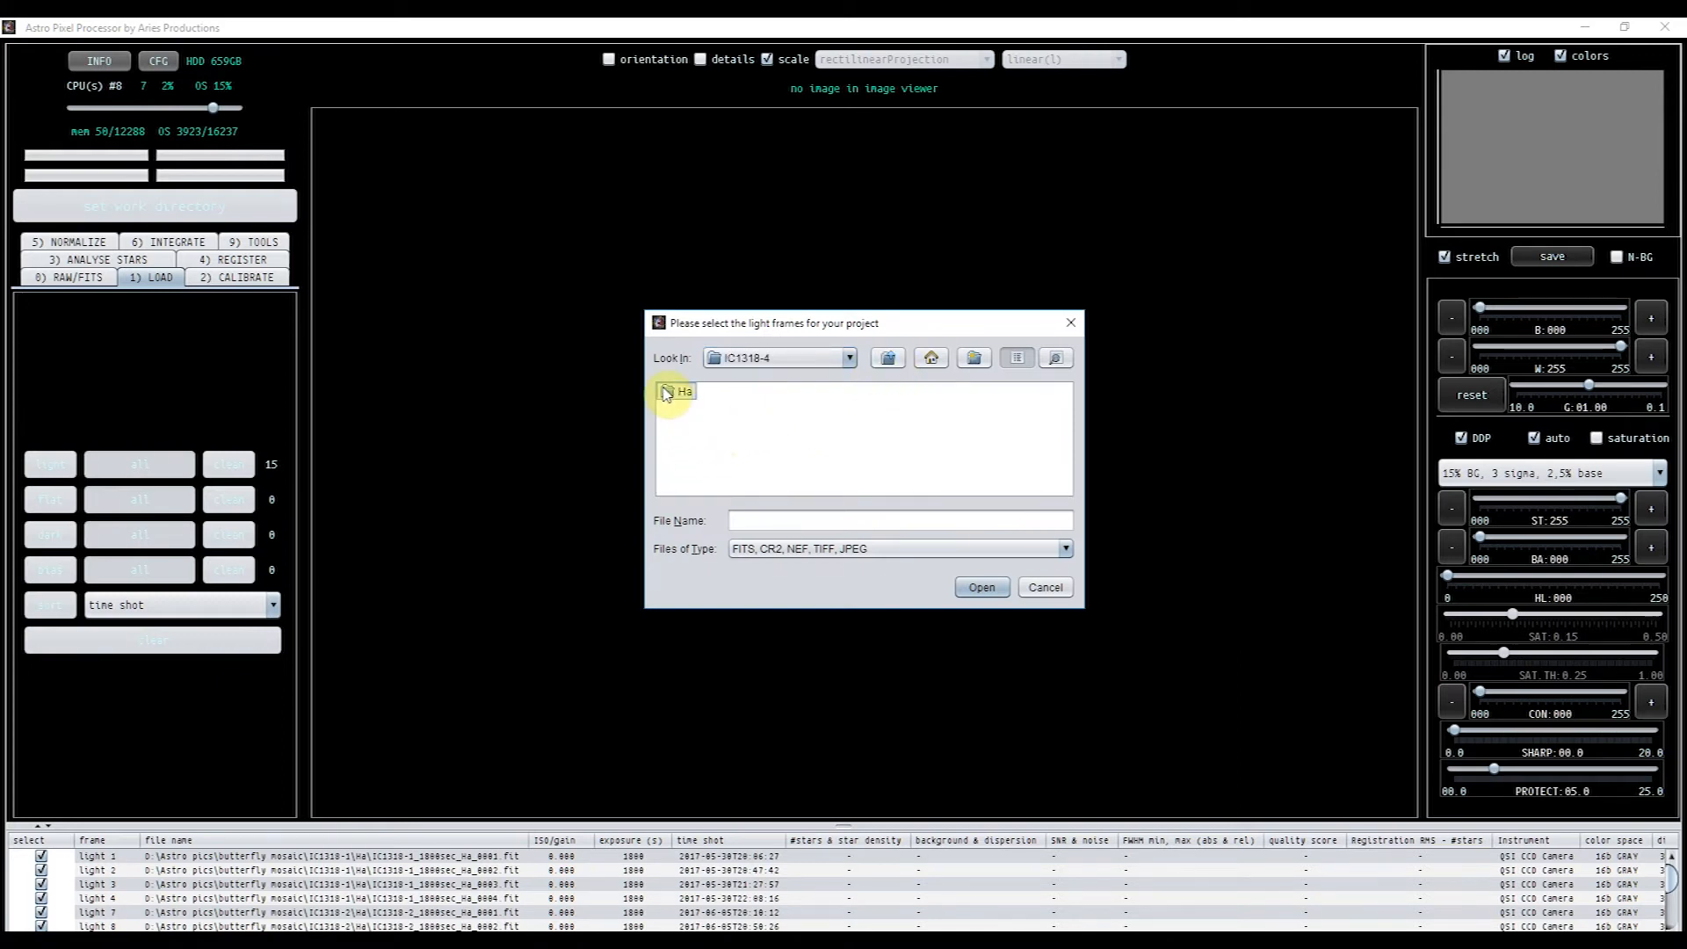
{"action": "double_click", "coordinate": [680, 390]}
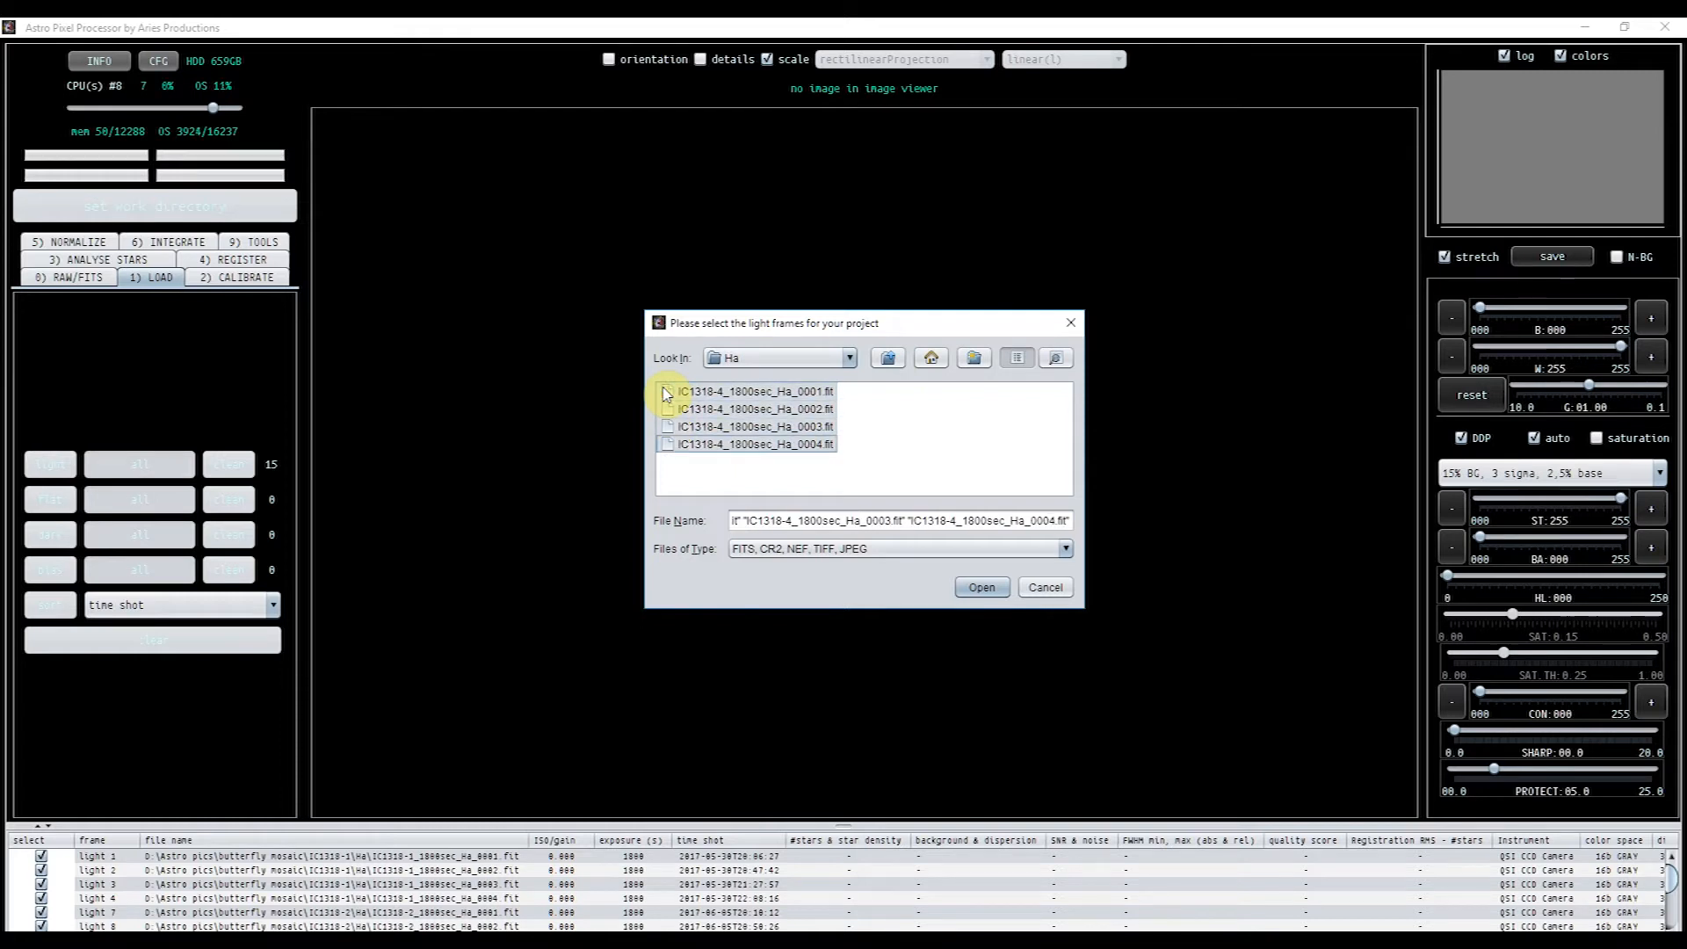
{"action": "left_click", "coordinate": [980, 586]}
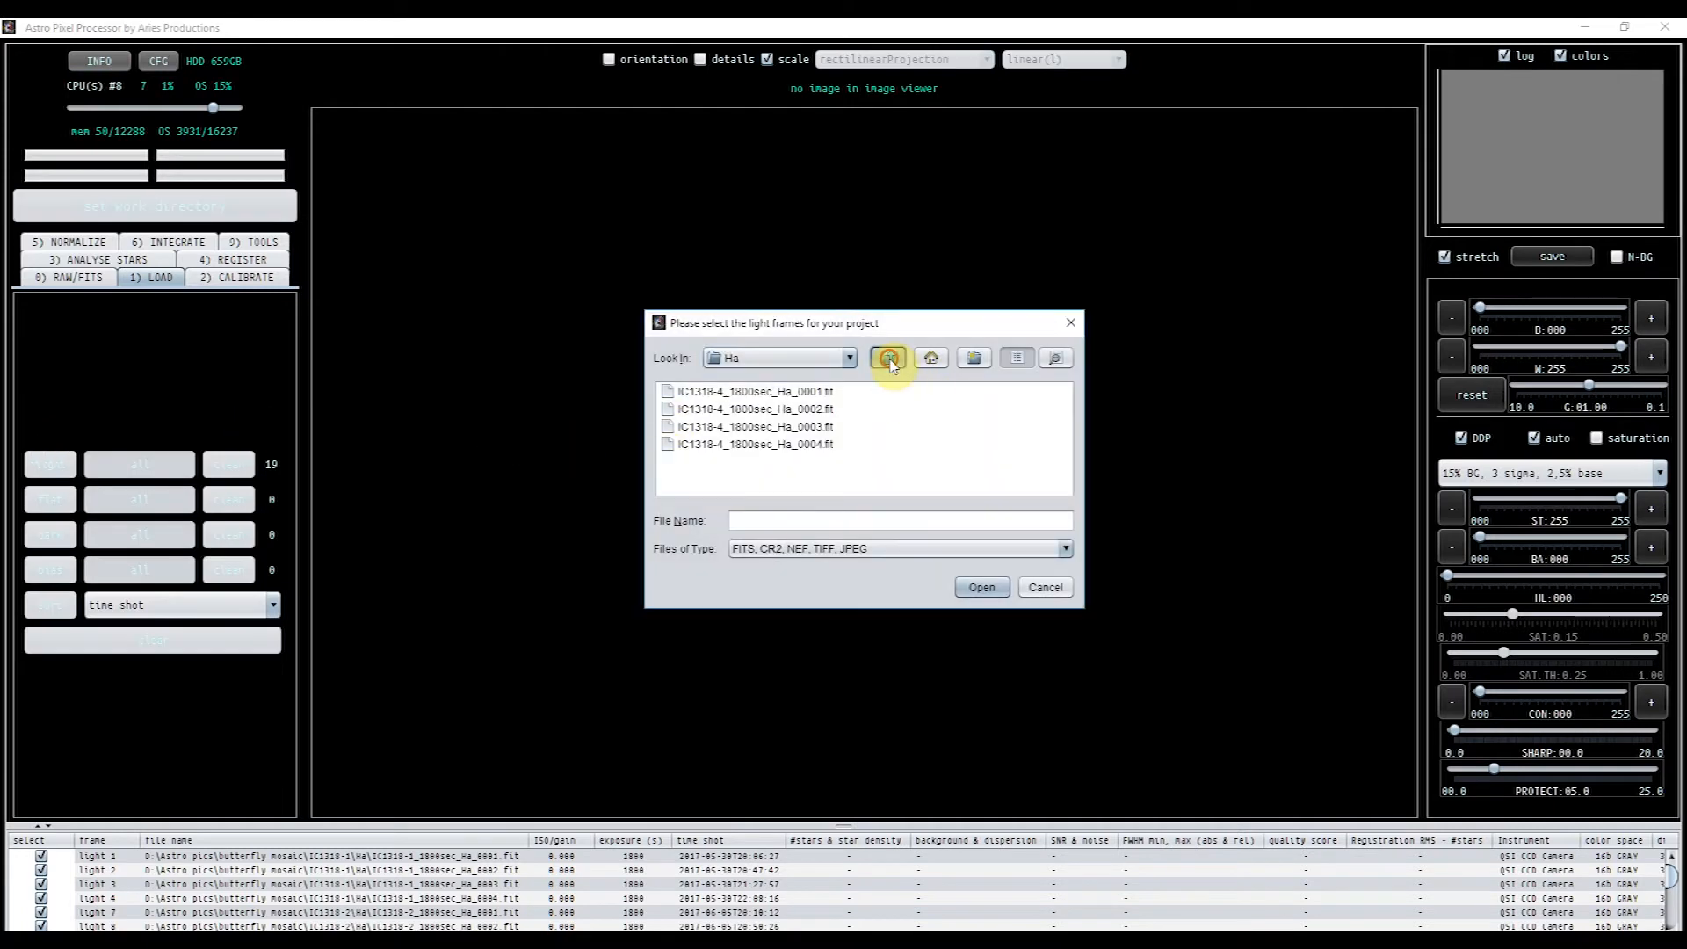
- Add the Ha light frames from the IC1318-5 panel folder
{"action": "left_click", "coordinate": [887, 358]}
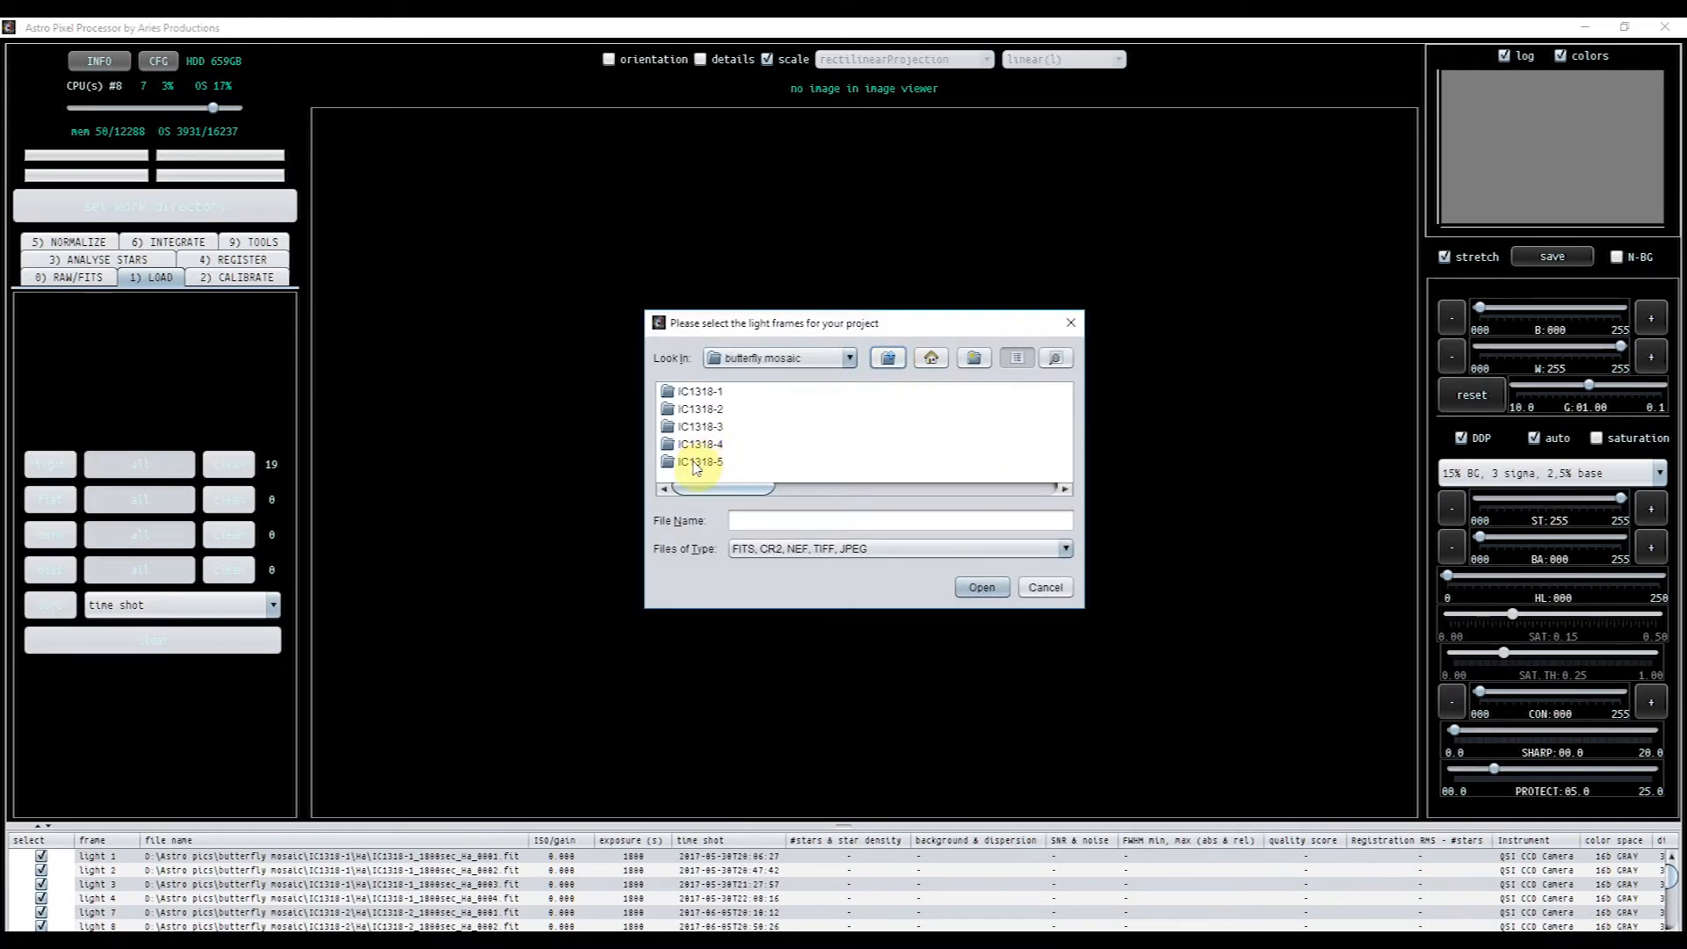
{"action": "double_click", "coordinate": [696, 461]}
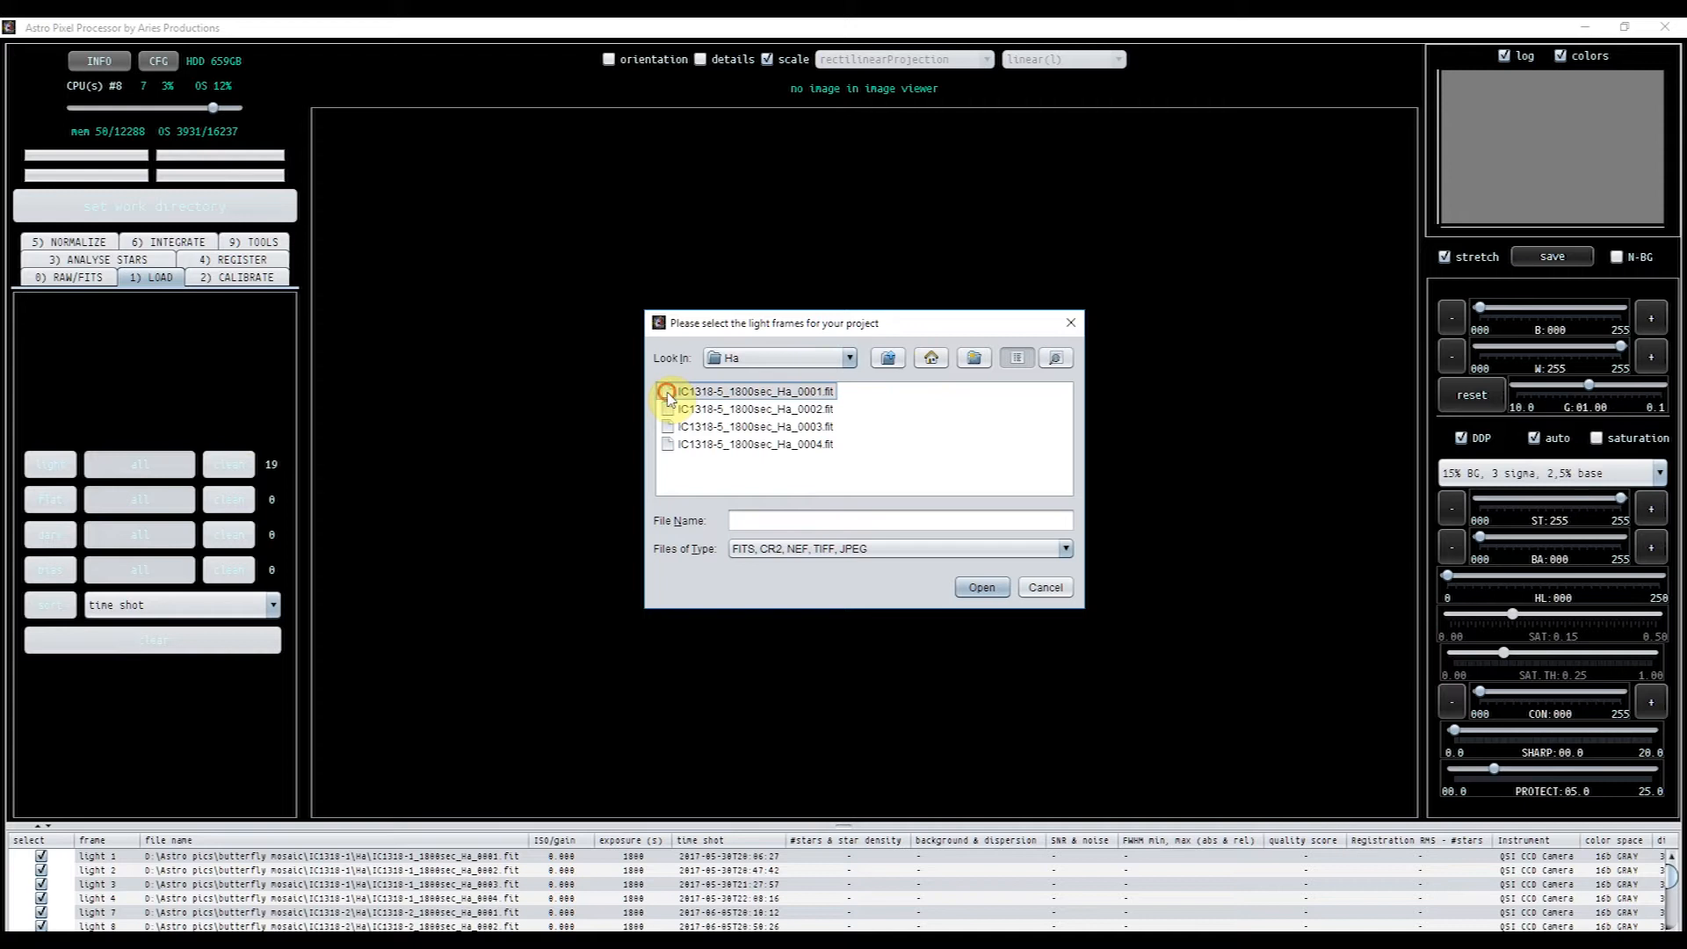
{"action": "left_click", "coordinate": [752, 443]}
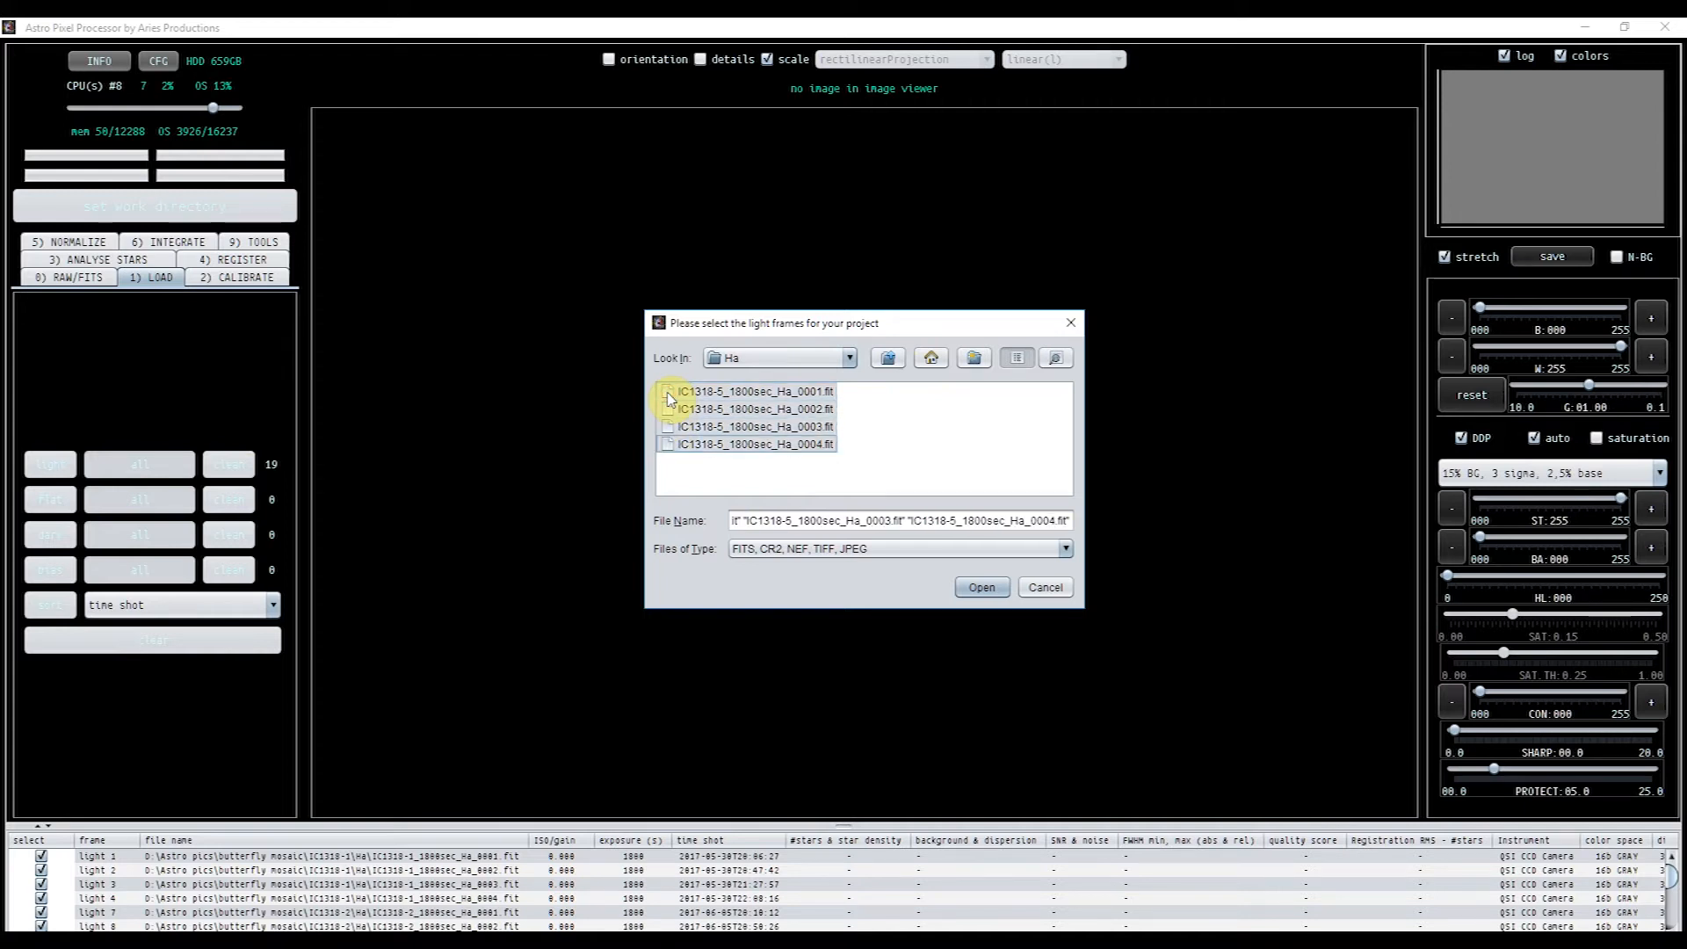
{"action": "left_click", "coordinate": [980, 587]}
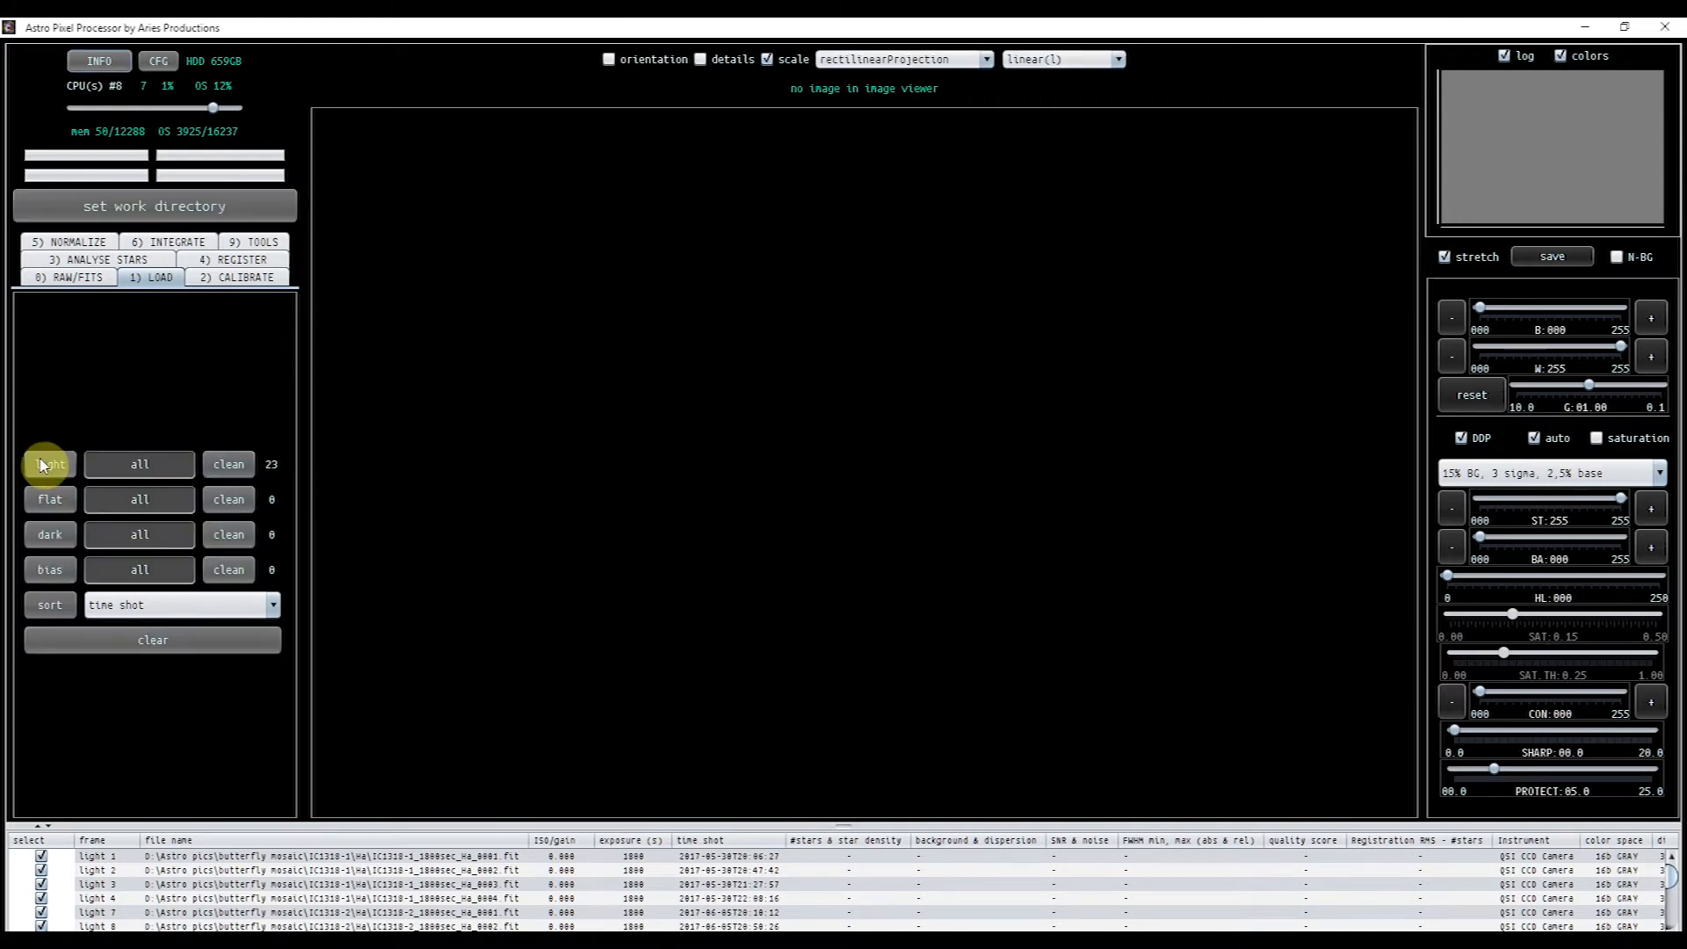
- Add the Ha light frames from the IC1318-6 panel folder, reaching 29 lights
{"action": "left_click", "coordinate": [49, 464]}
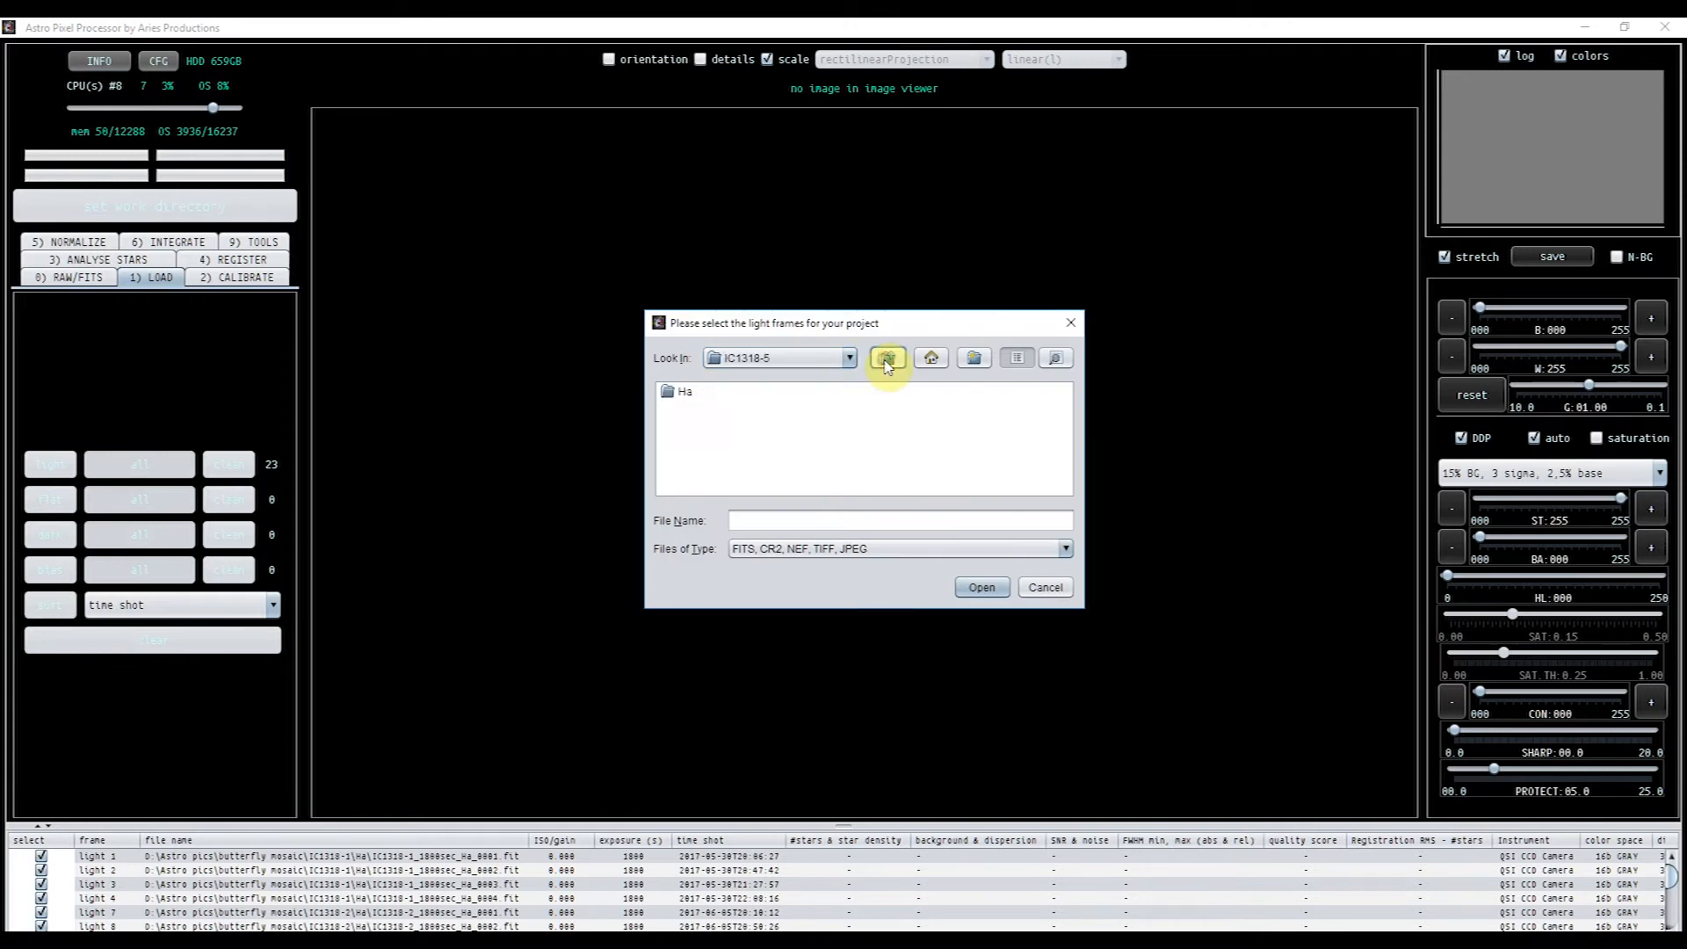
{"action": "left_click", "coordinate": [887, 358]}
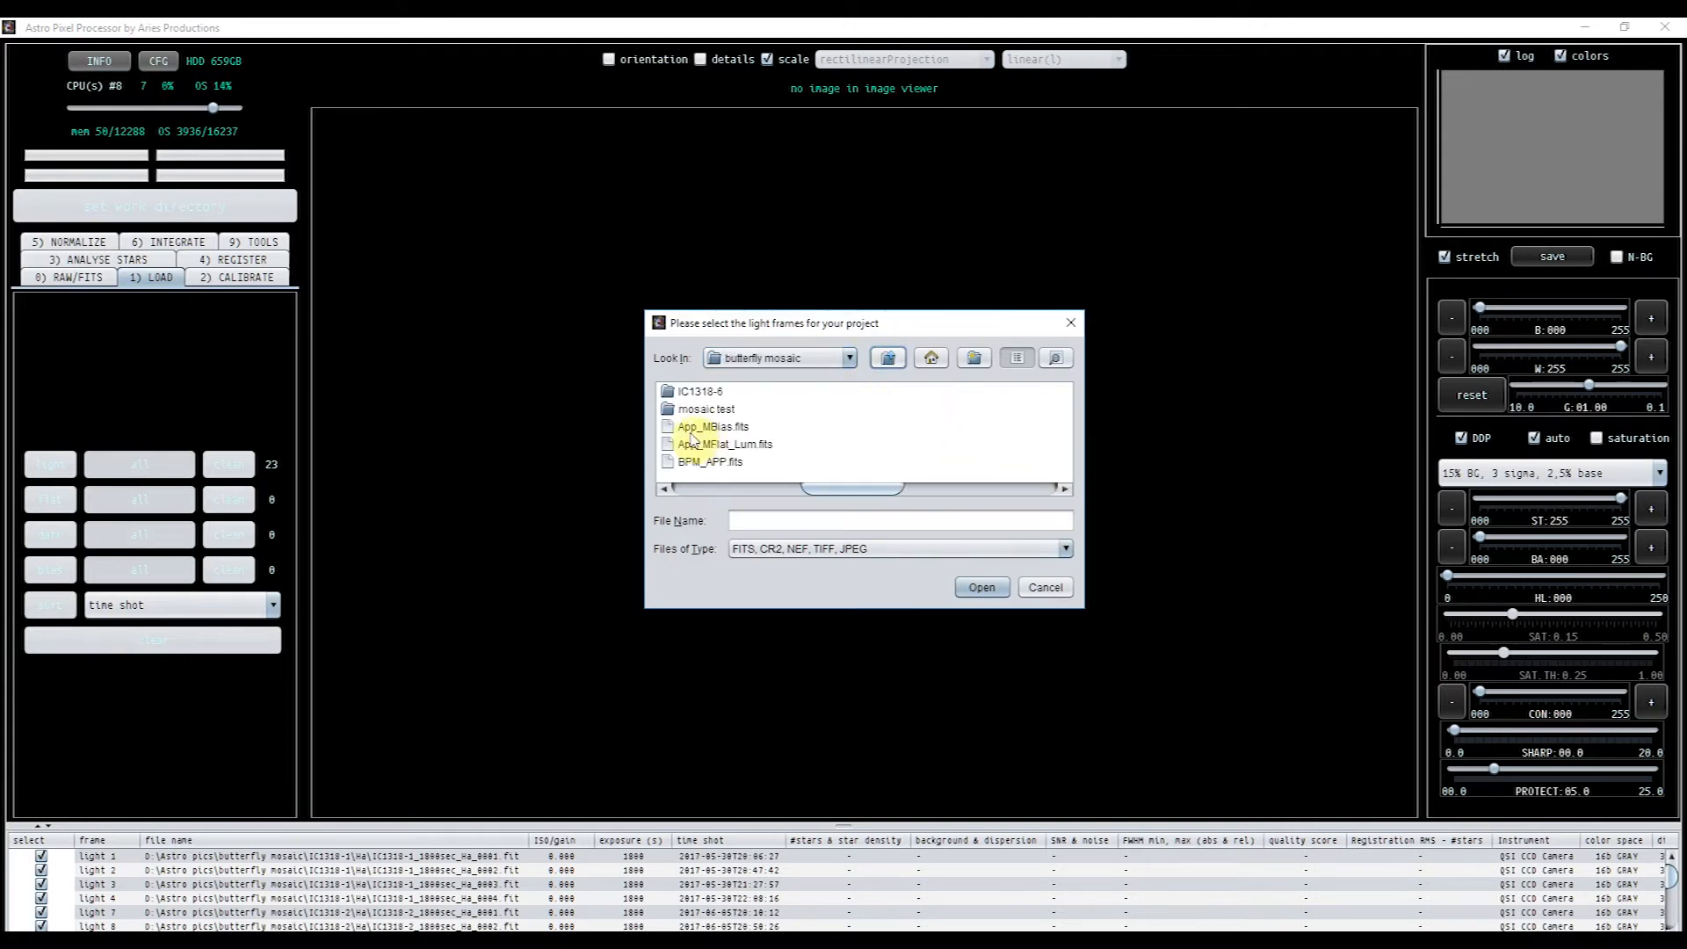
{"action": "double_click", "coordinate": [694, 390]}
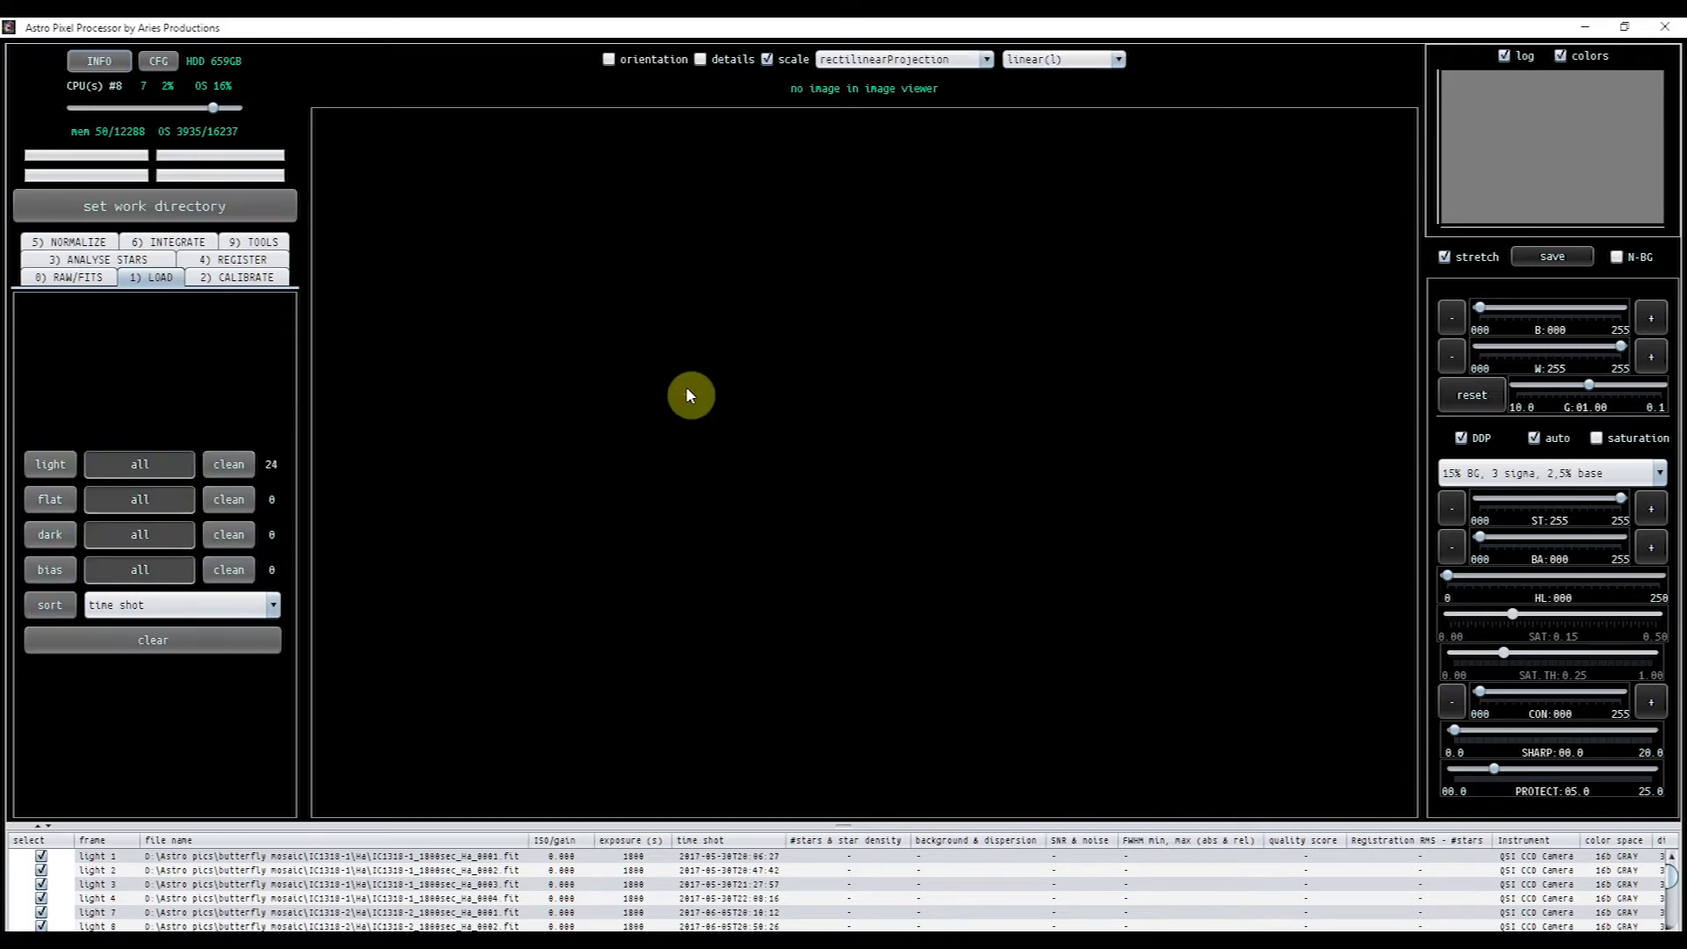
{"action": "left_click", "coordinate": [50, 464]}
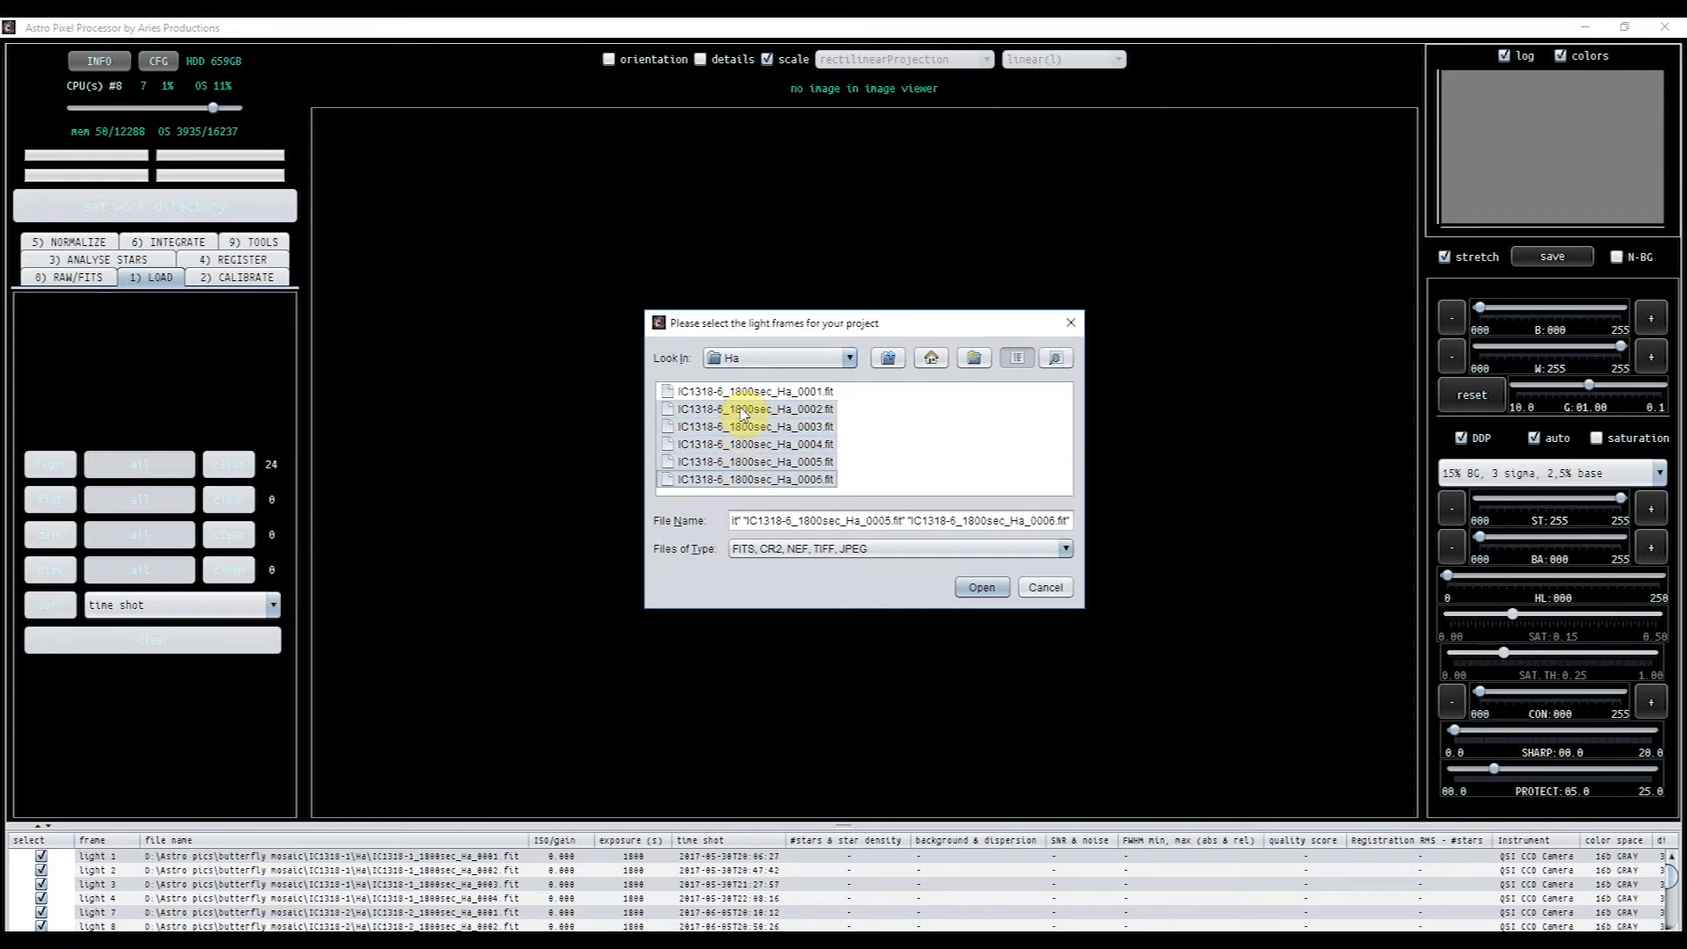
{"action": "left_click", "coordinate": [980, 587]}
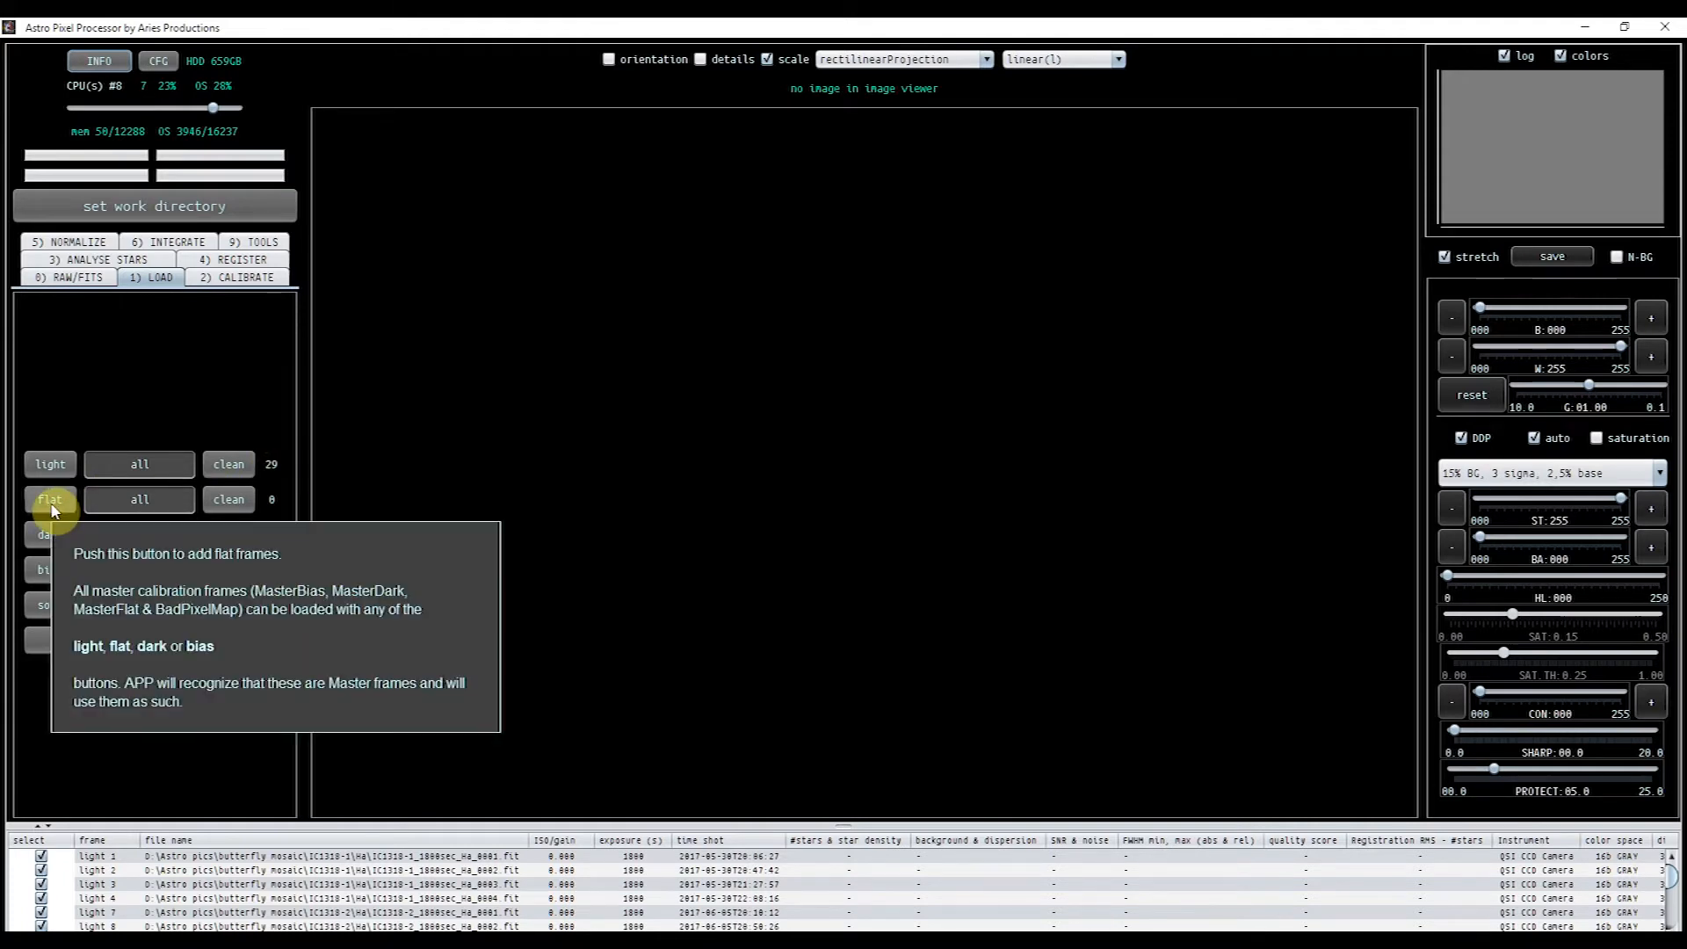
- Load App_MBias.fits, App_MFlat_Lum.fits and BPM_APP.fits from the butterfly mosaic folder as calibration masters
{"action": "left_click", "coordinate": [49, 499]}
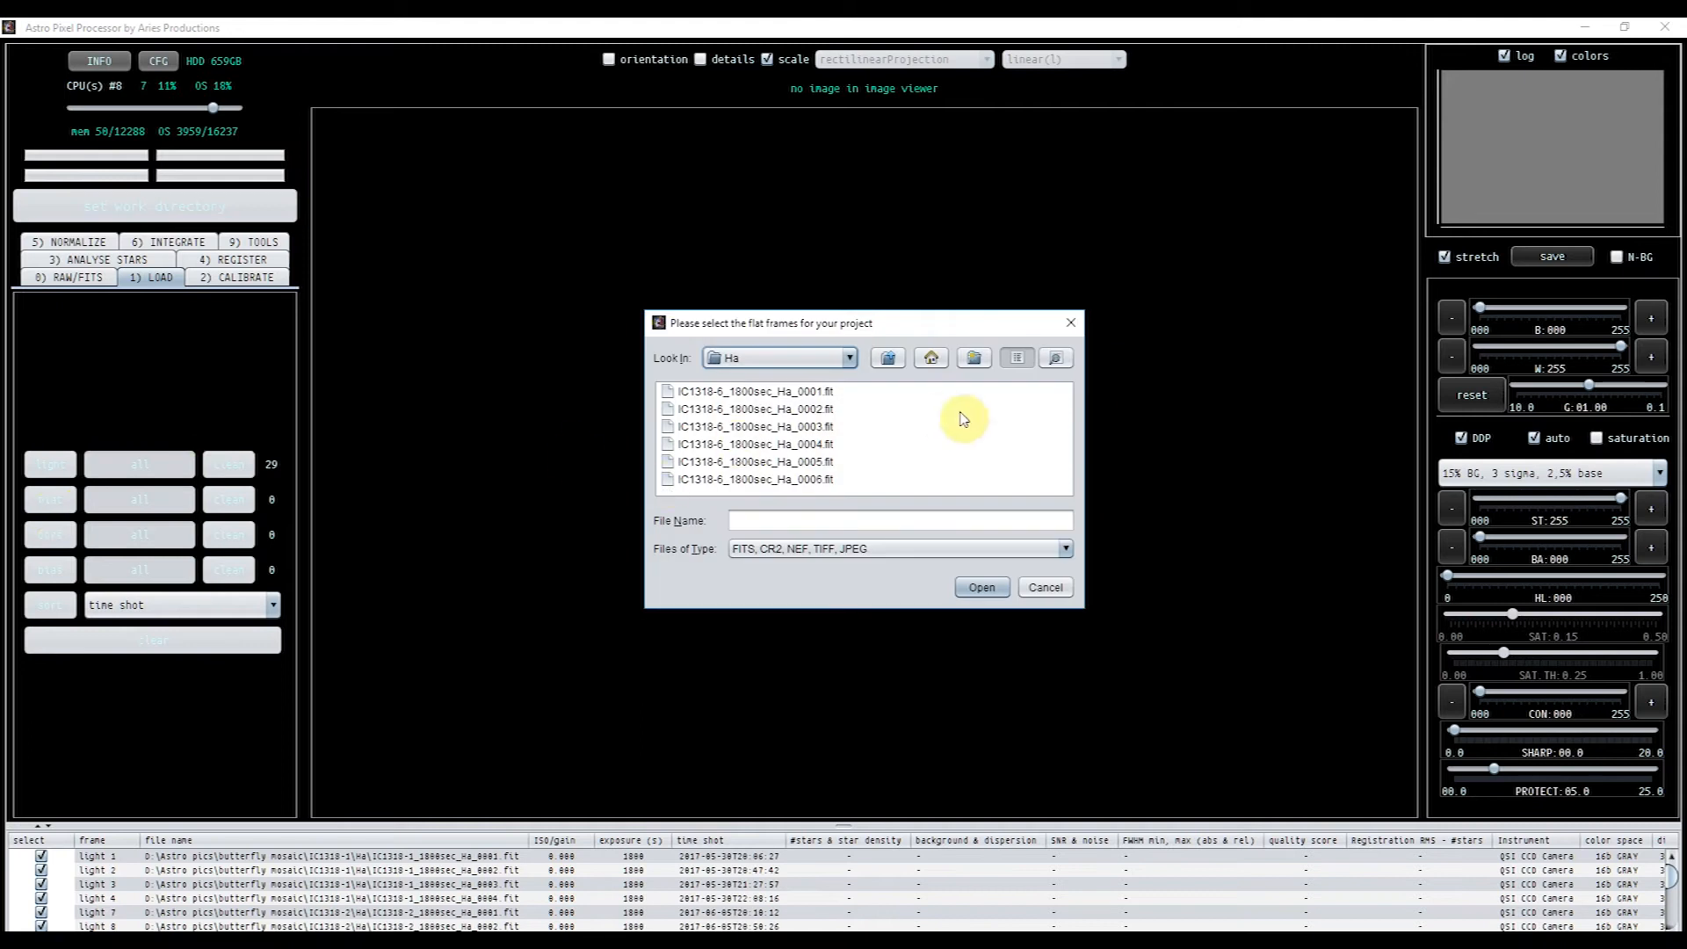
{"action": "left_click", "coordinate": [887, 359]}
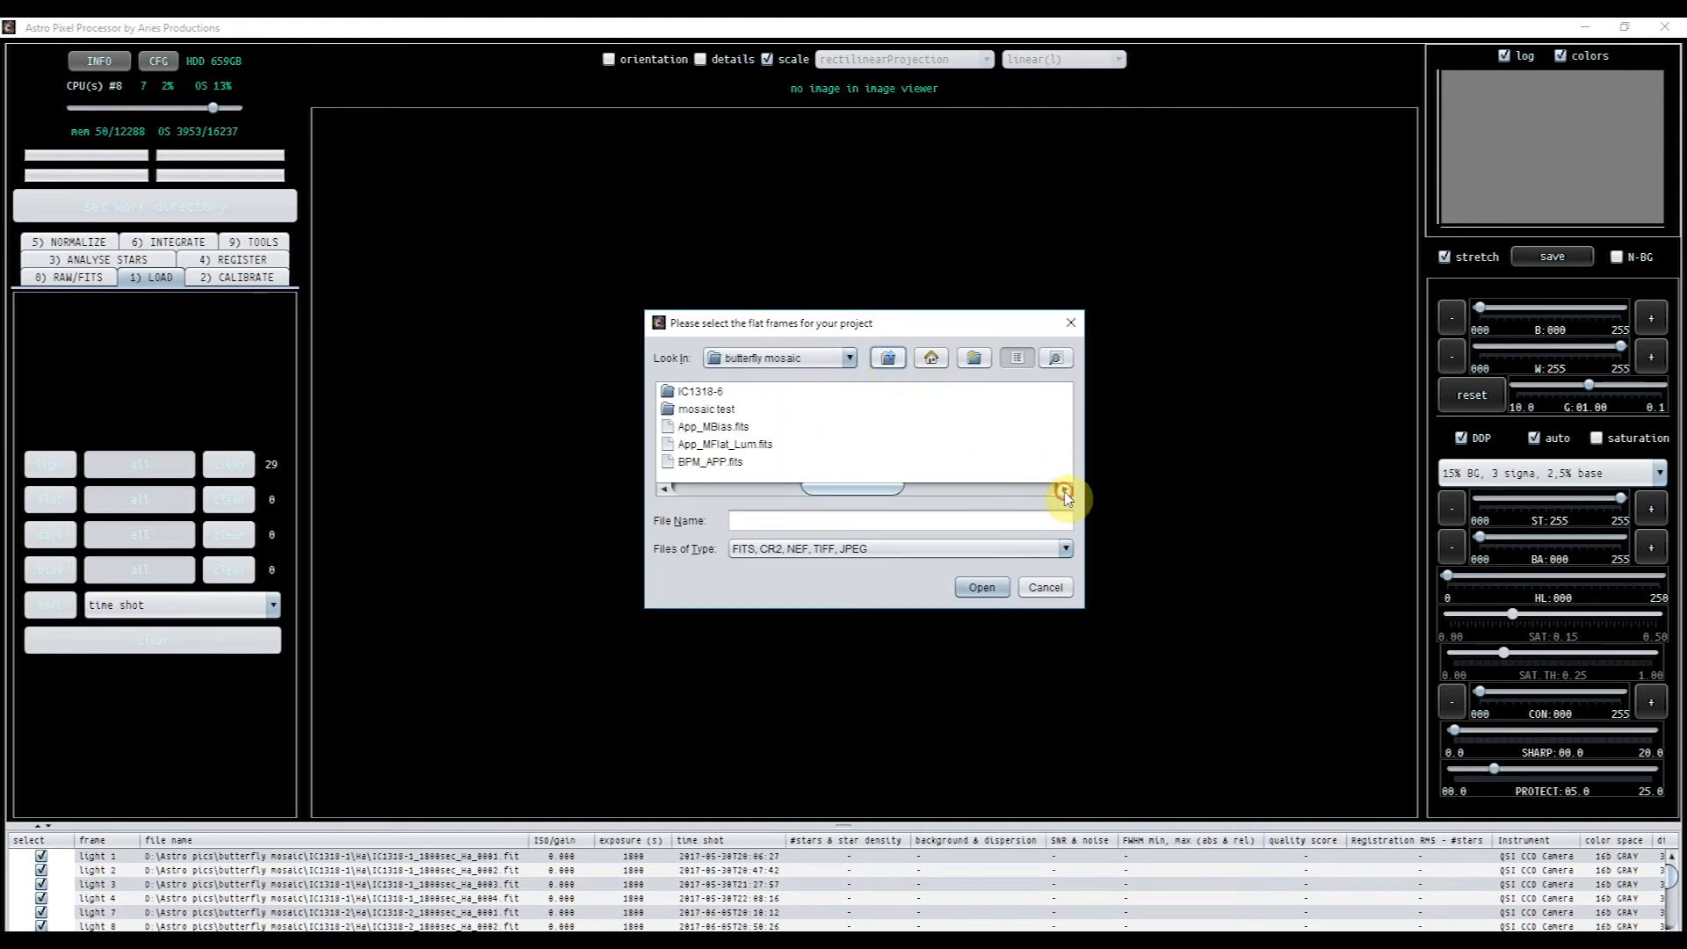
{"action": "left_click", "coordinate": [714, 425]}
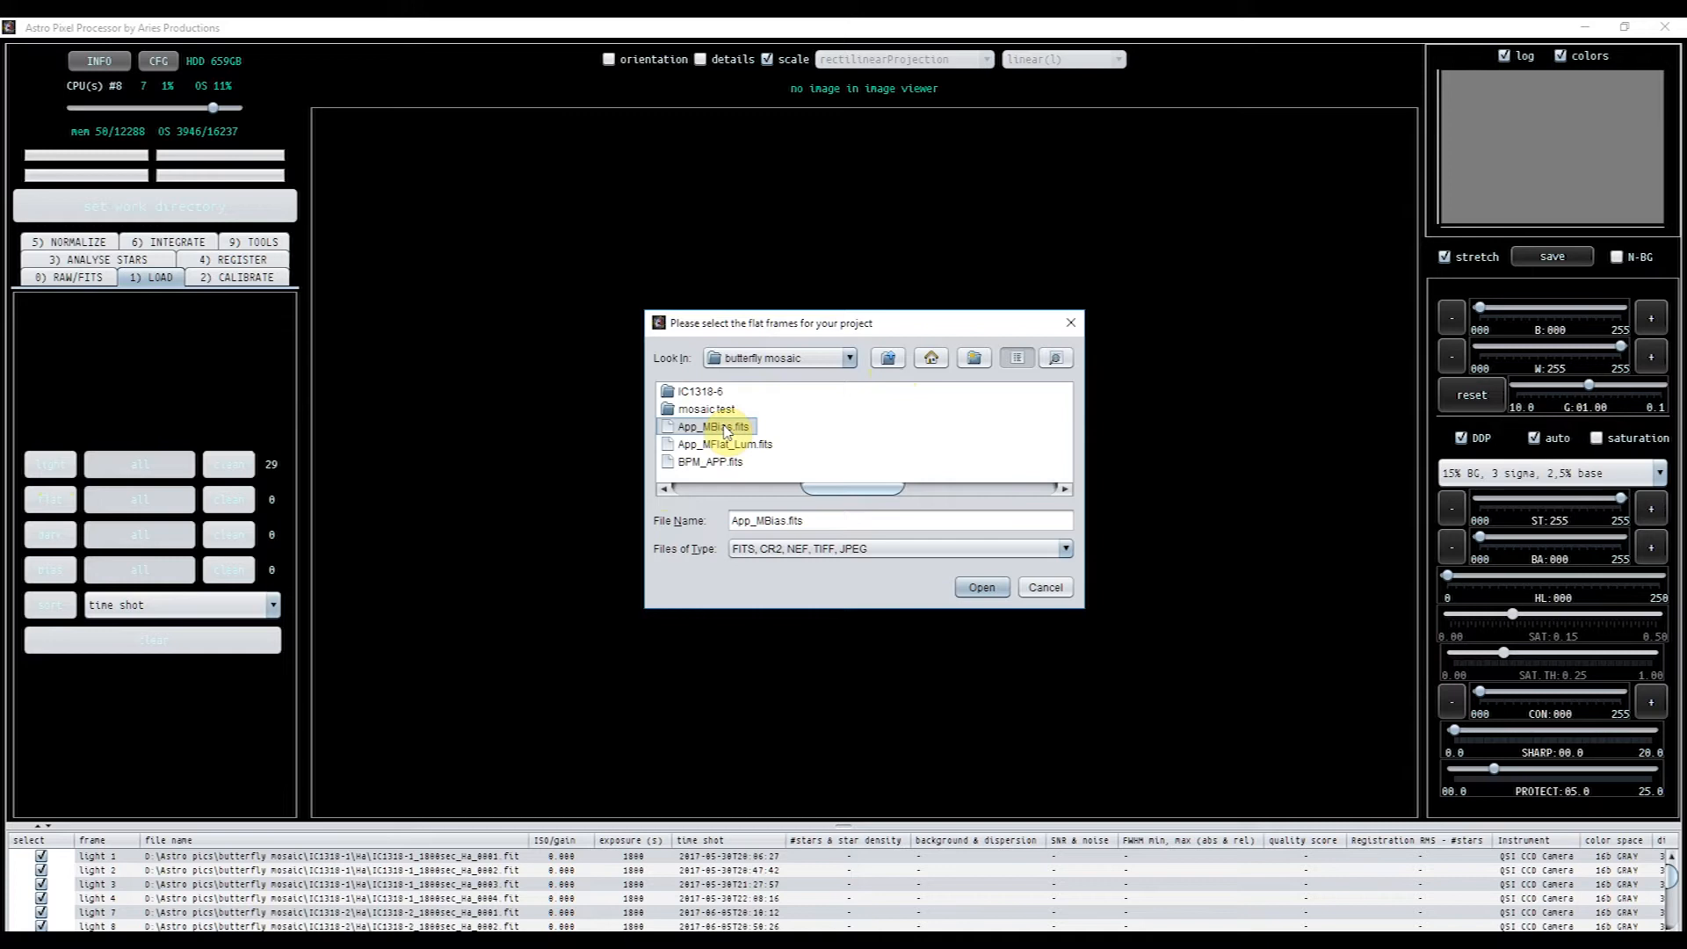
{"action": "left_click", "coordinate": [722, 443]}
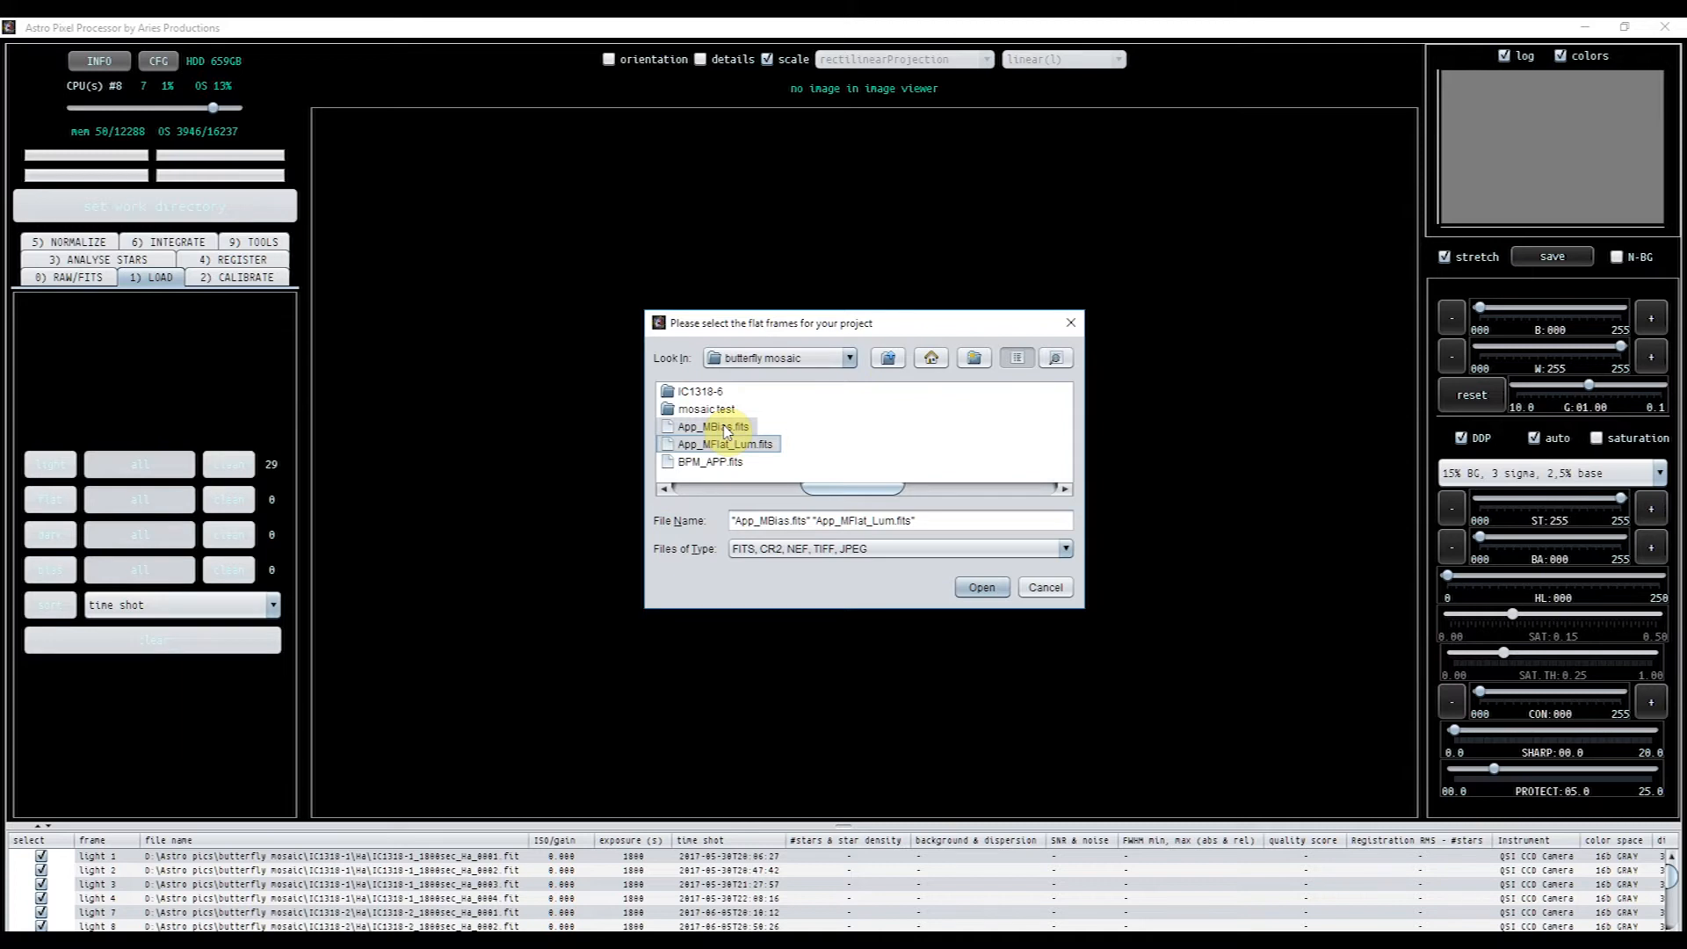
{"action": "left_click", "coordinate": [709, 460]}
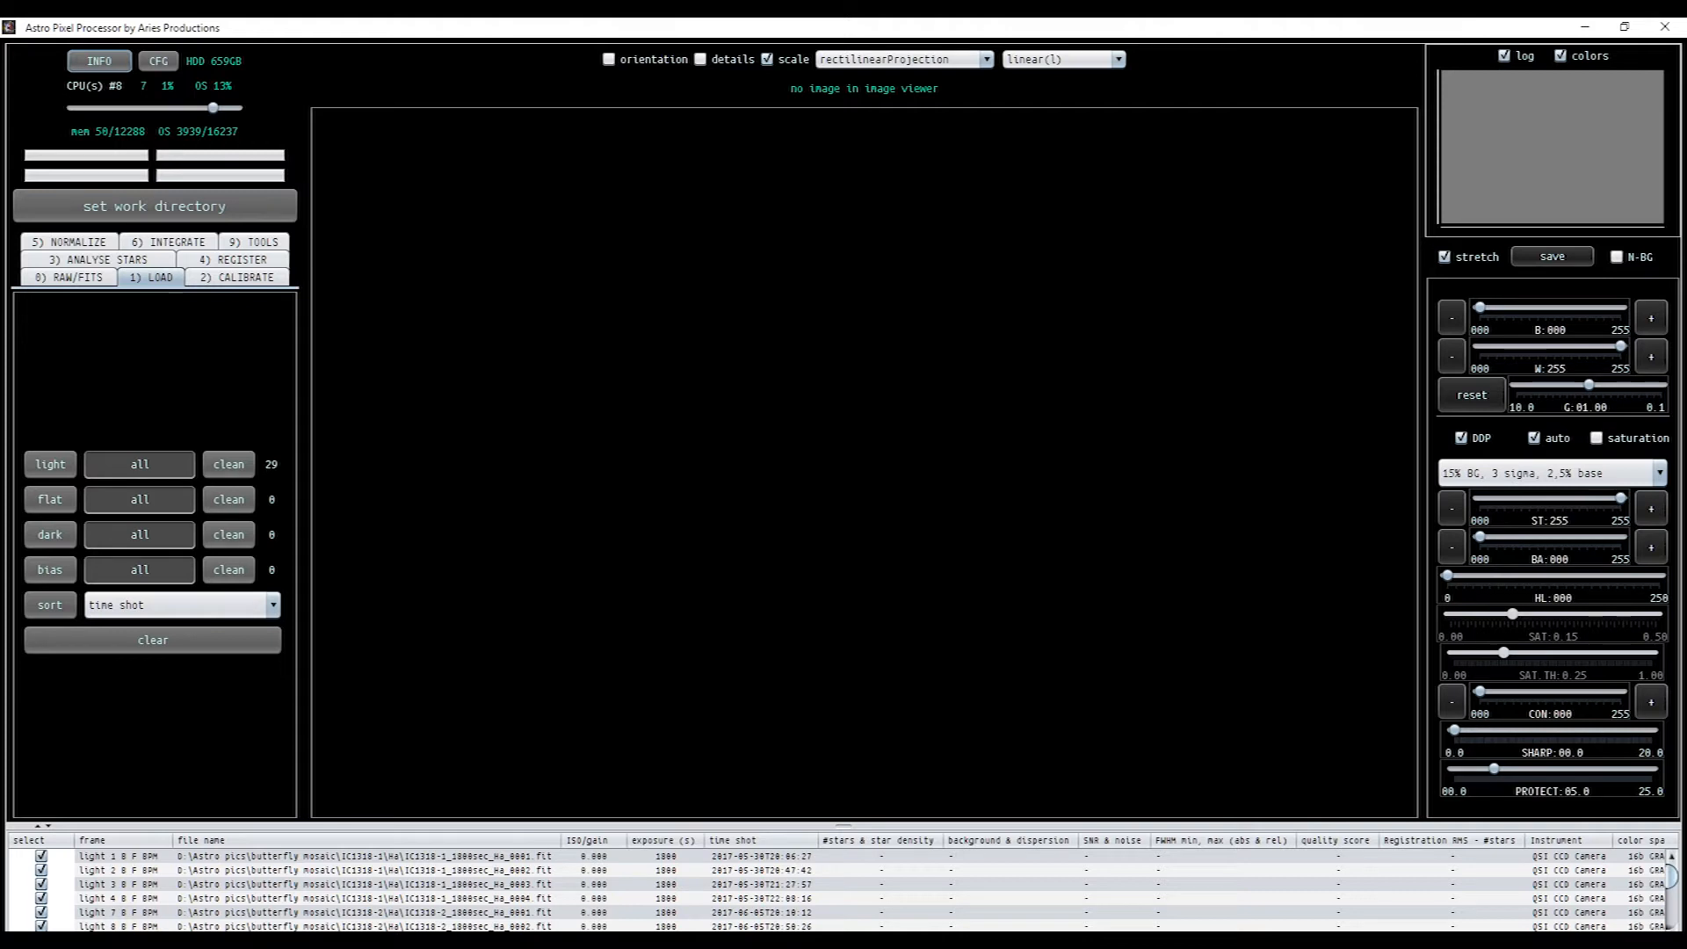
- Show light frame 2, IC1318-1_1800sec_Ha_0002.fit, in the image viewer
{"action": "left_click", "coordinate": [102, 895]}
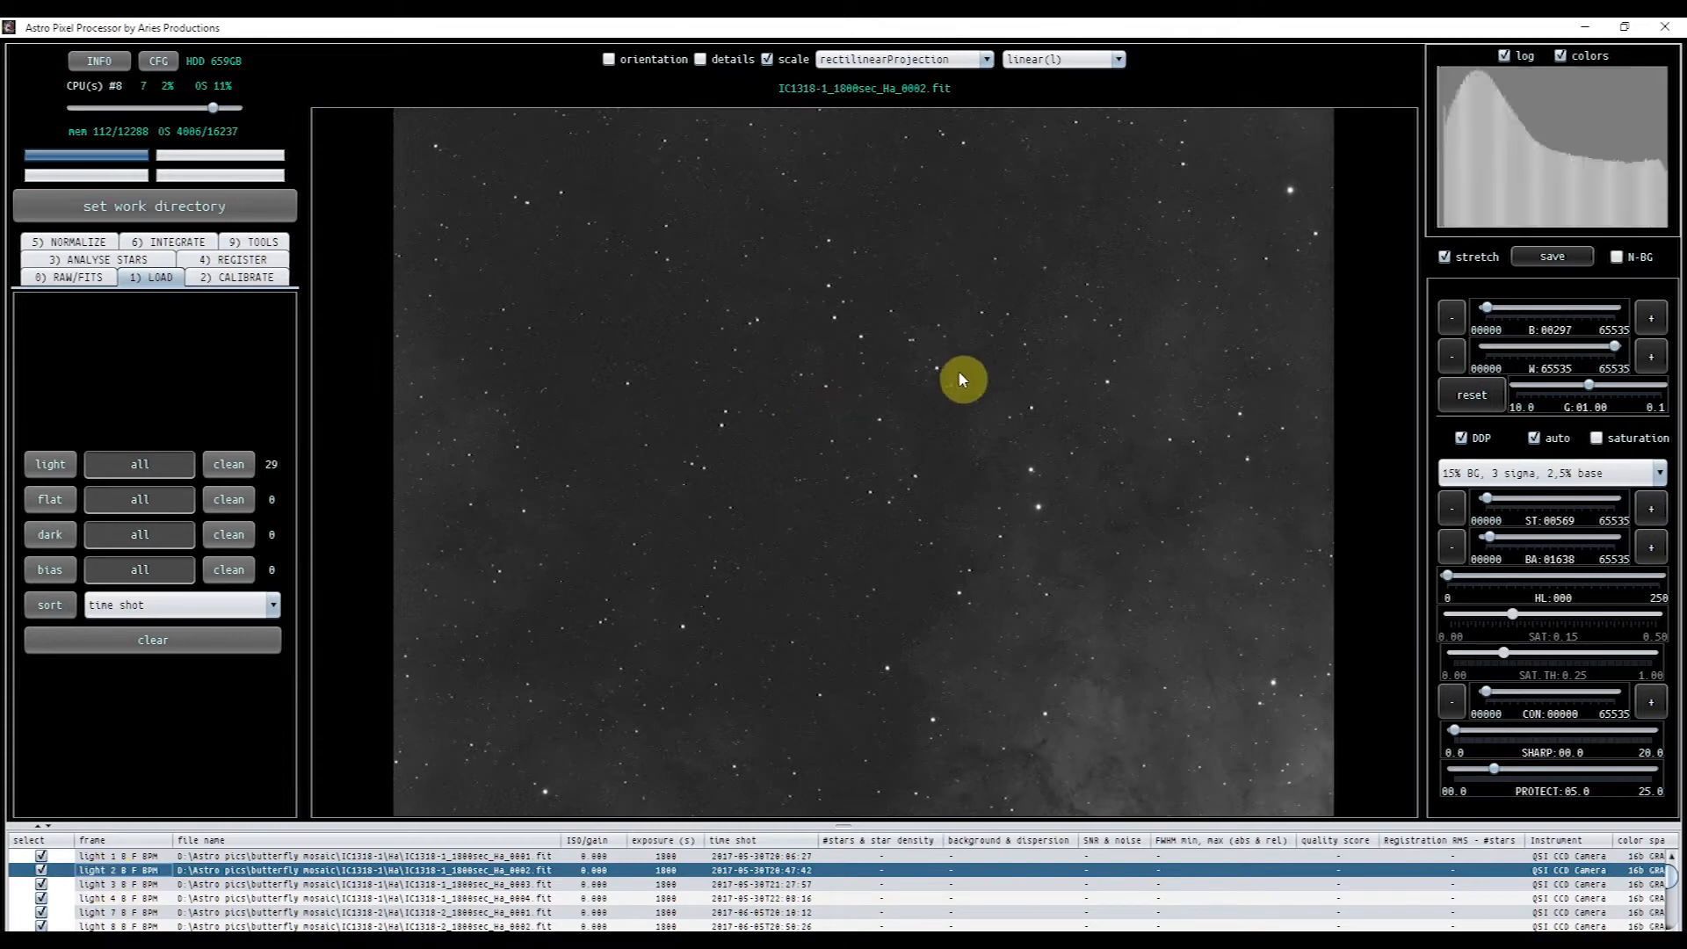
{"action": "mouse_move", "coordinate": [842, 299]}
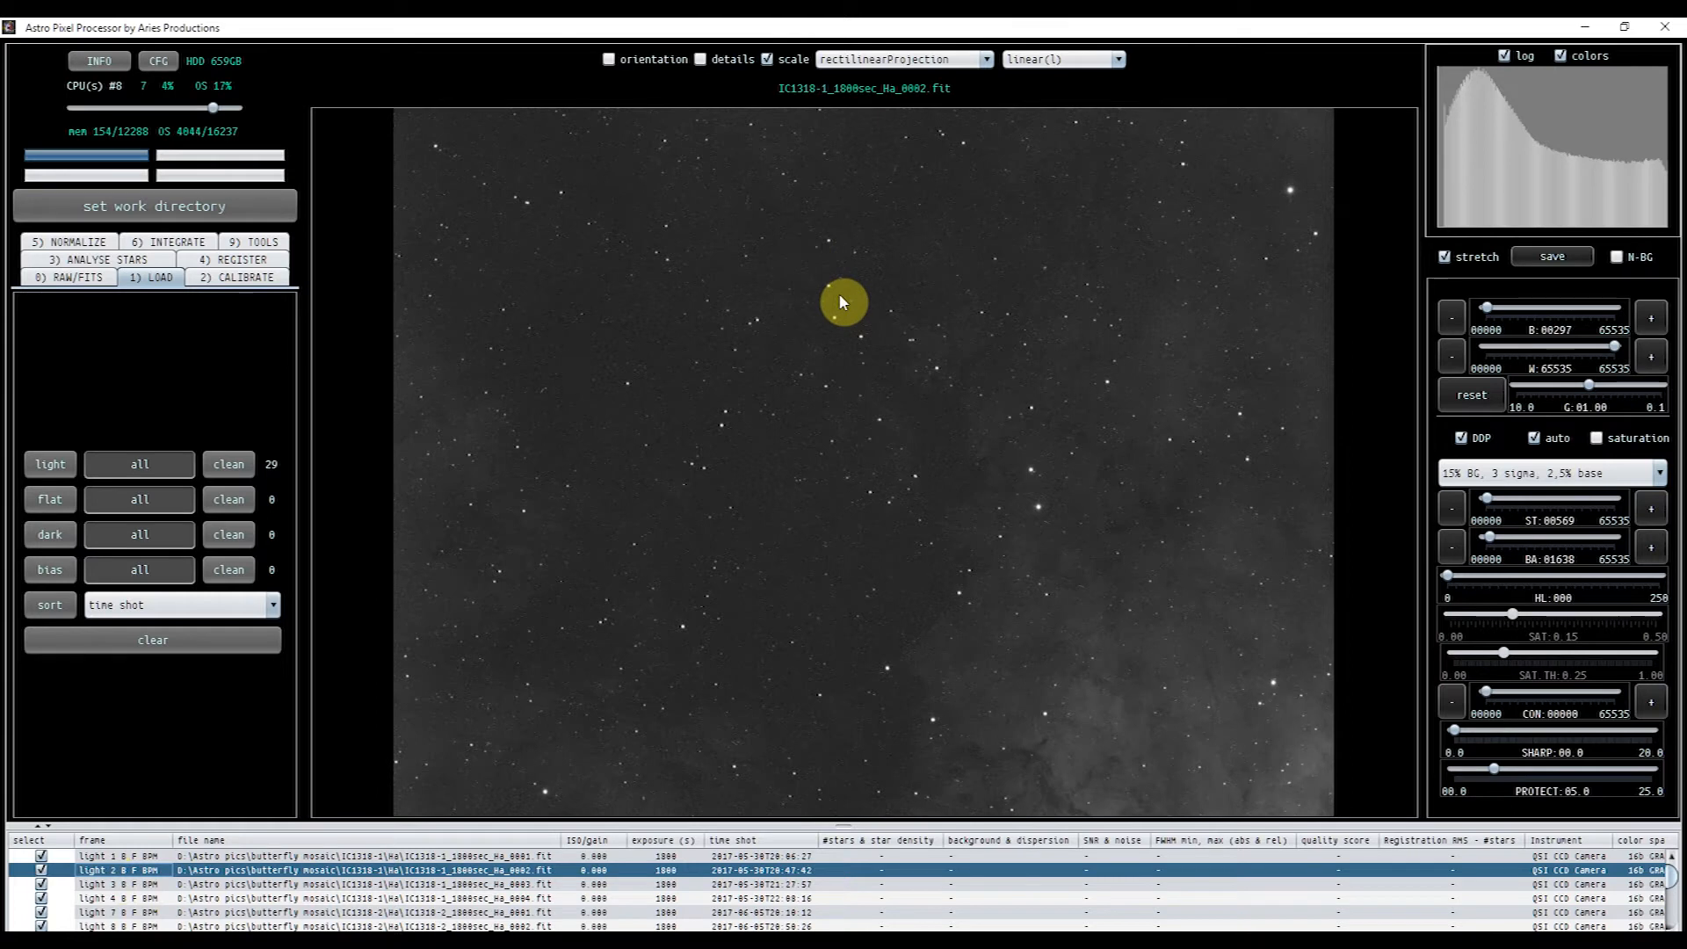
{"action": "mouse_move", "coordinate": [450, 655]}
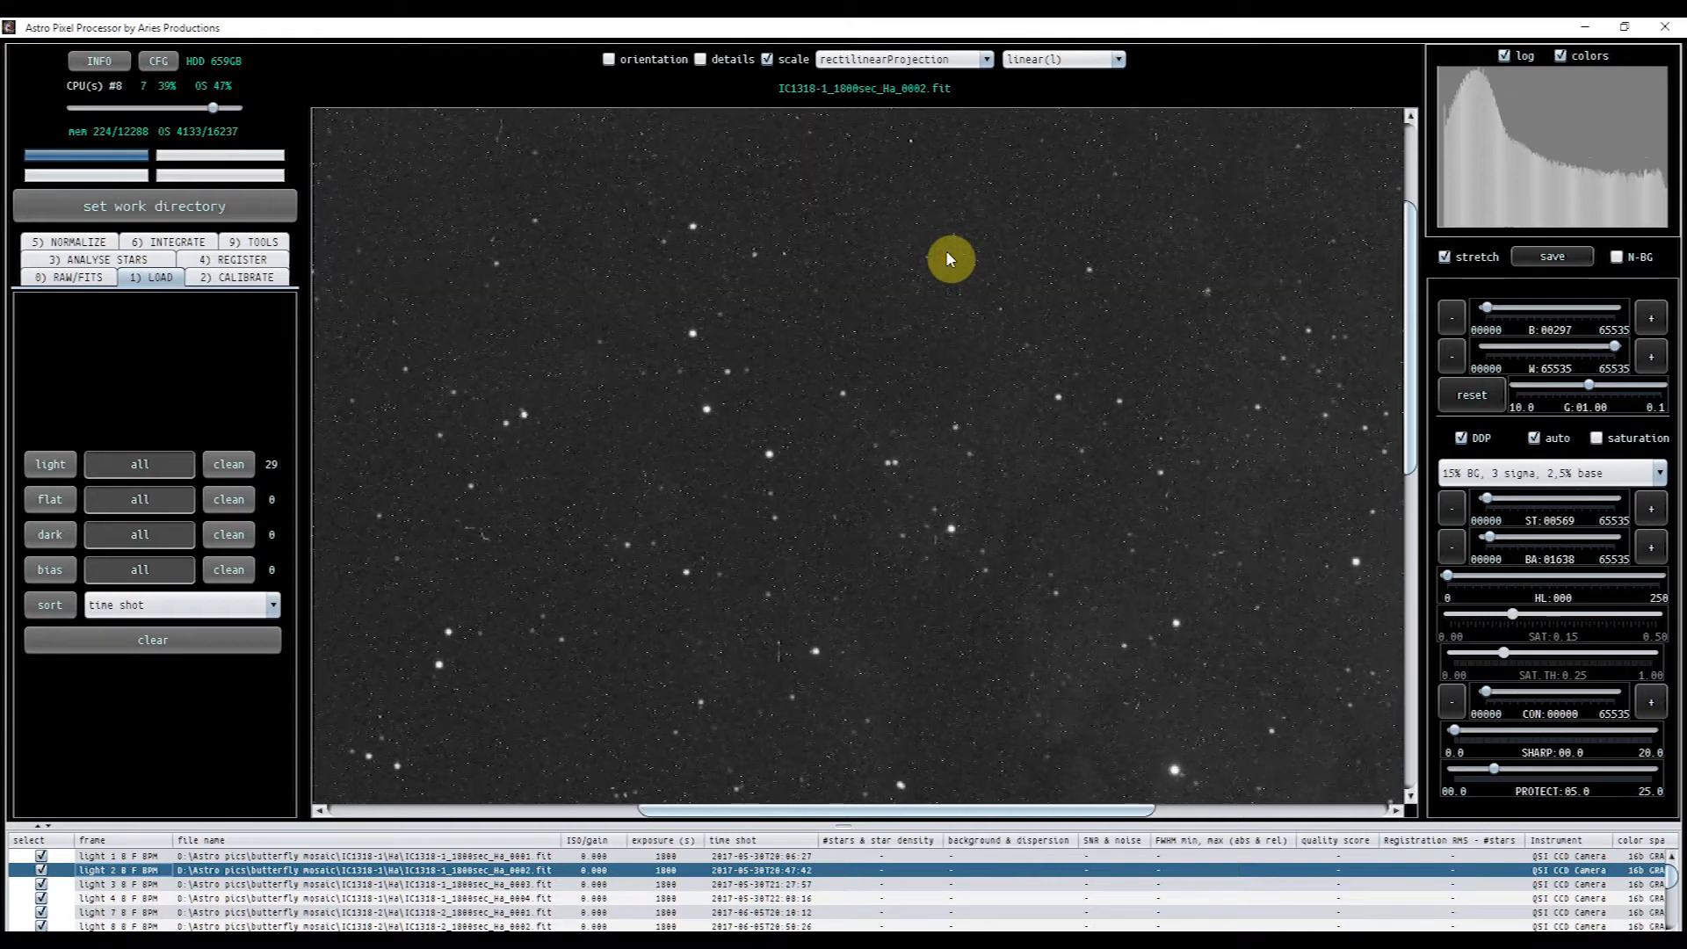
{"action": "mouse_move", "coordinate": [1086, 302]}
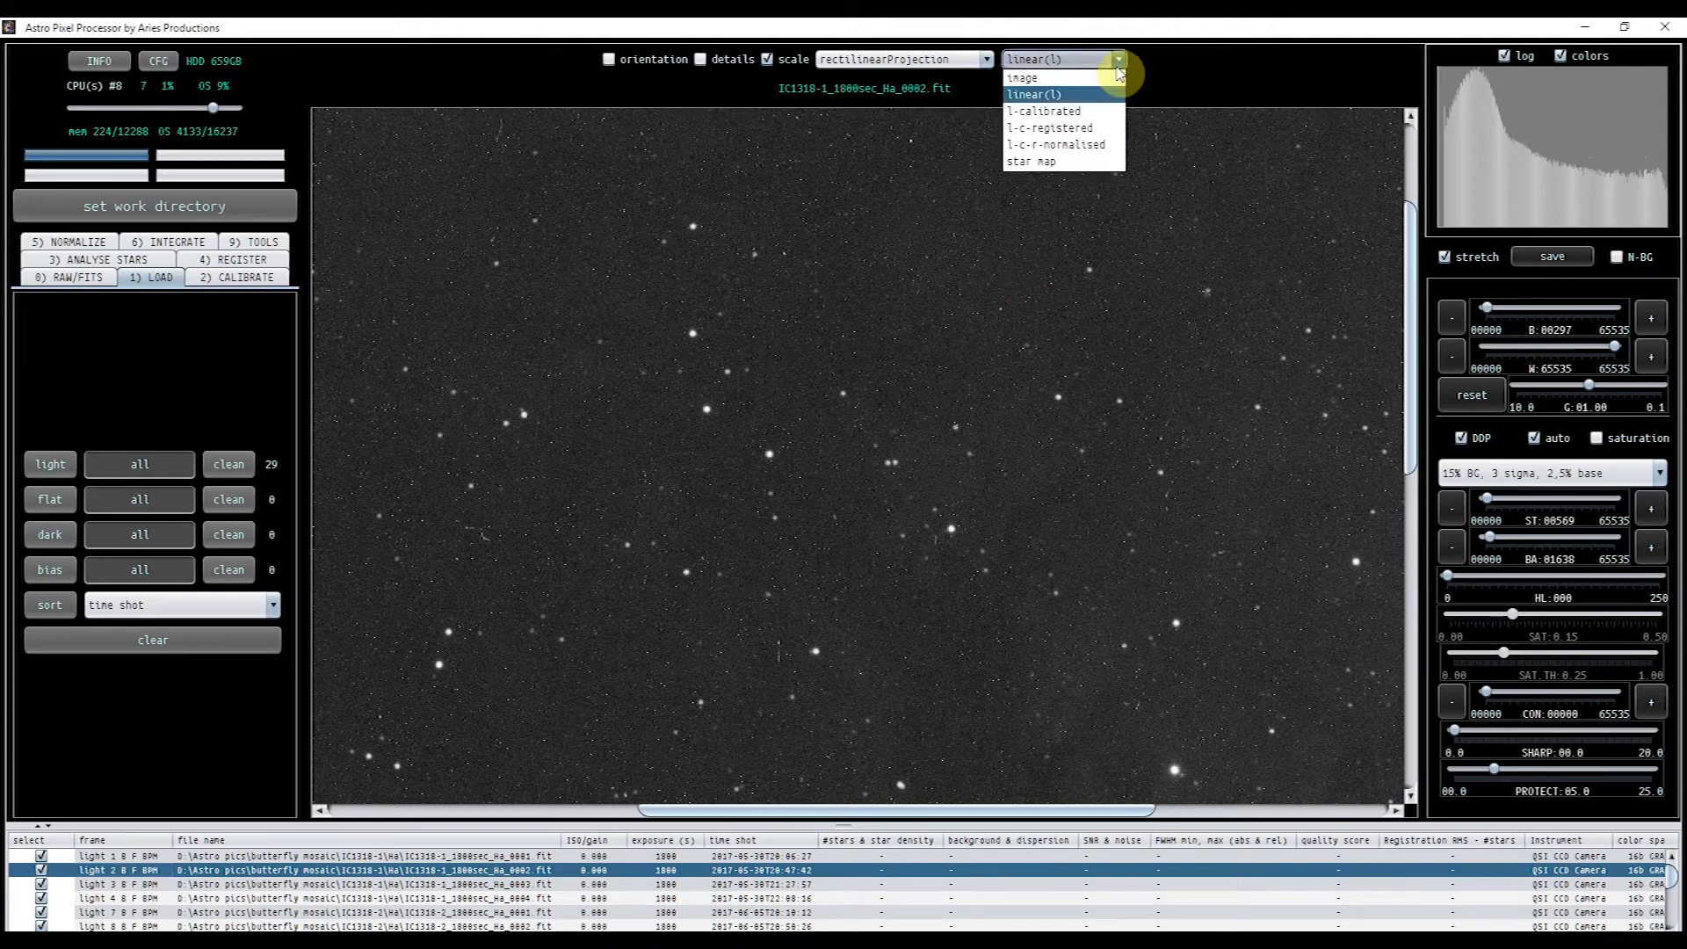
- Switch the viewer display mode to l-calibrated for the IC1318-1 frame
{"action": "left_click", "coordinate": [1045, 111]}
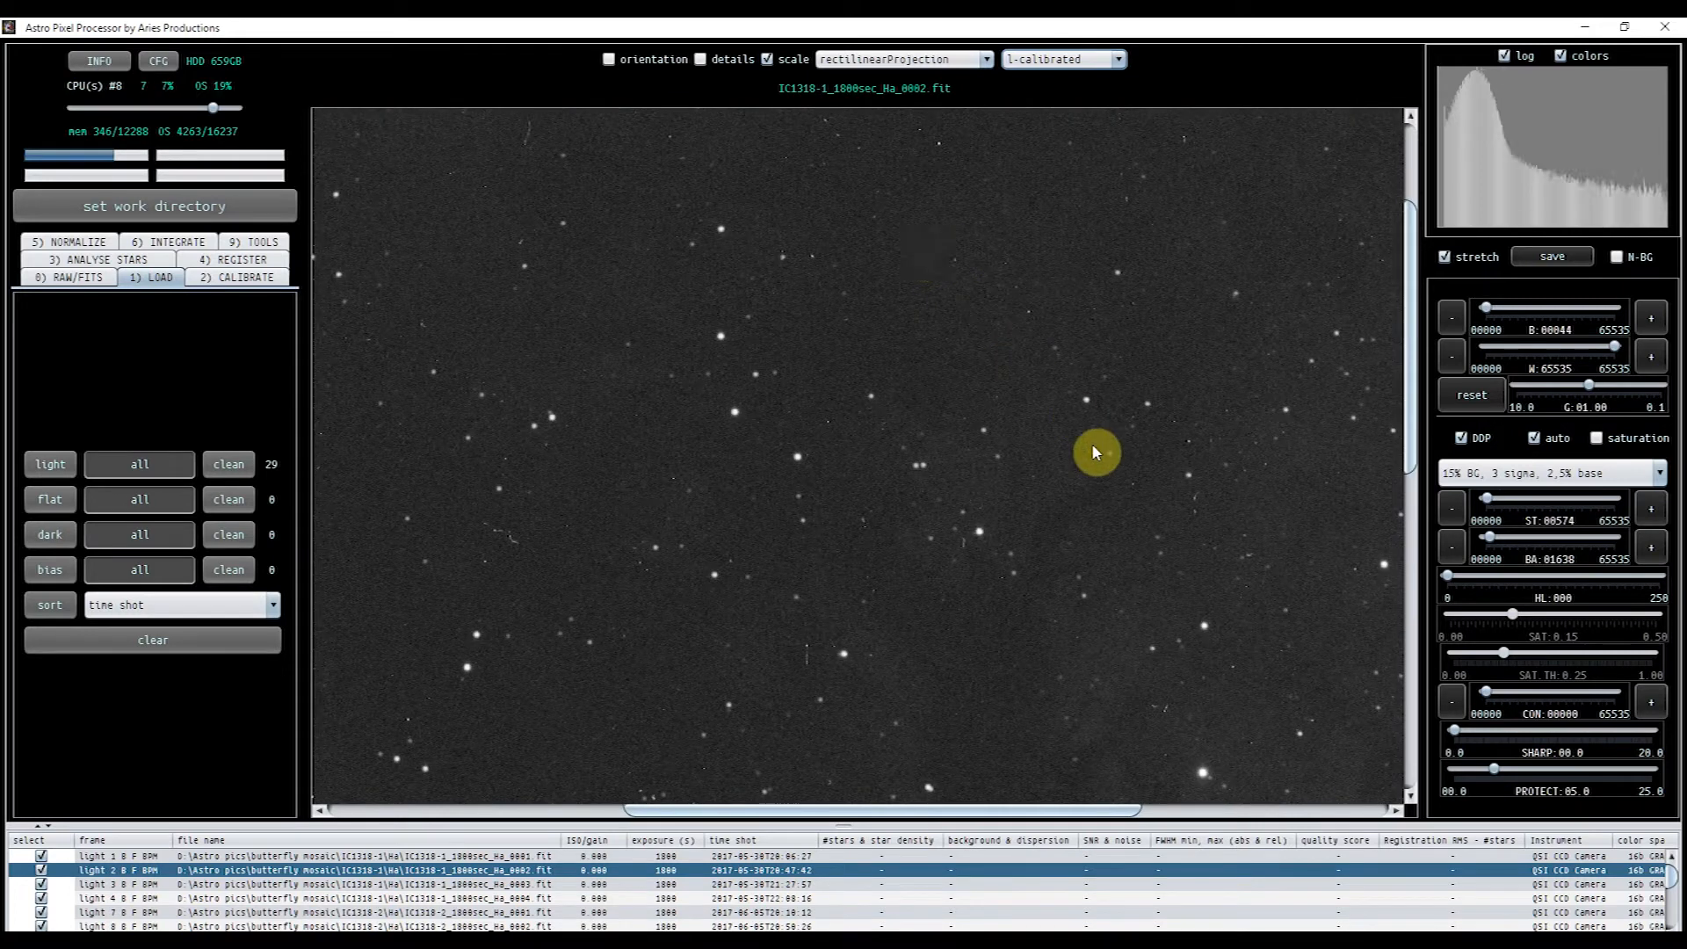
{"action": "mouse_move", "coordinate": [515, 464]}
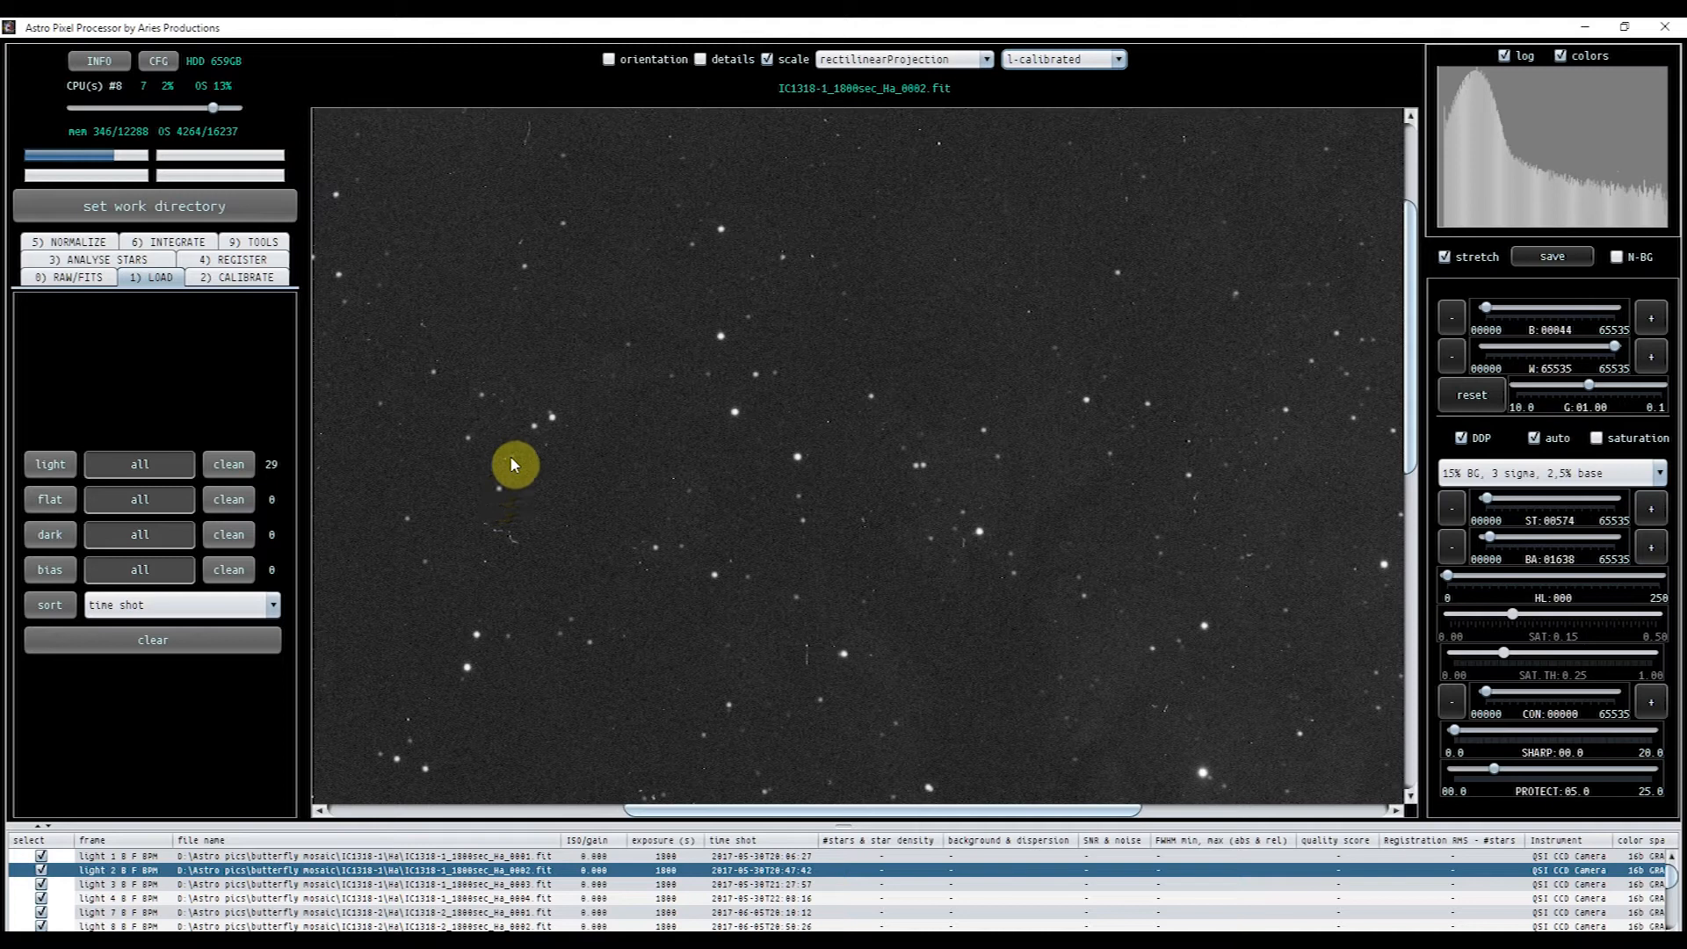
{"action": "mouse_move", "coordinate": [529, 167]}
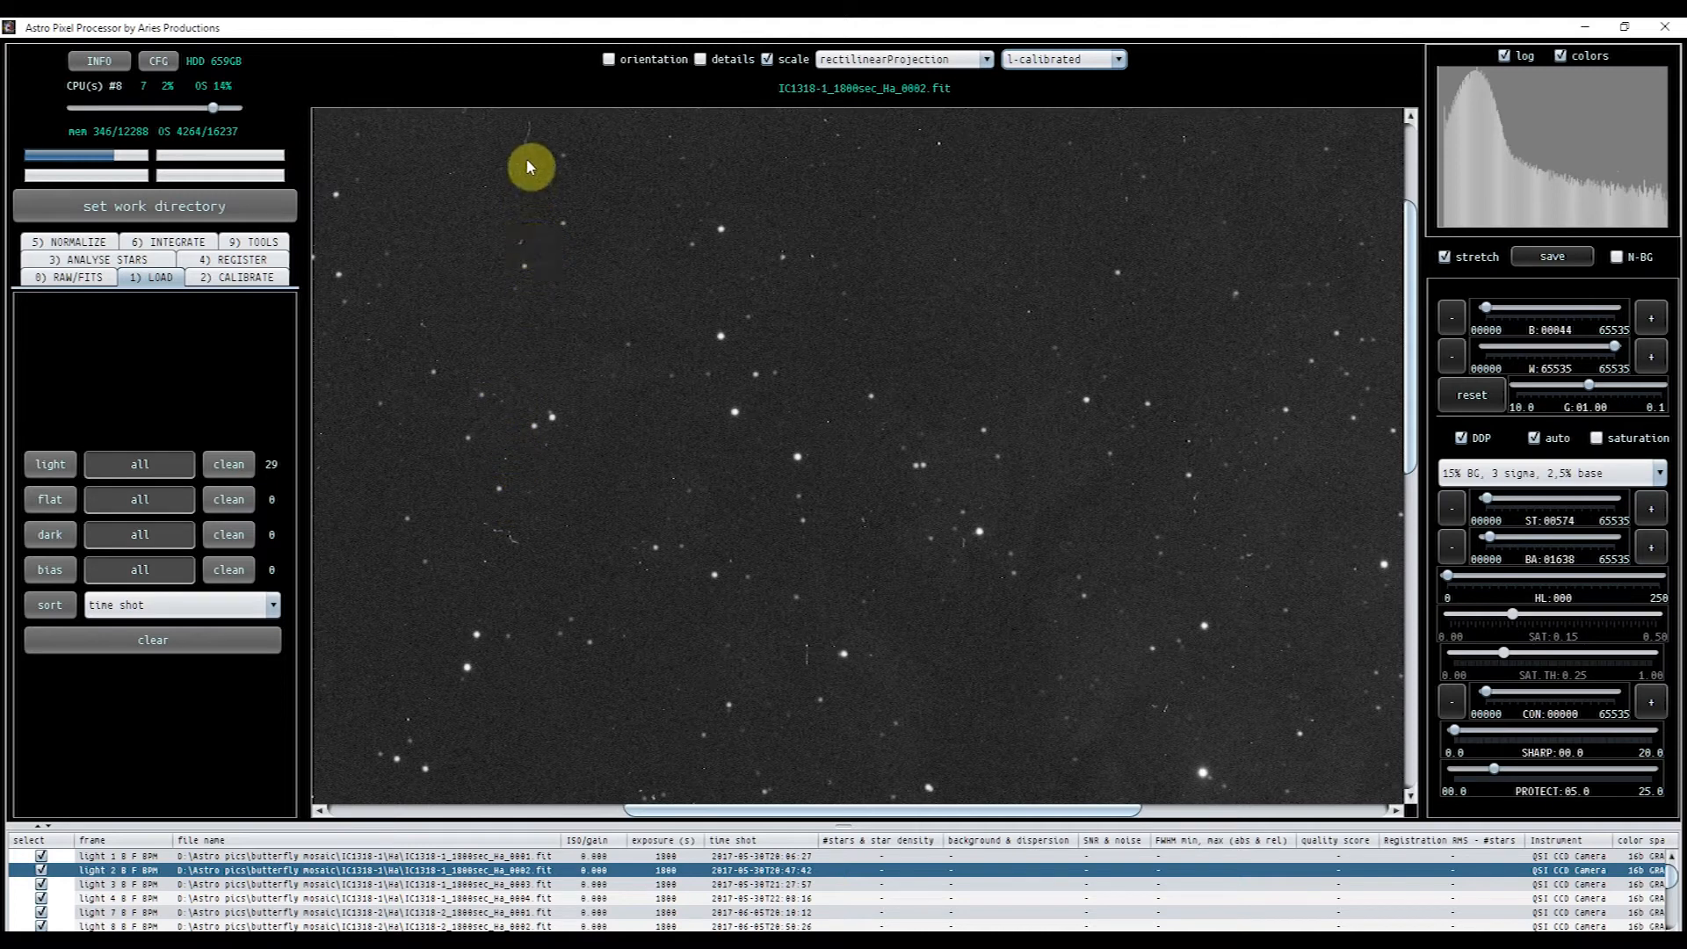
{"action": "mouse_move", "coordinate": [510, 198]}
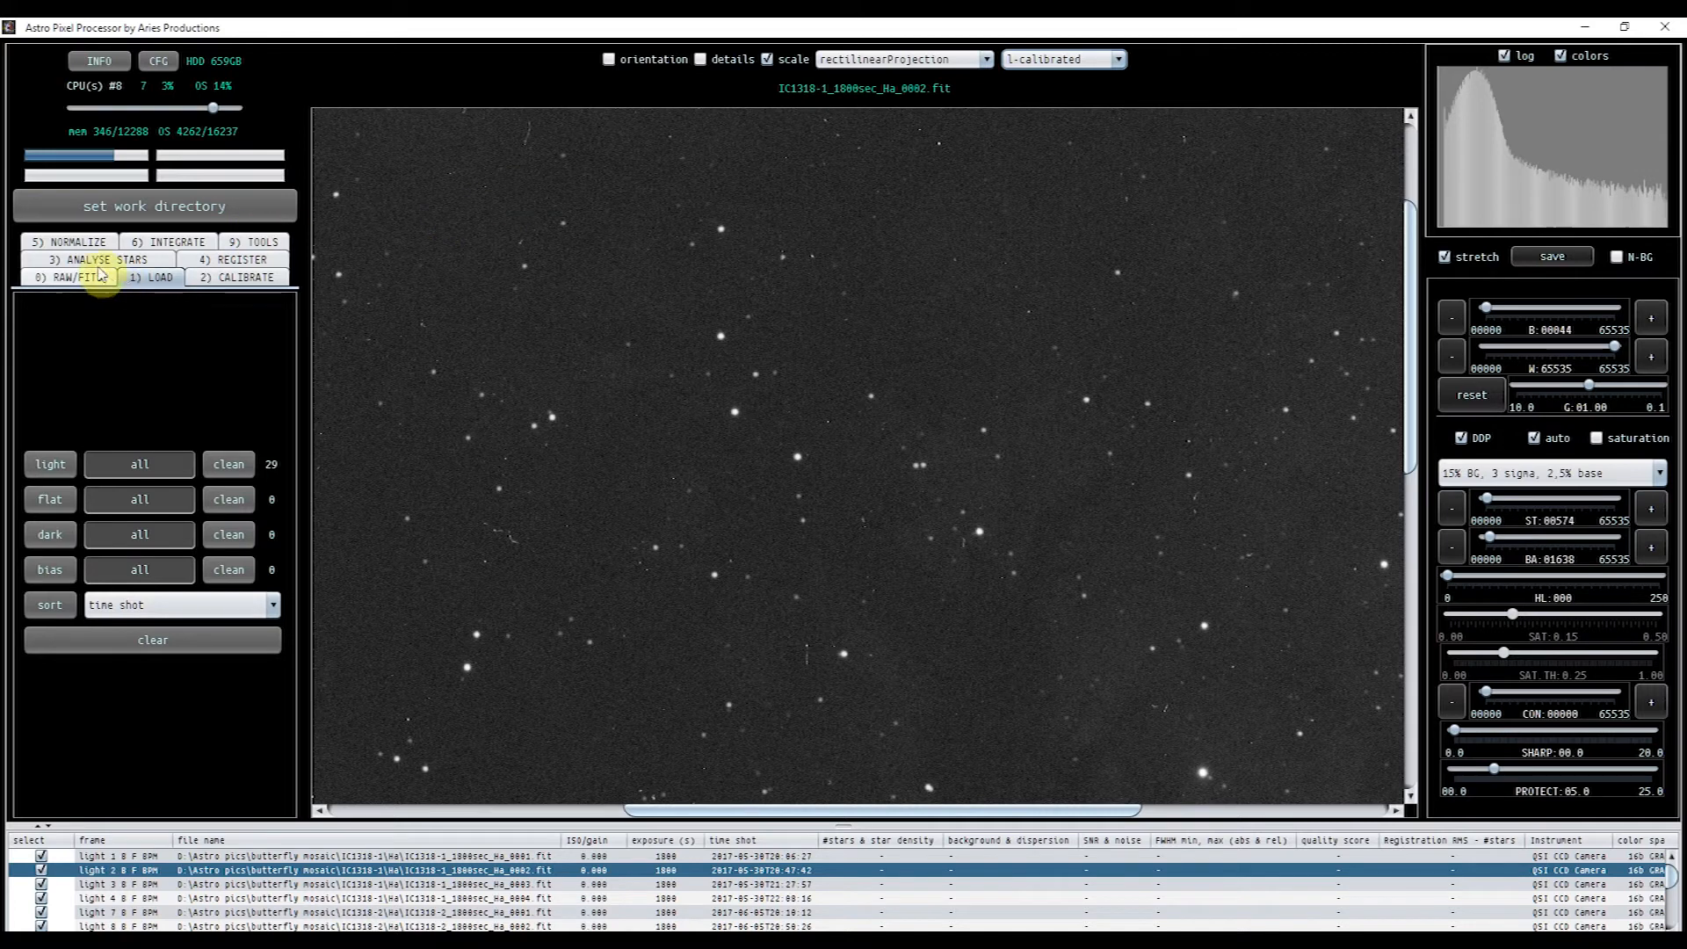
- In 3) ANALYSE STARS, set detection kappa to 2 and the star limit to 2375
{"action": "left_click", "coordinate": [95, 258]}
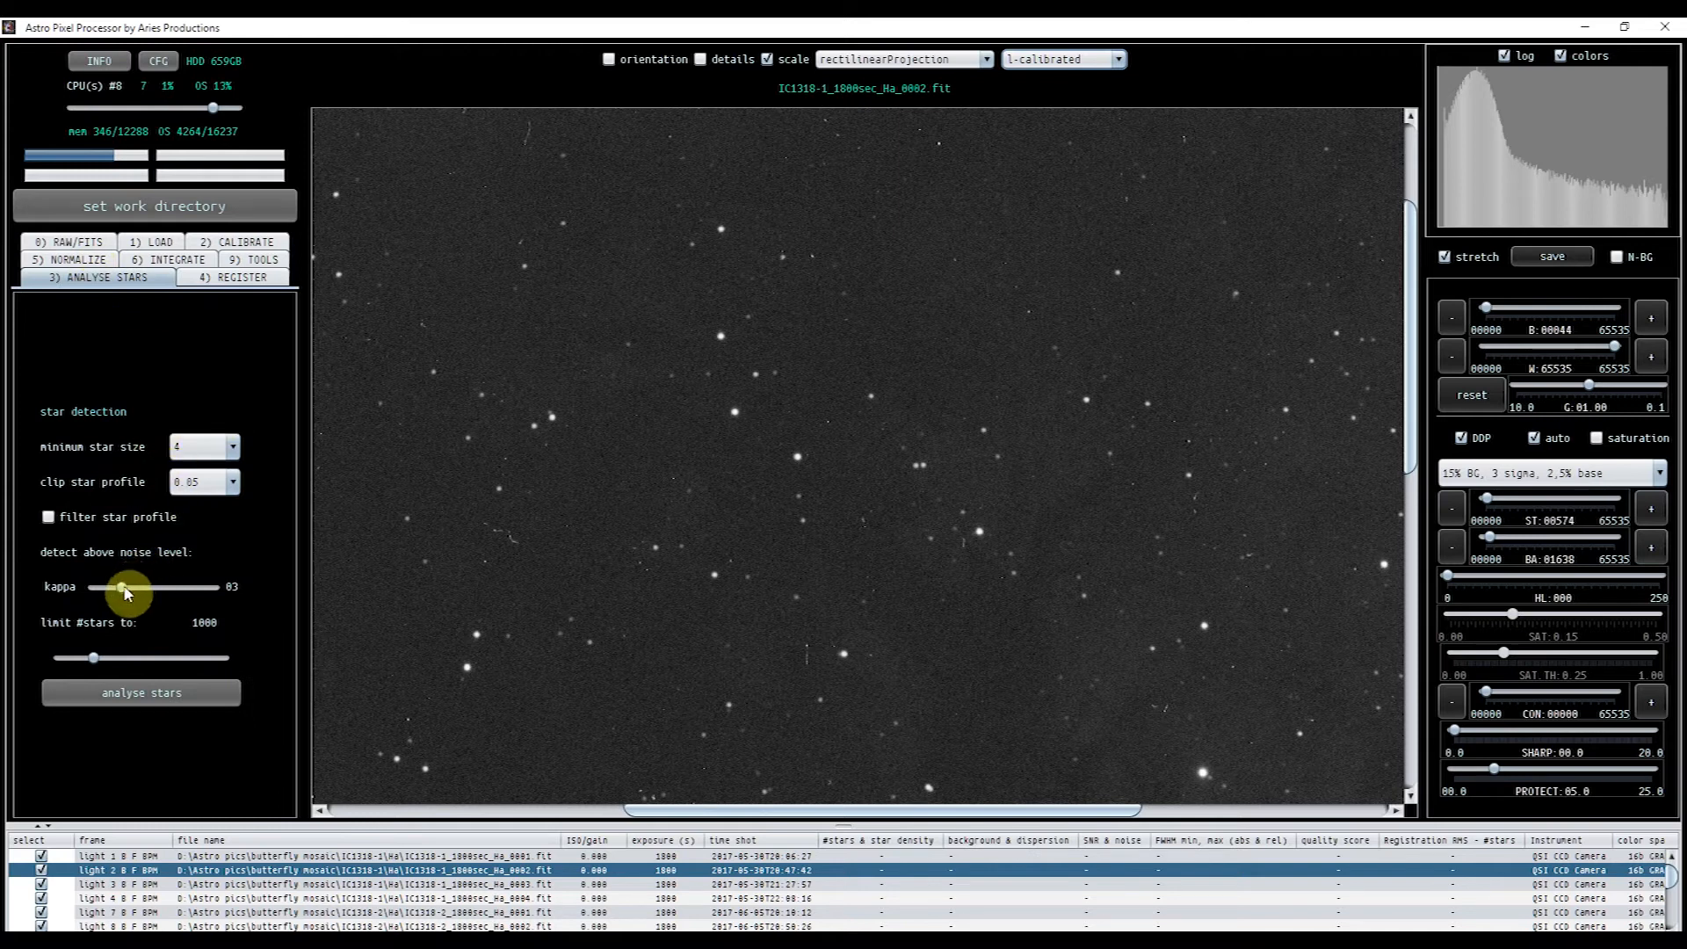
{"action": "left_click_drag", "start_coordinate": [123, 589], "coordinate": [108, 589]}
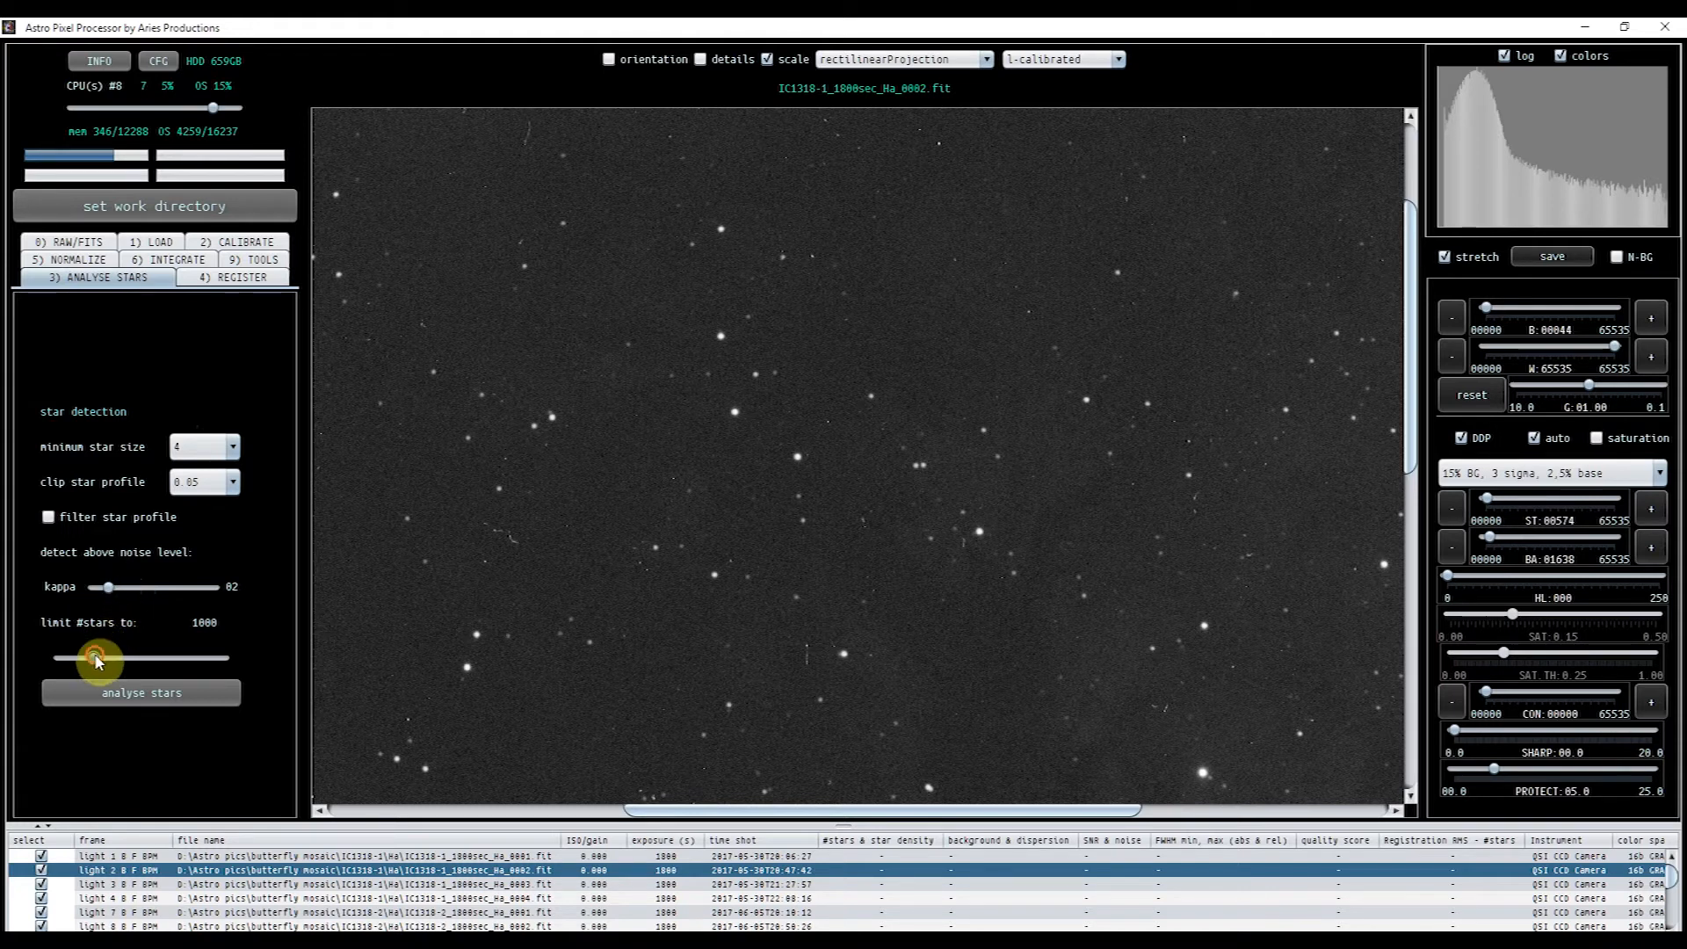
{"action": "left_click_drag", "start_coordinate": [96, 657], "coordinate": [141, 657]}
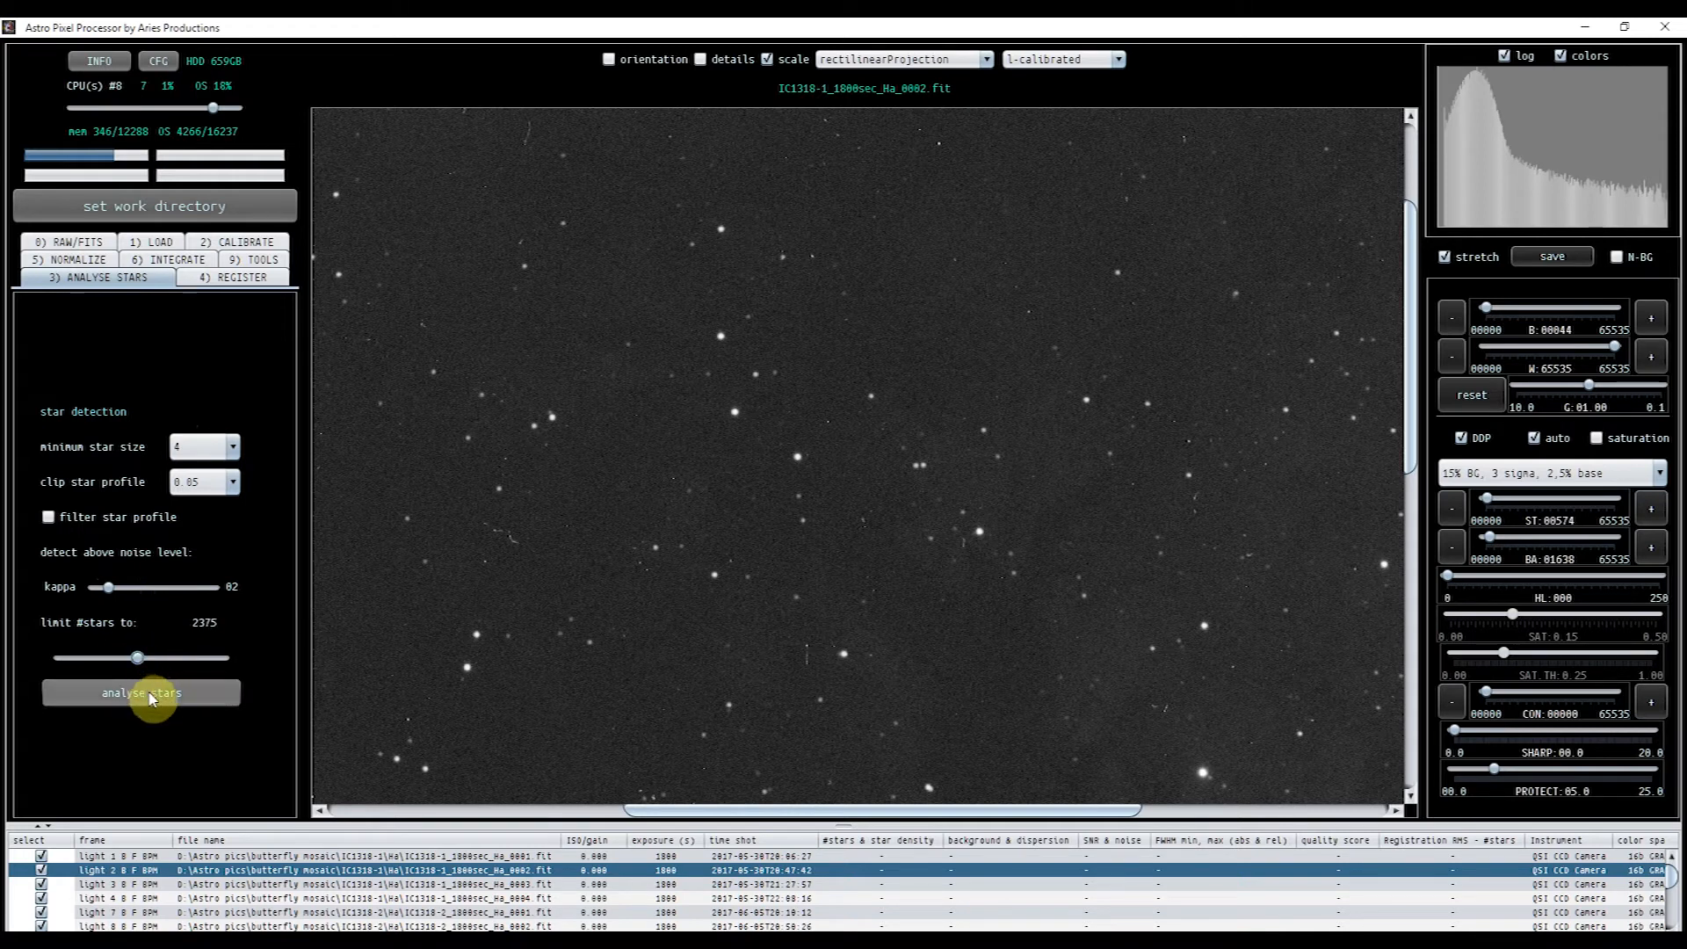
- Run analyse stars on all 29 Ha light frames
{"action": "left_click", "coordinate": [140, 692]}
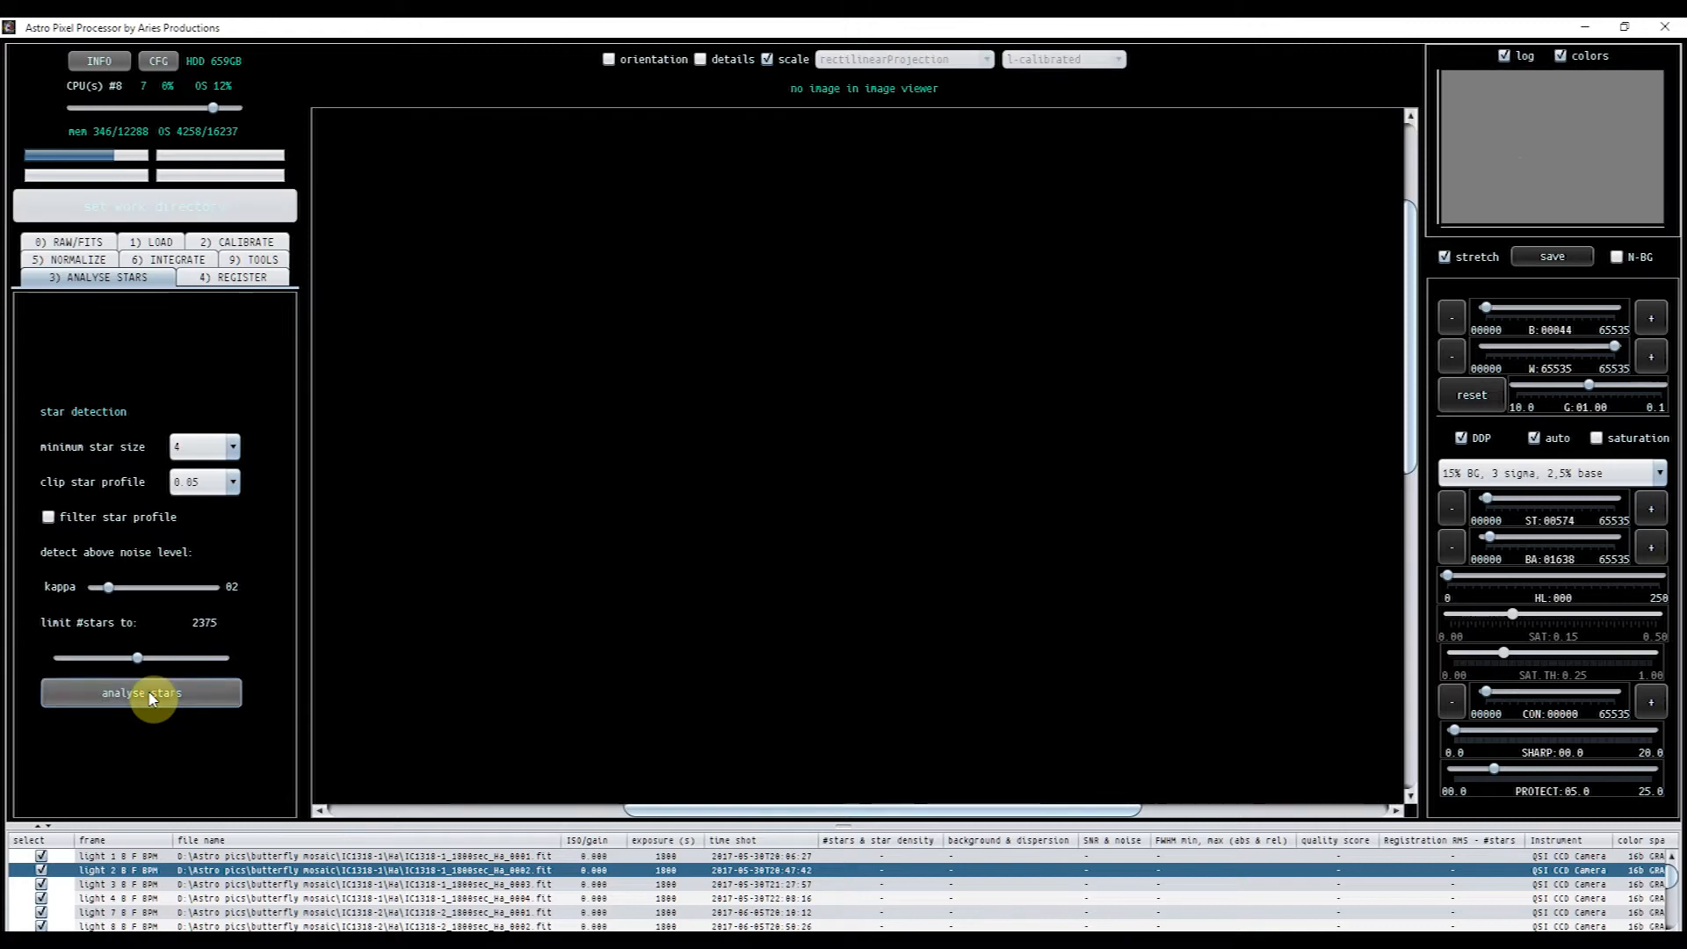
{"action": "left_click", "coordinate": [141, 692]}
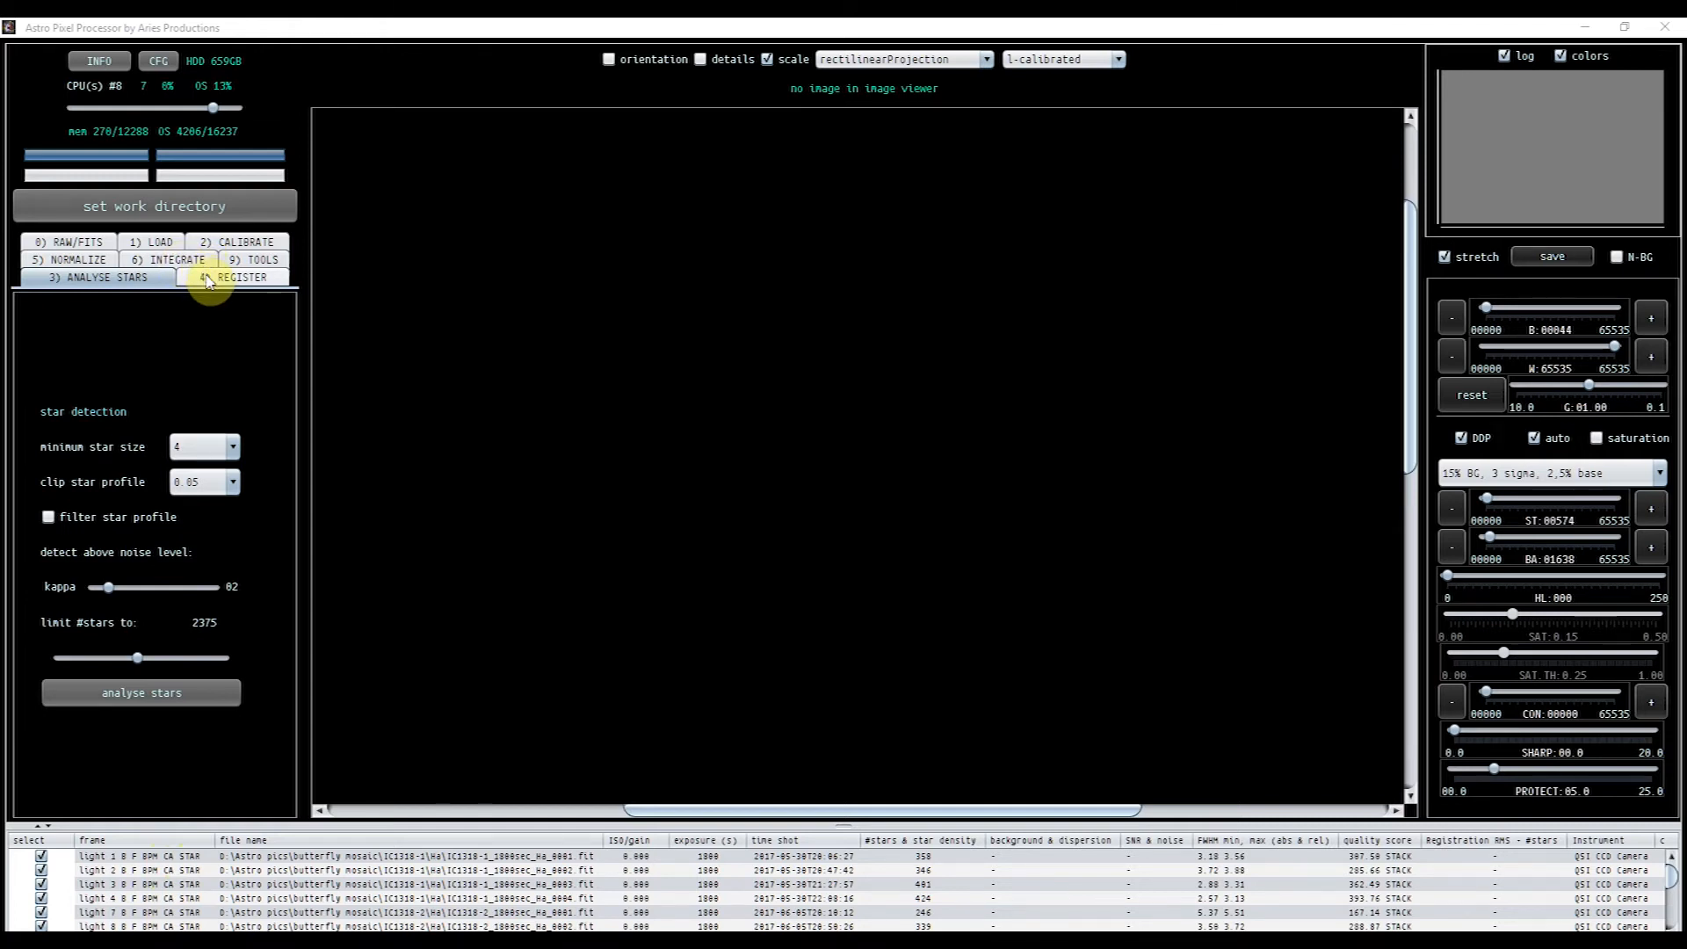
- In 4) REGISTER, choose triangle descriptors, scale start 6, scale stop 12, and enable dynamic distortion correction
{"action": "left_click", "coordinate": [233, 278]}
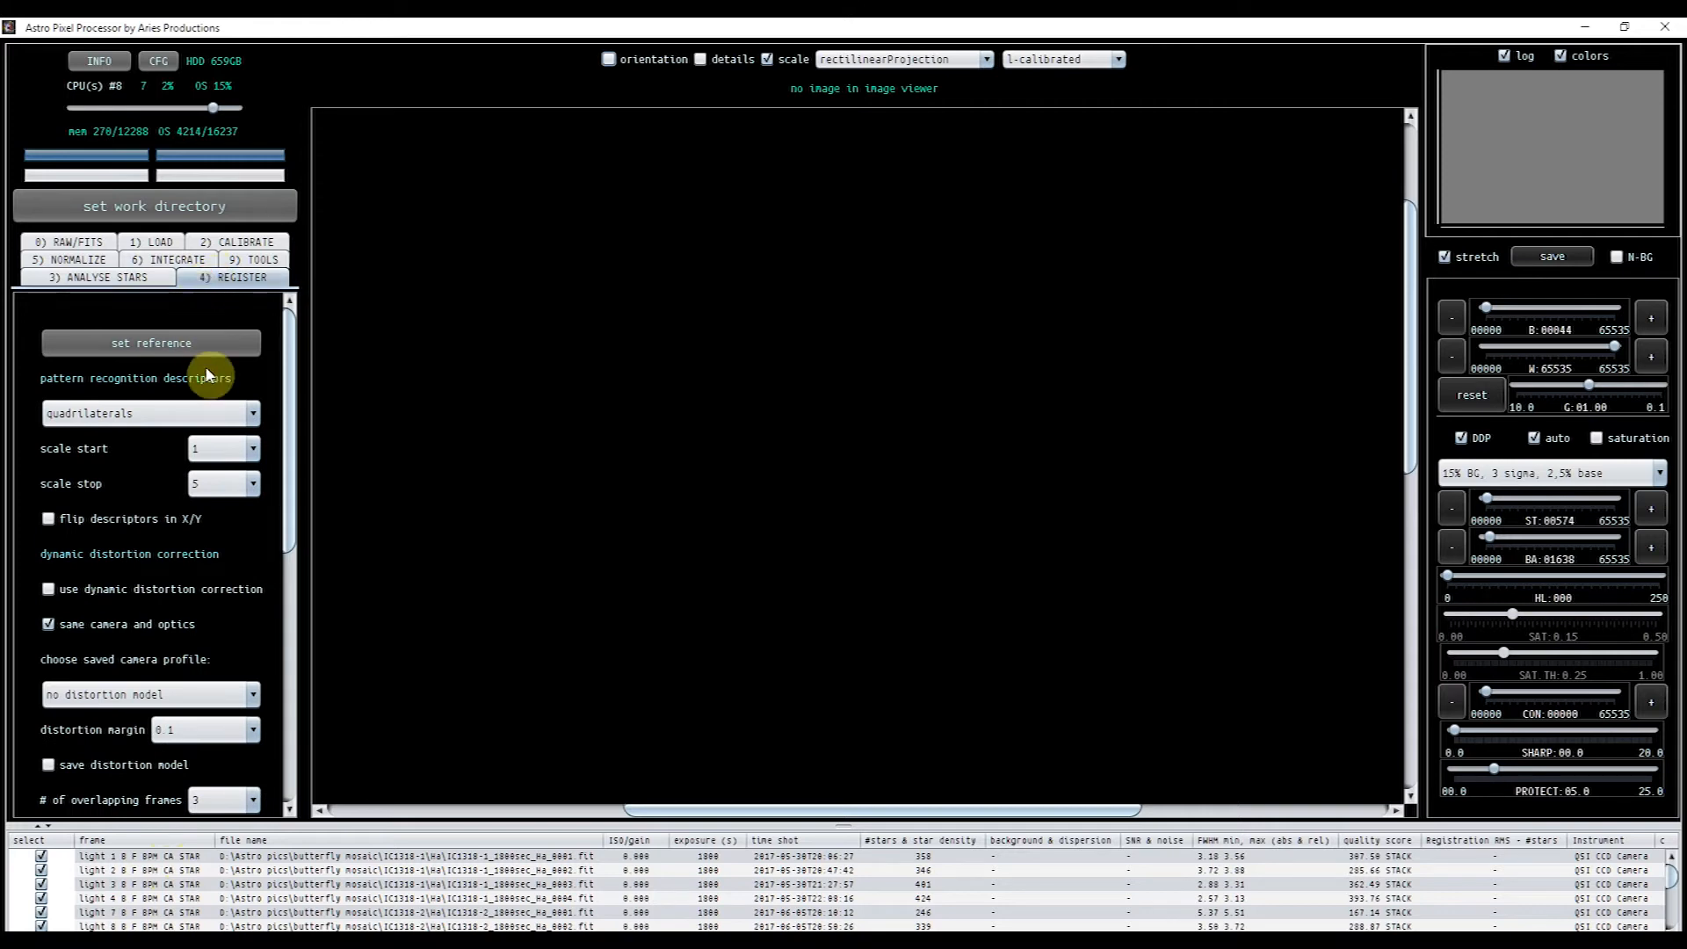
{"action": "mouse_move", "coordinate": [250, 383]}
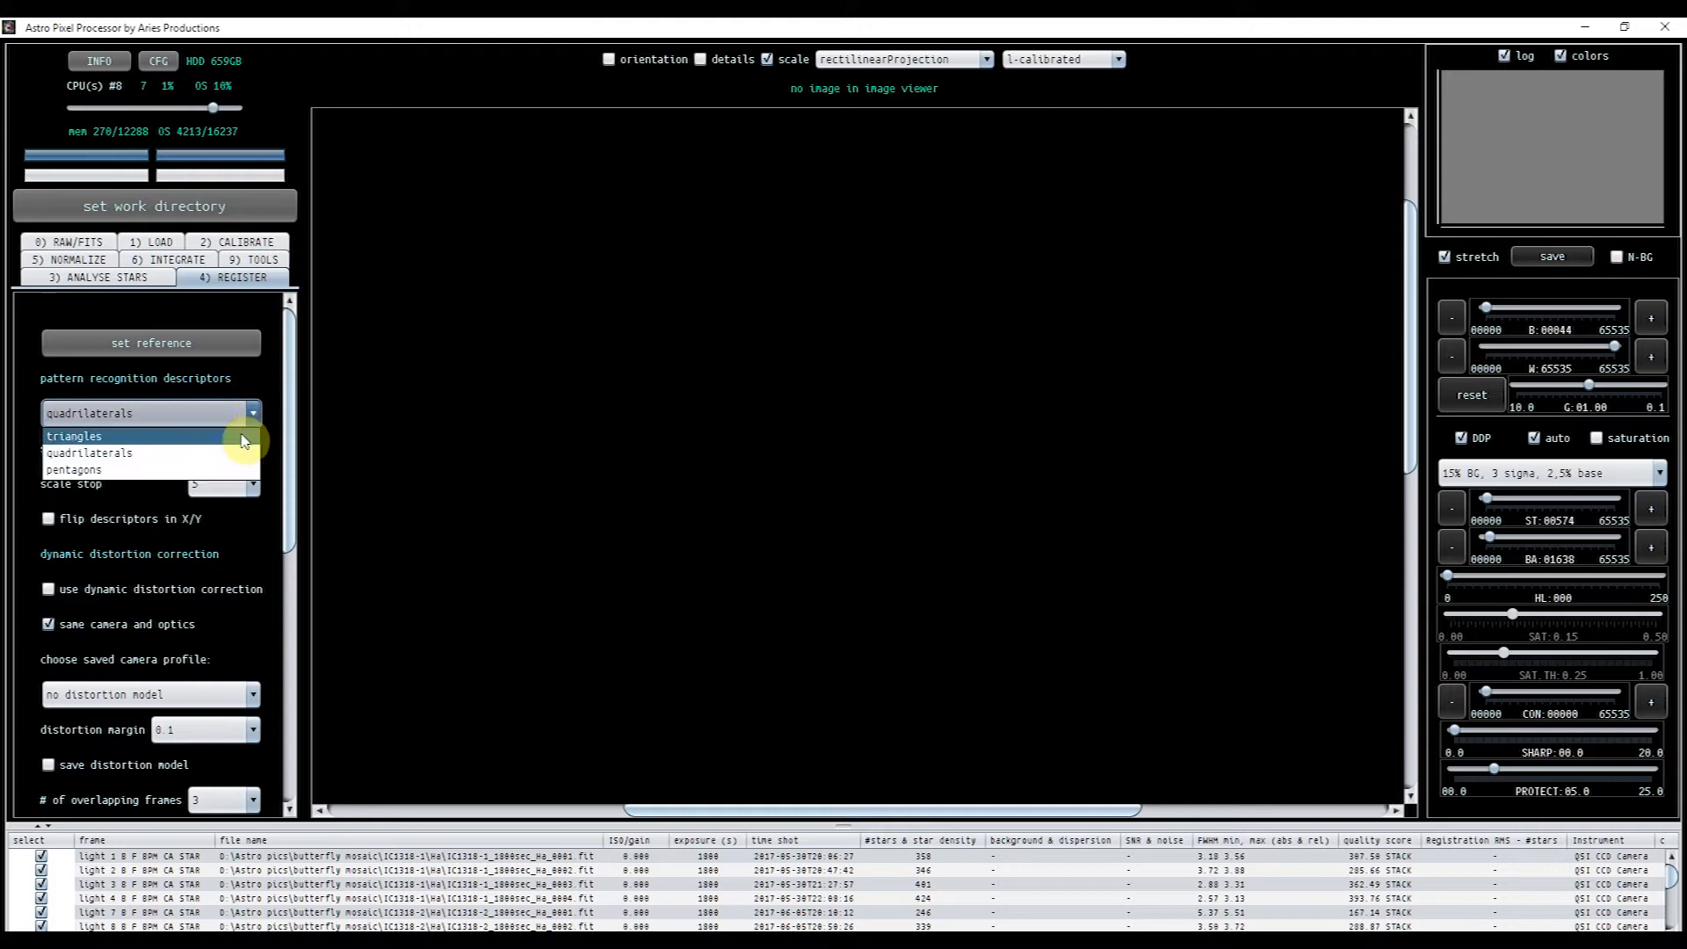
{"action": "left_click", "coordinate": [73, 436]}
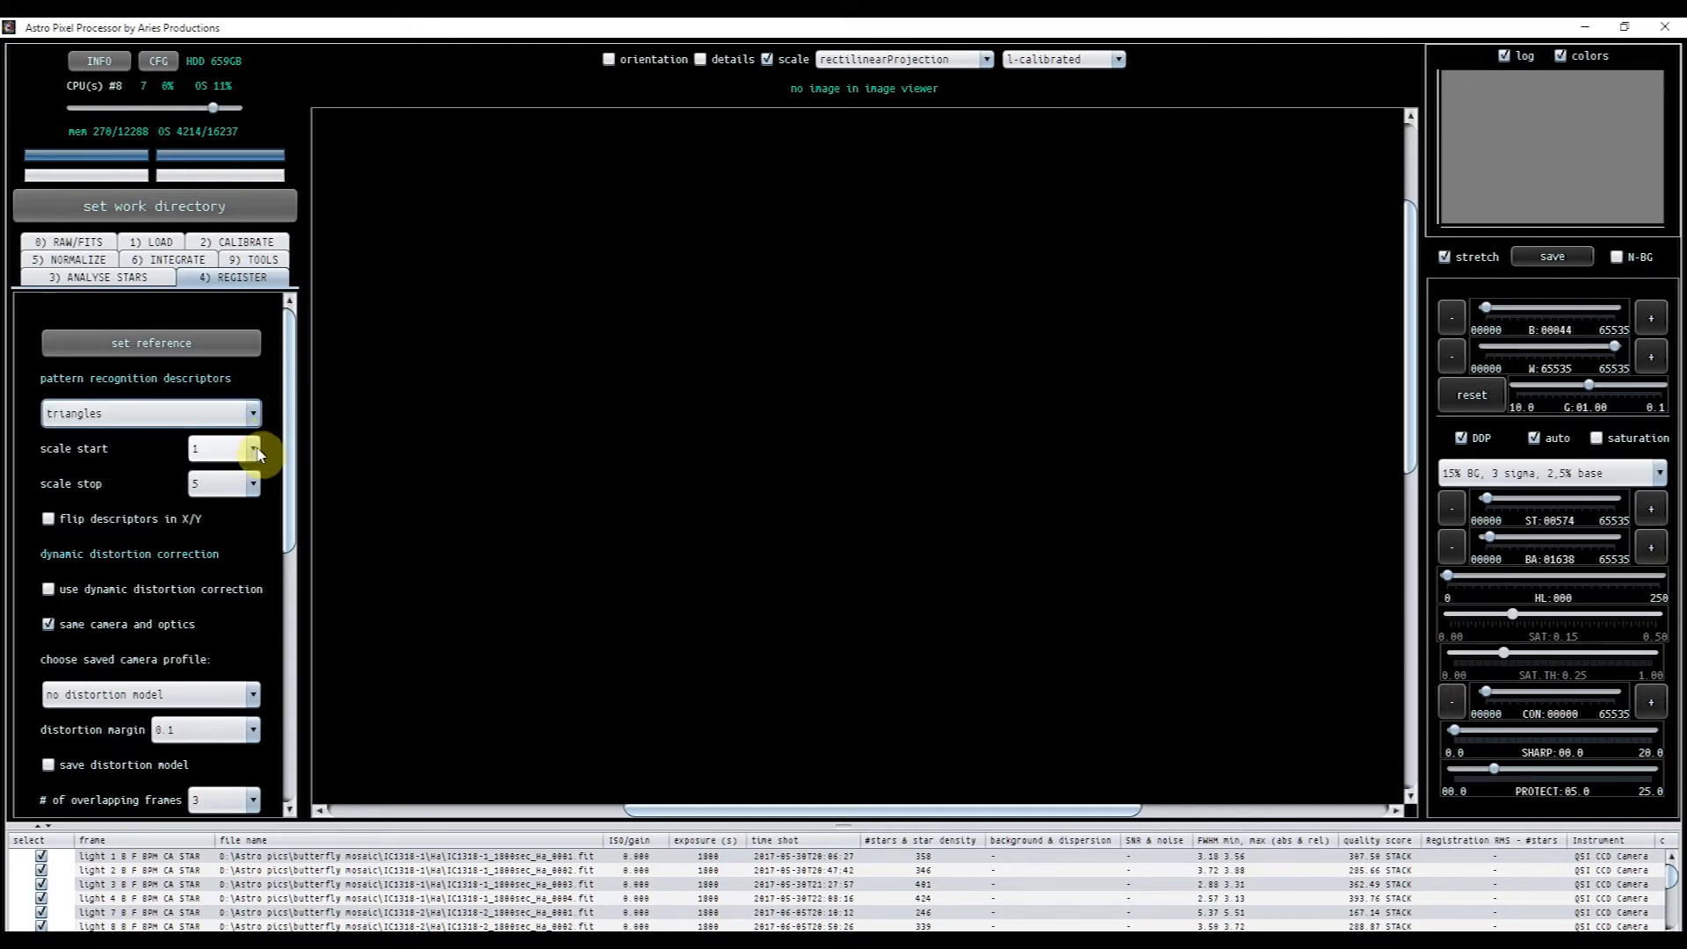
{"action": "left_click", "coordinate": [253, 448]}
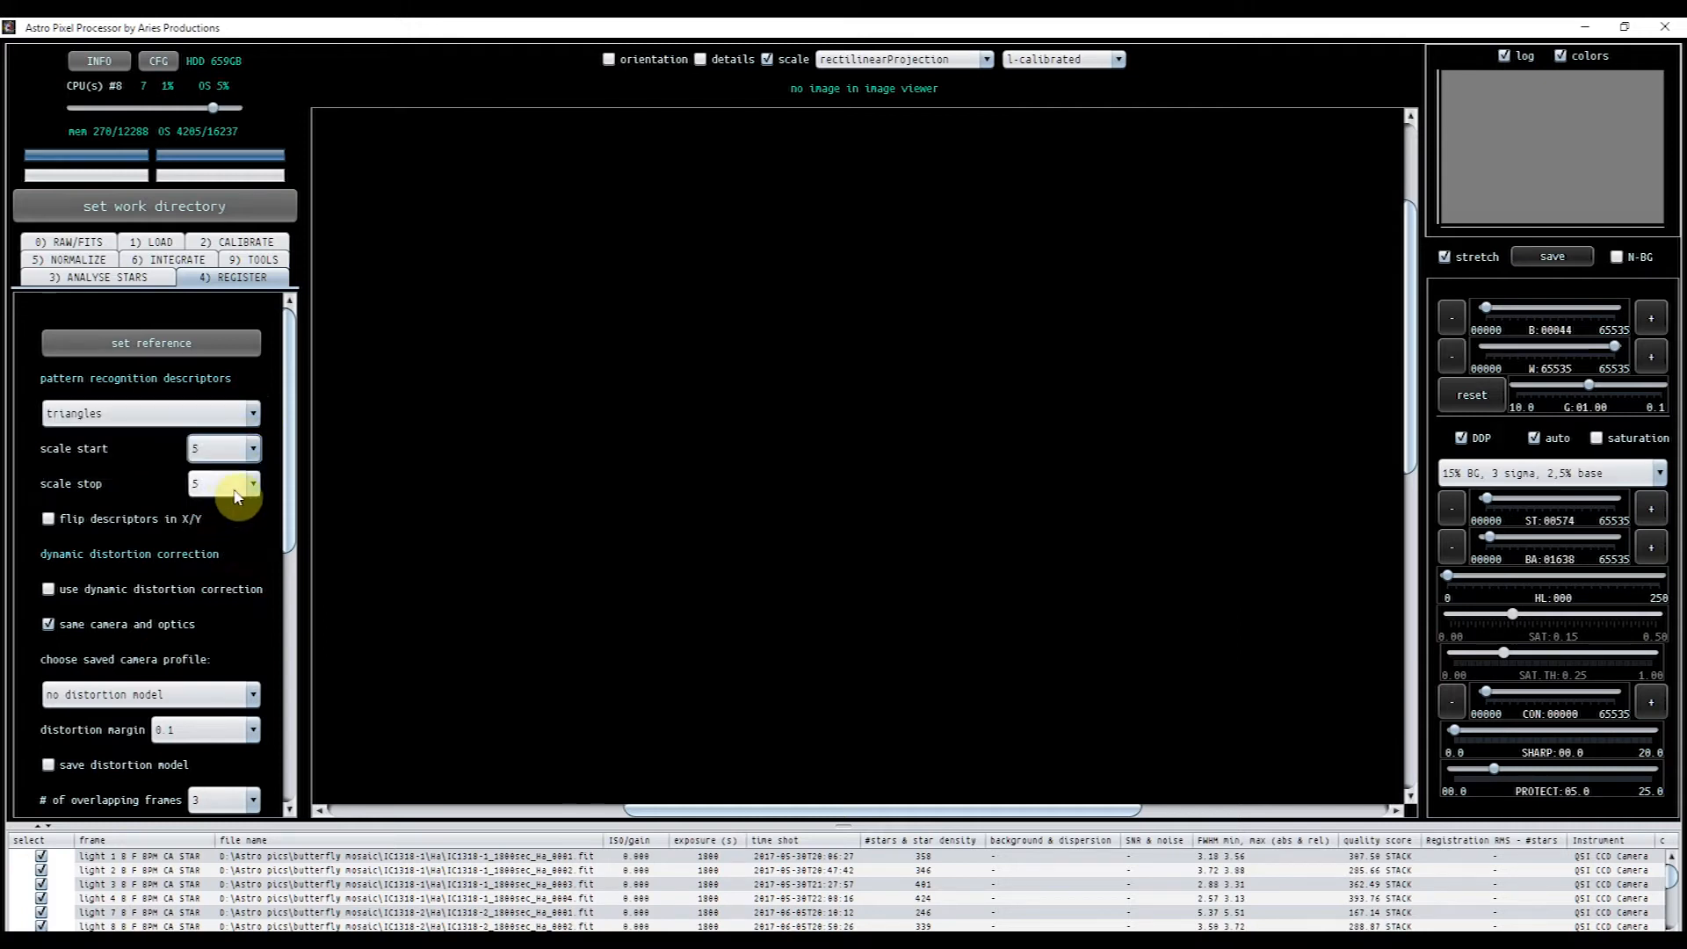
{"action": "left_click", "coordinate": [253, 483]}
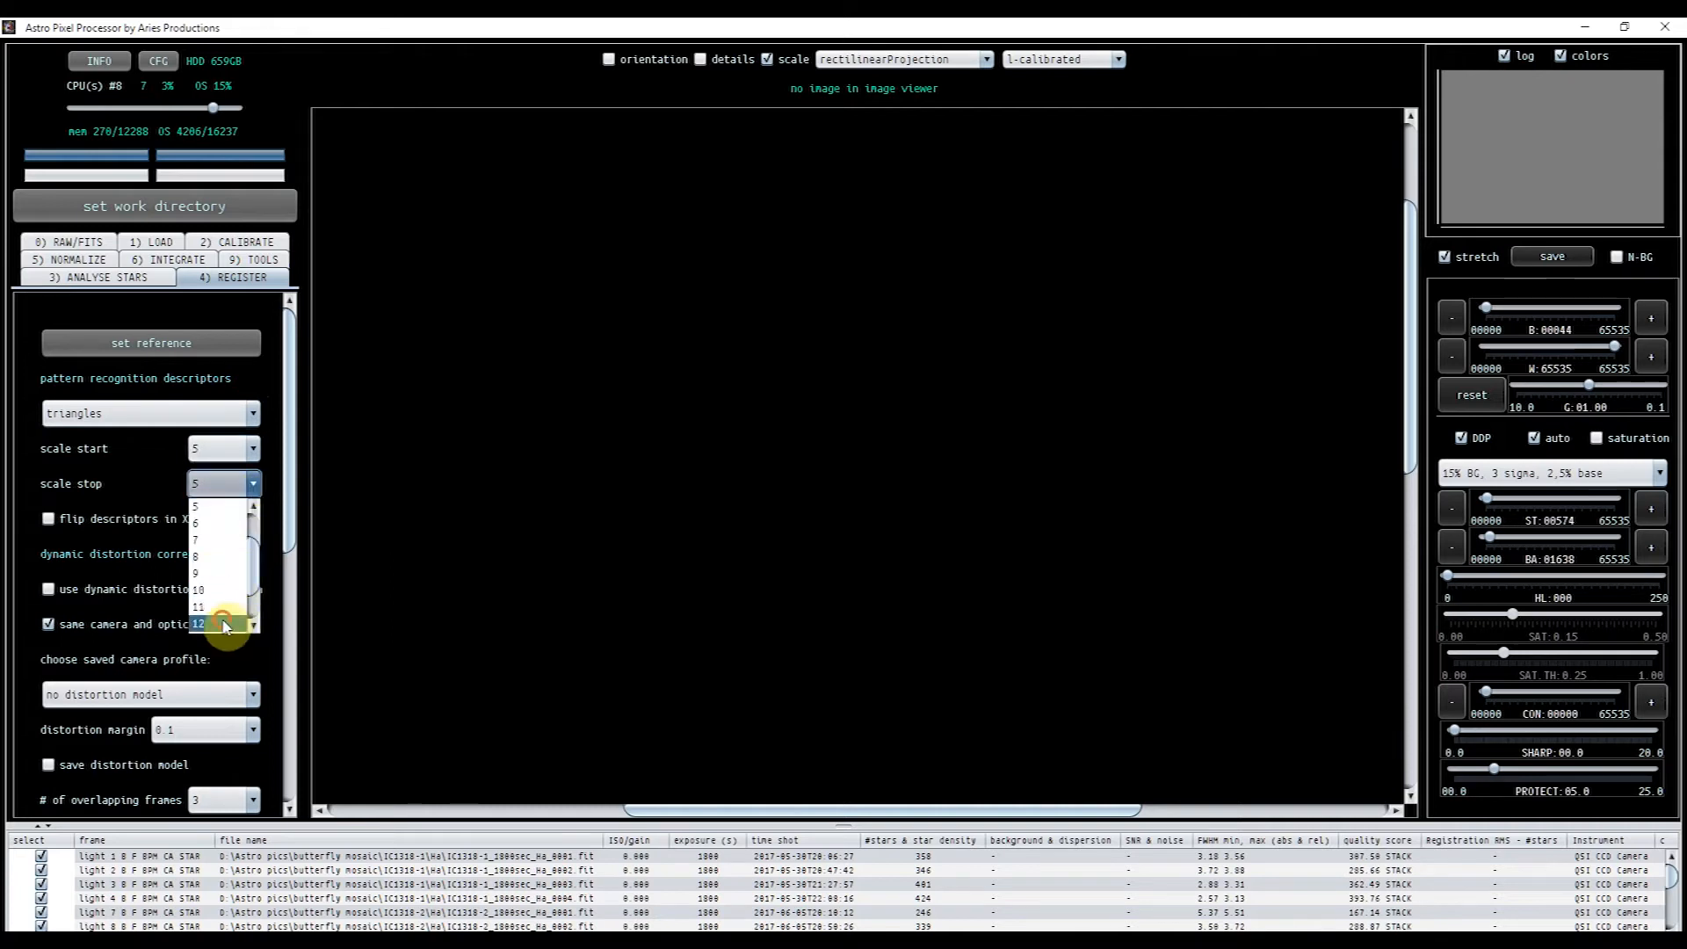
{"action": "left_click", "coordinate": [199, 623]}
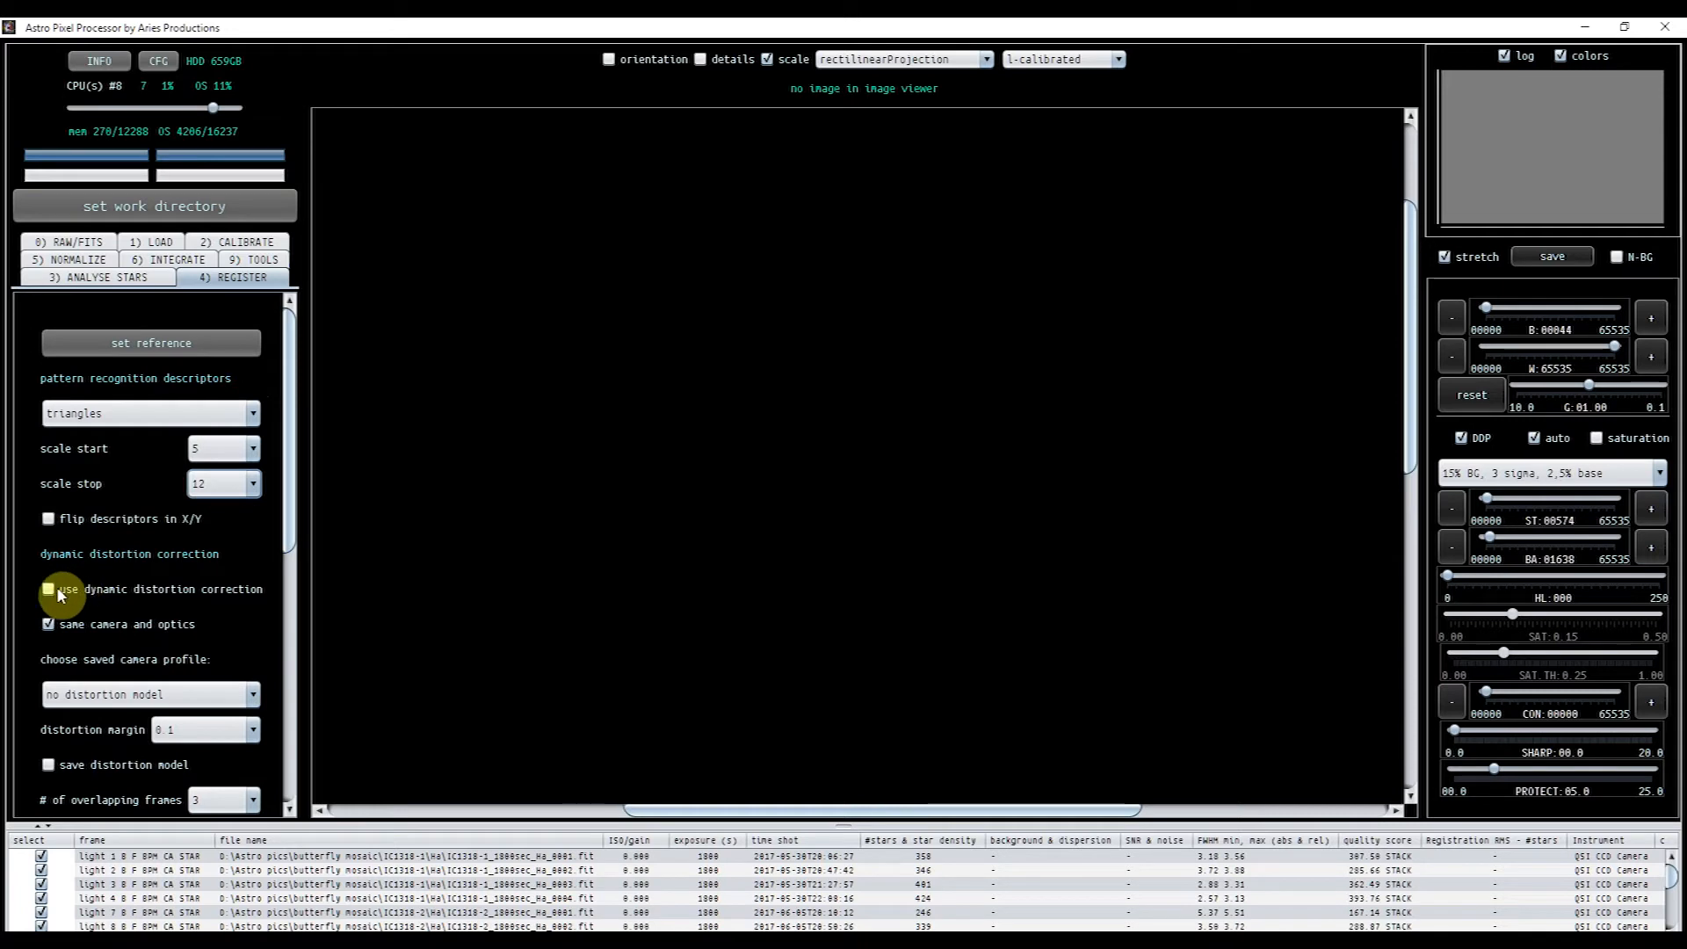
{"action": "left_click", "coordinate": [49, 589]}
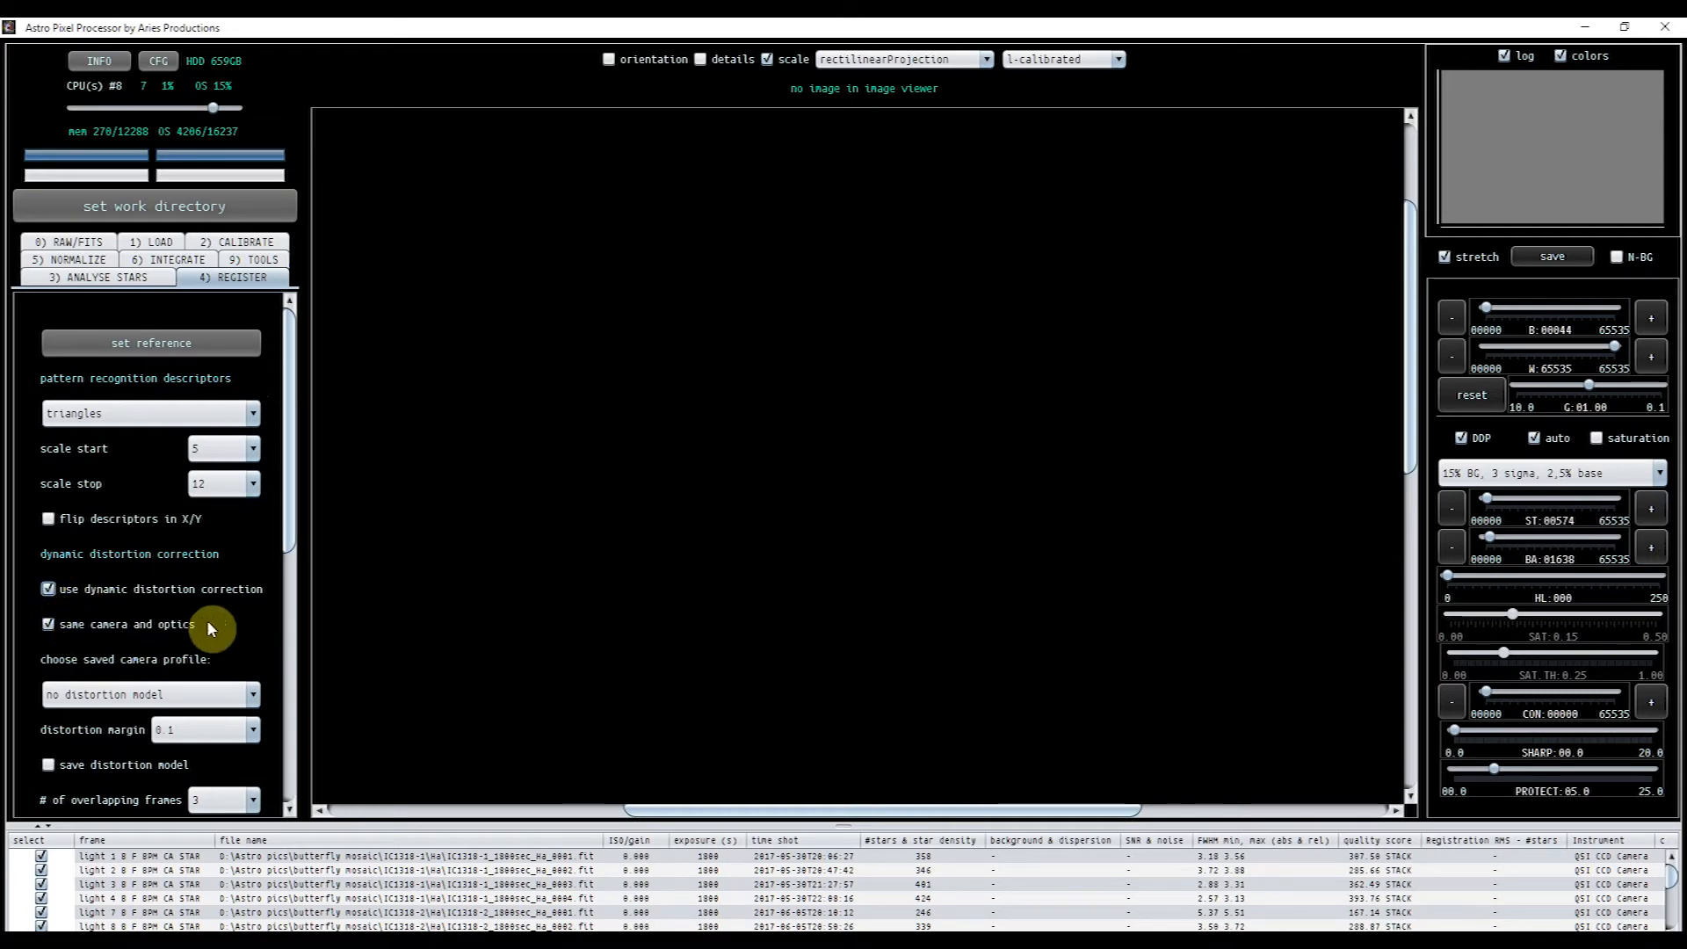
{"action": "mouse_move", "coordinate": [281, 527]}
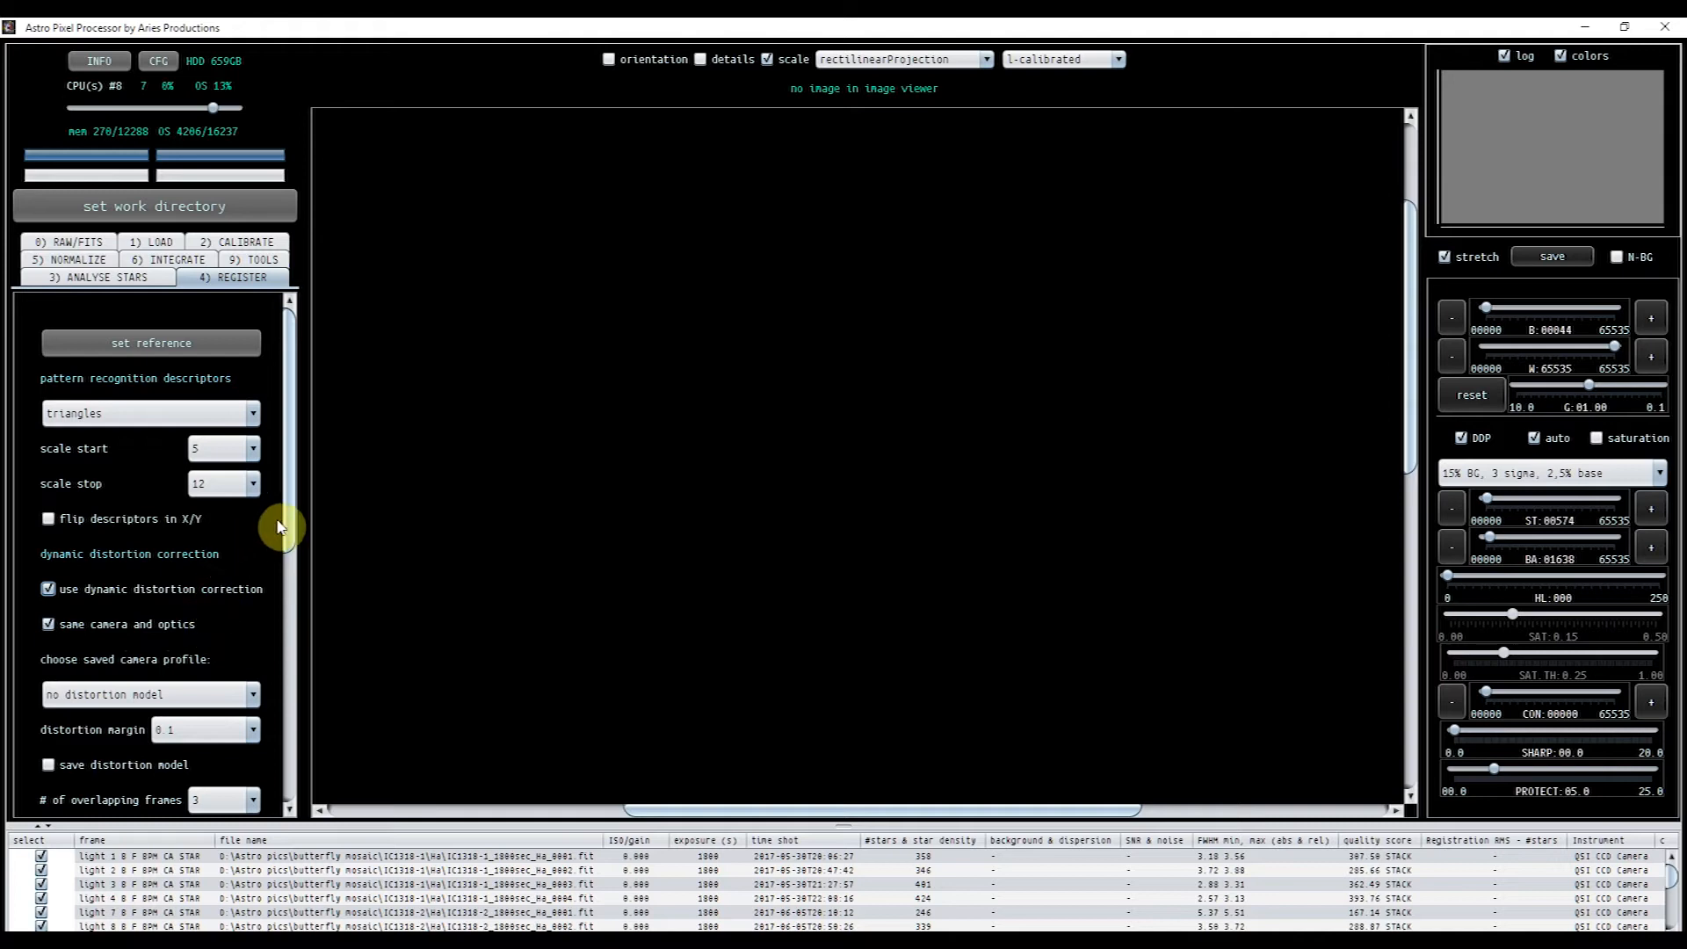
{"action": "mouse_move", "coordinate": [295, 527]}
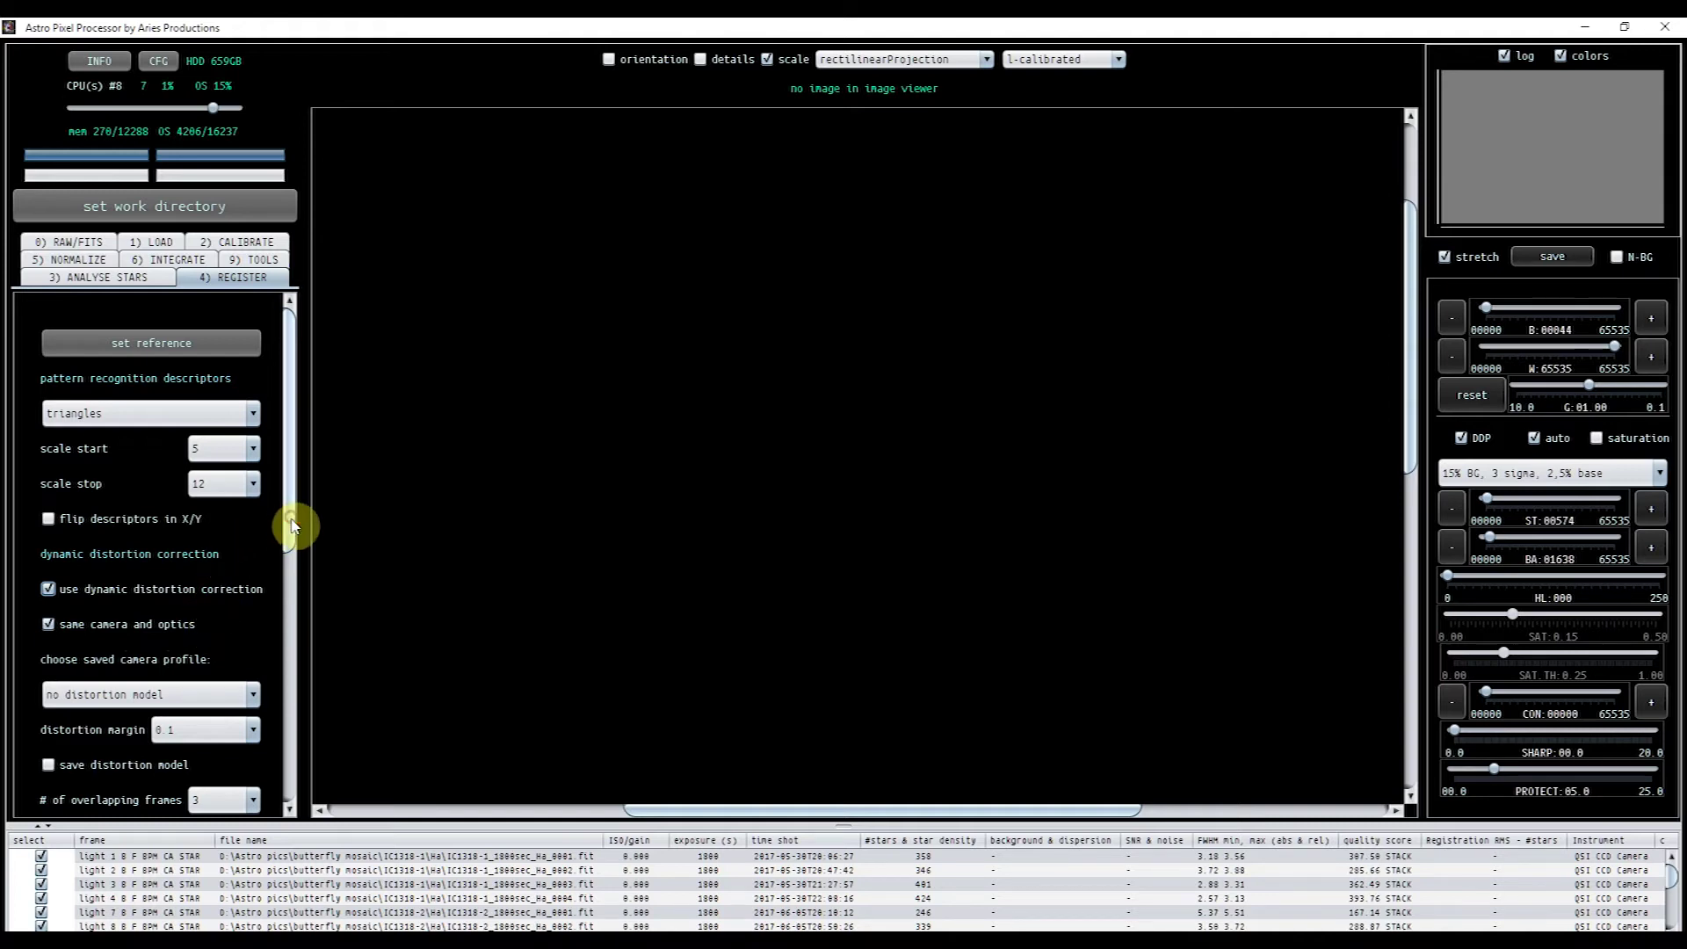
- Scroll through the lower registration options for mosaic mode and overlapping frames
{"action": "scroll", "scroll_direction": "down", "scroll_amount": 3}
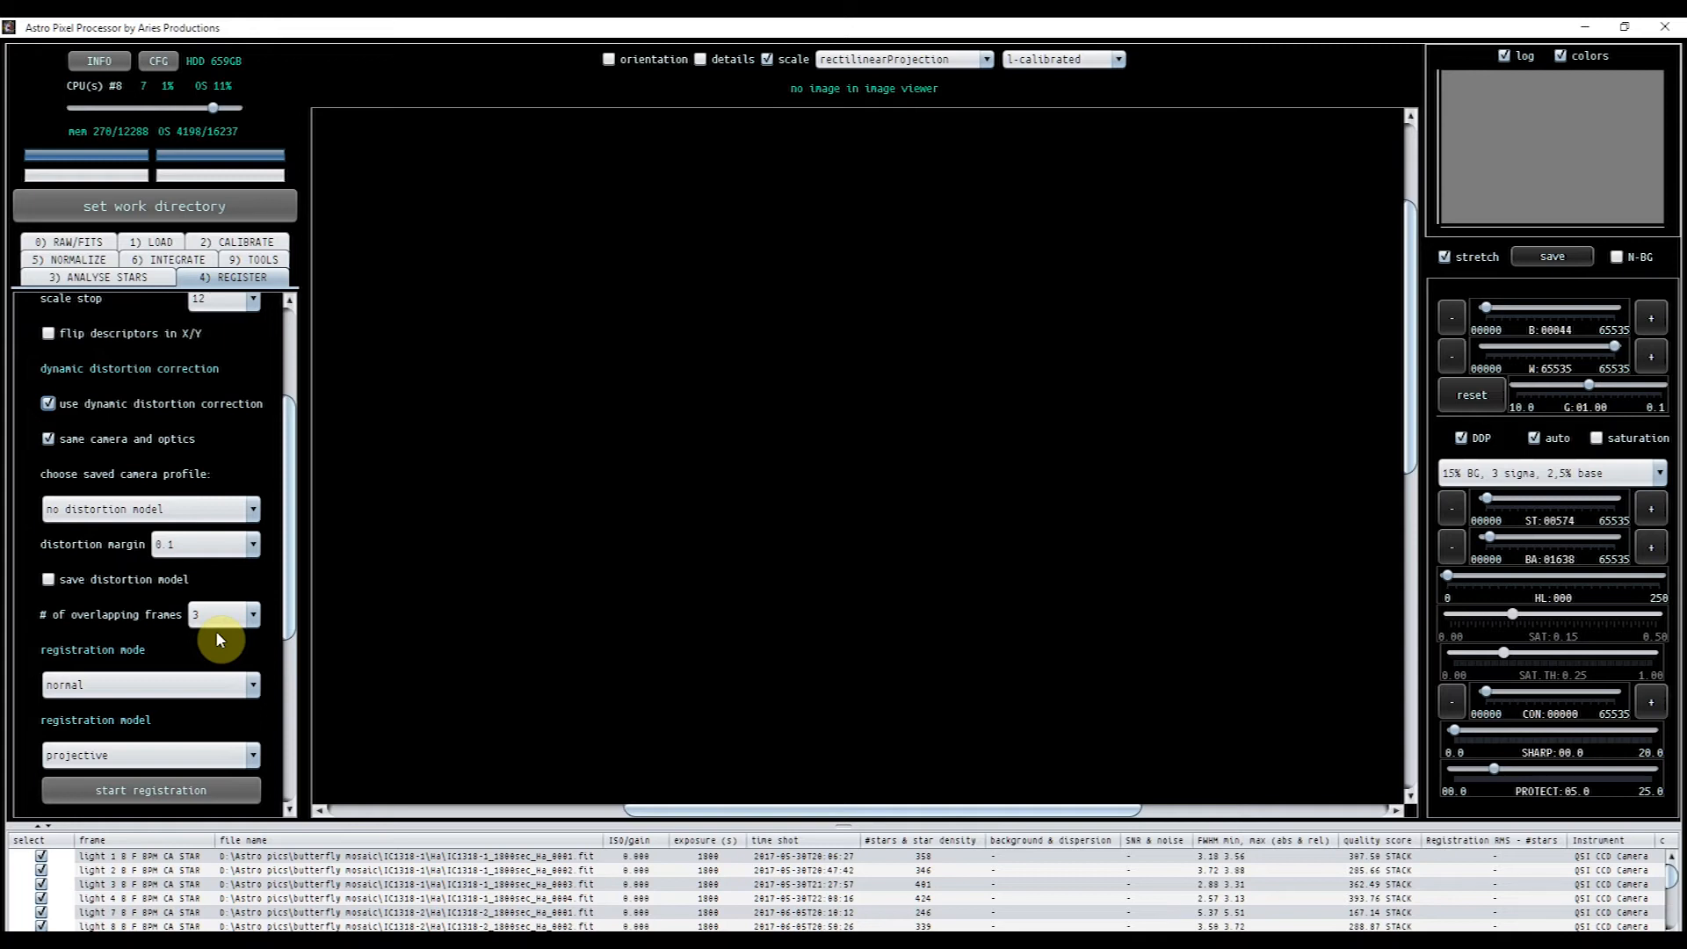
{"action": "mouse_move", "coordinate": [295, 627]}
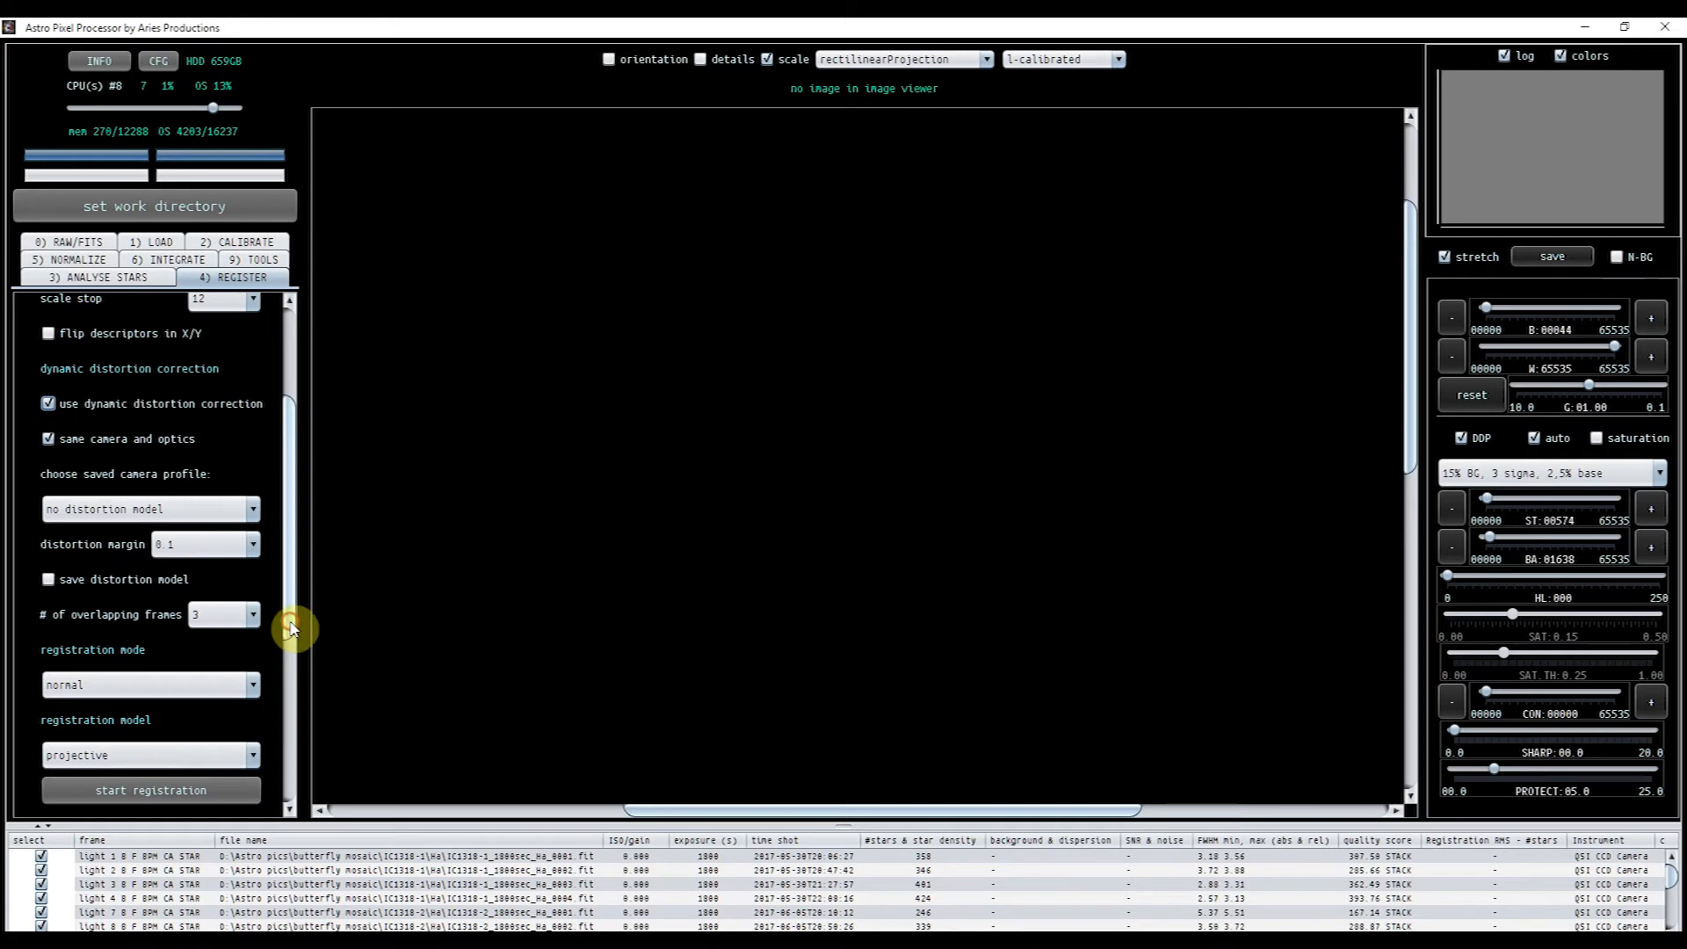
{"action": "scroll", "scroll_direction": "down", "scroll_amount": 3}
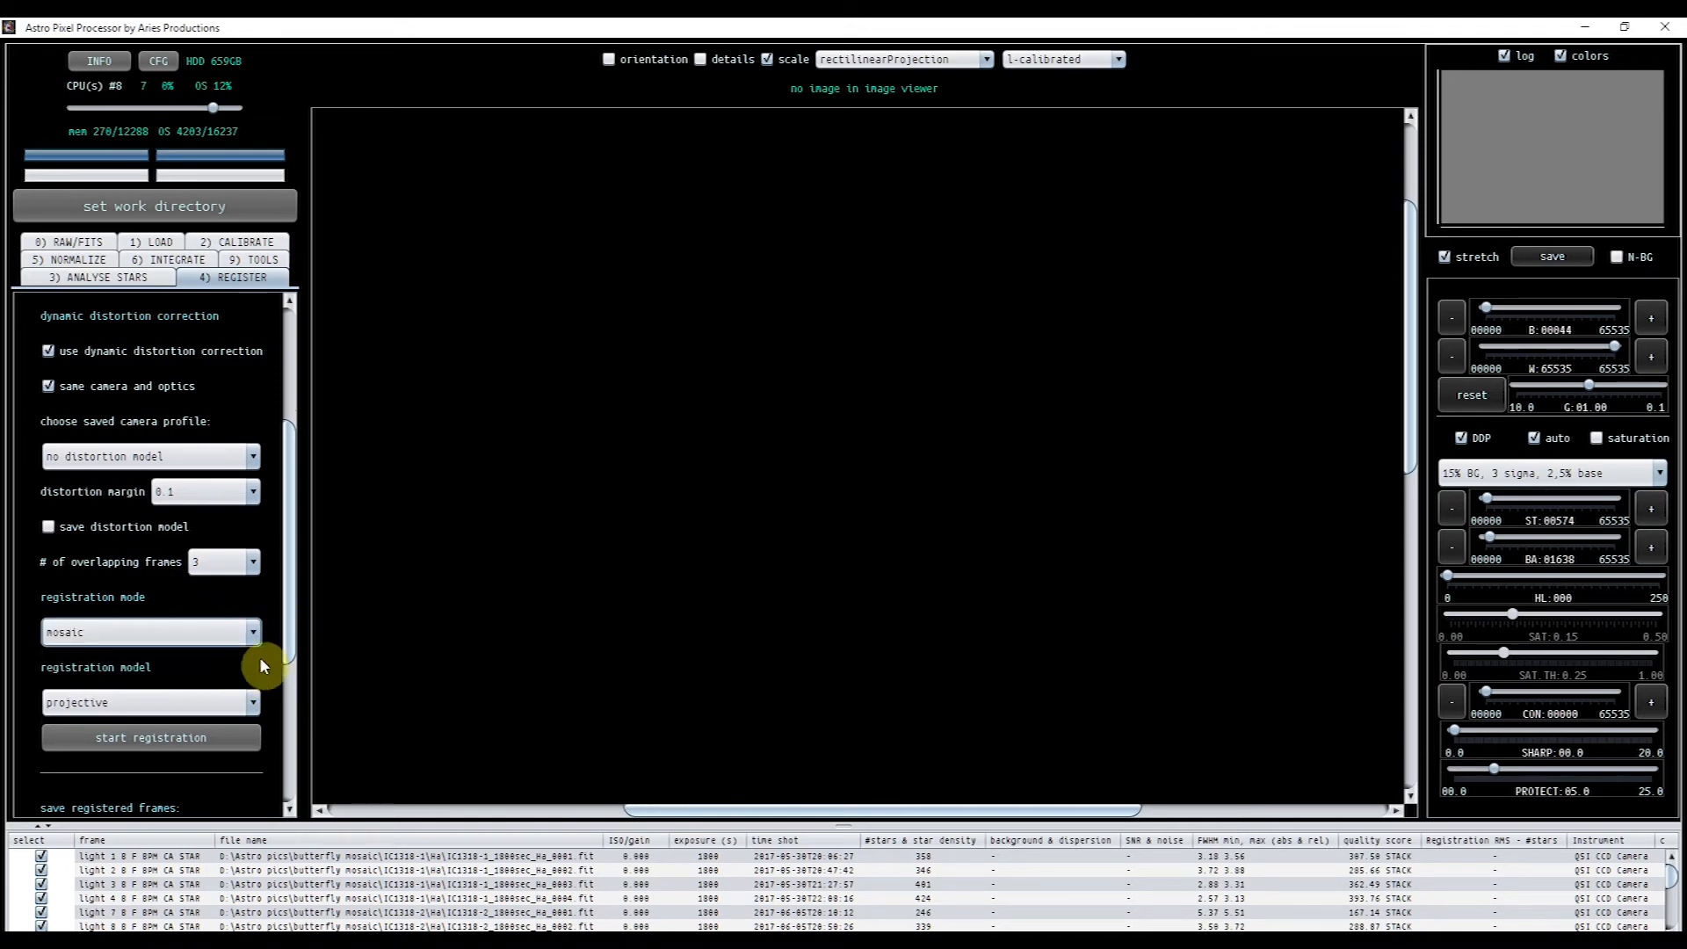
{"action": "scroll", "scroll_direction": "down", "scroll_amount": 3}
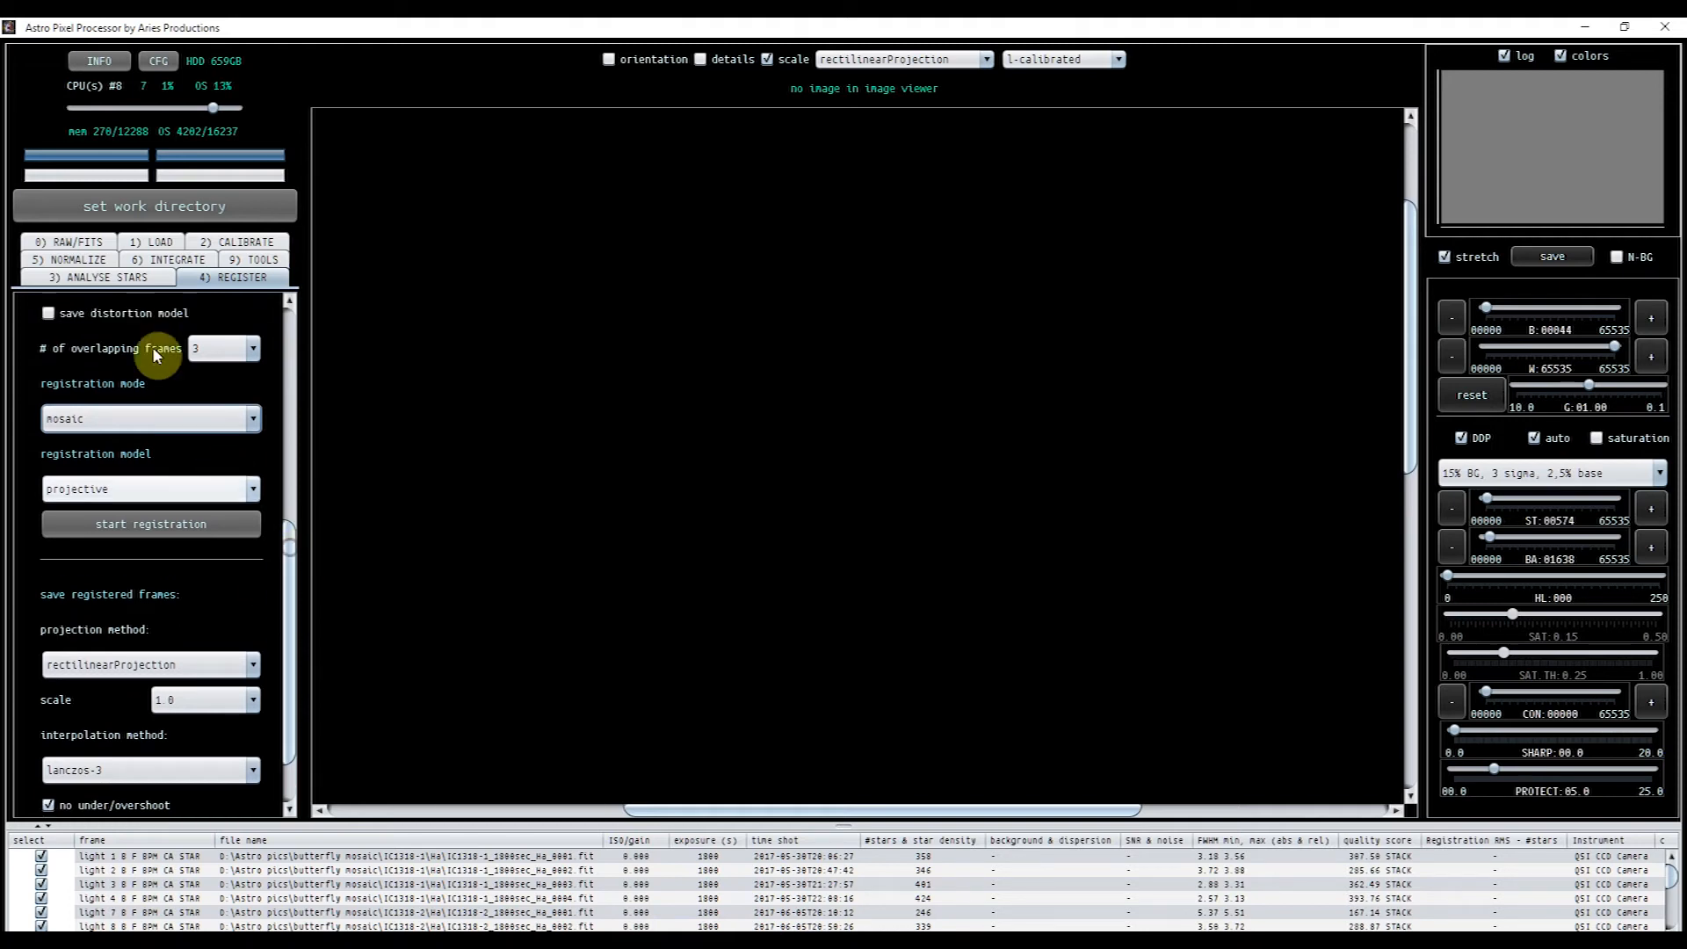
- Open 5) NORMALIZE and review its regular-mode, add-scale, background neutralization settings
{"action": "left_click", "coordinate": [68, 275]}
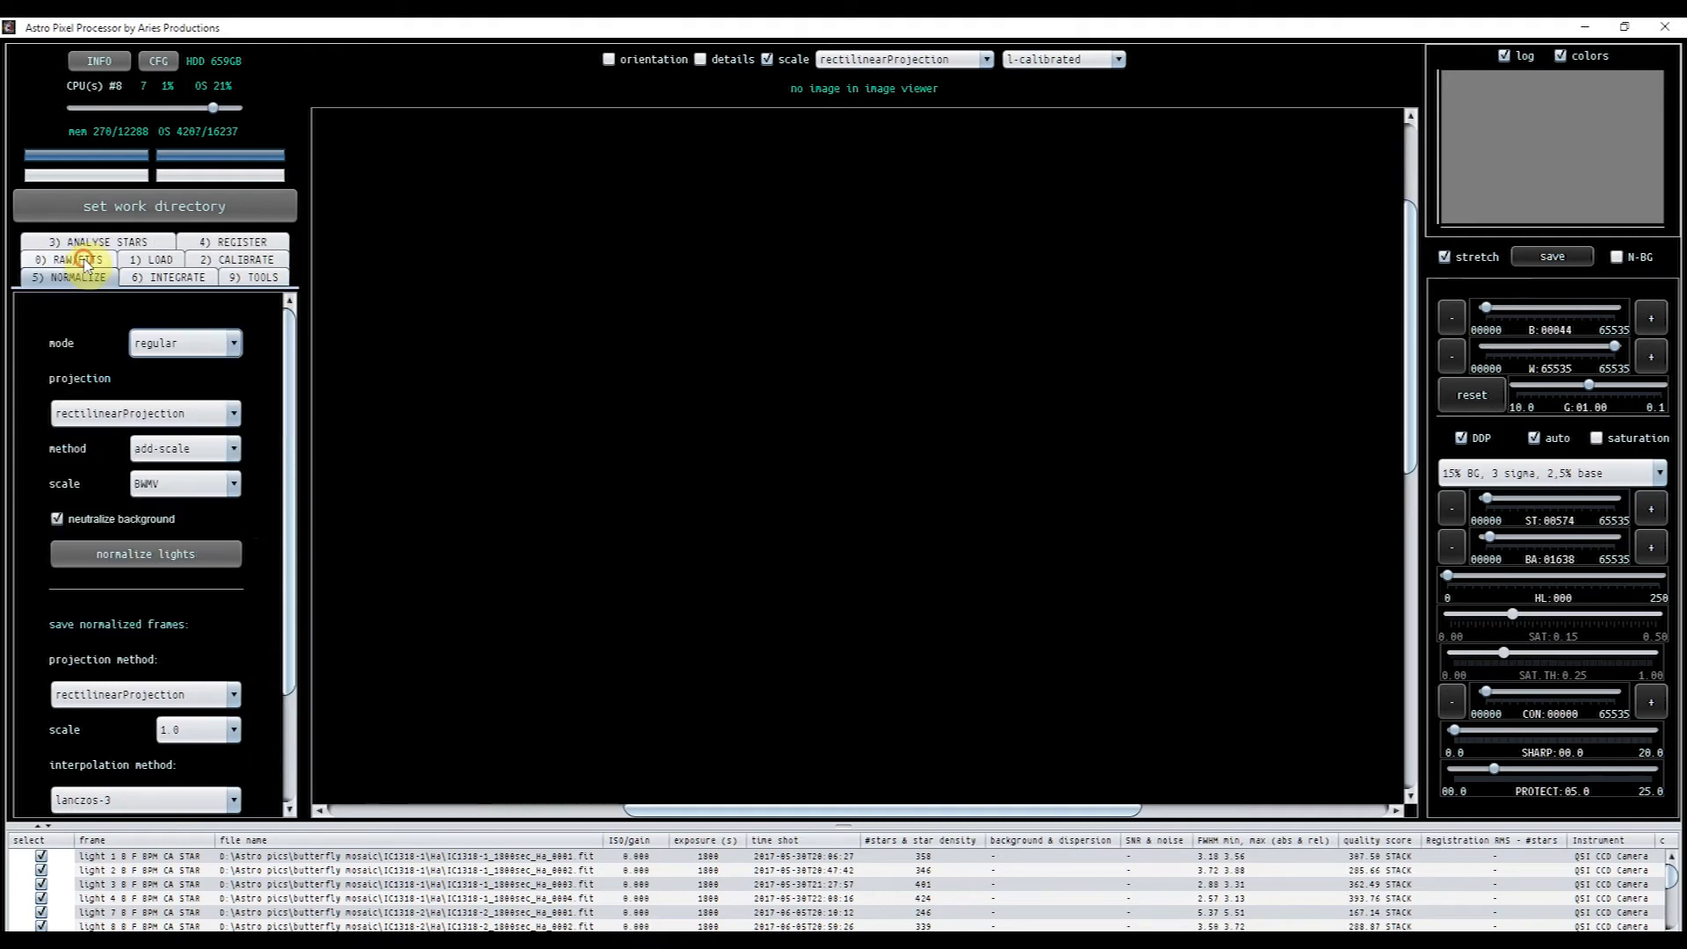
{"action": "mouse_move", "coordinate": [290, 400]}
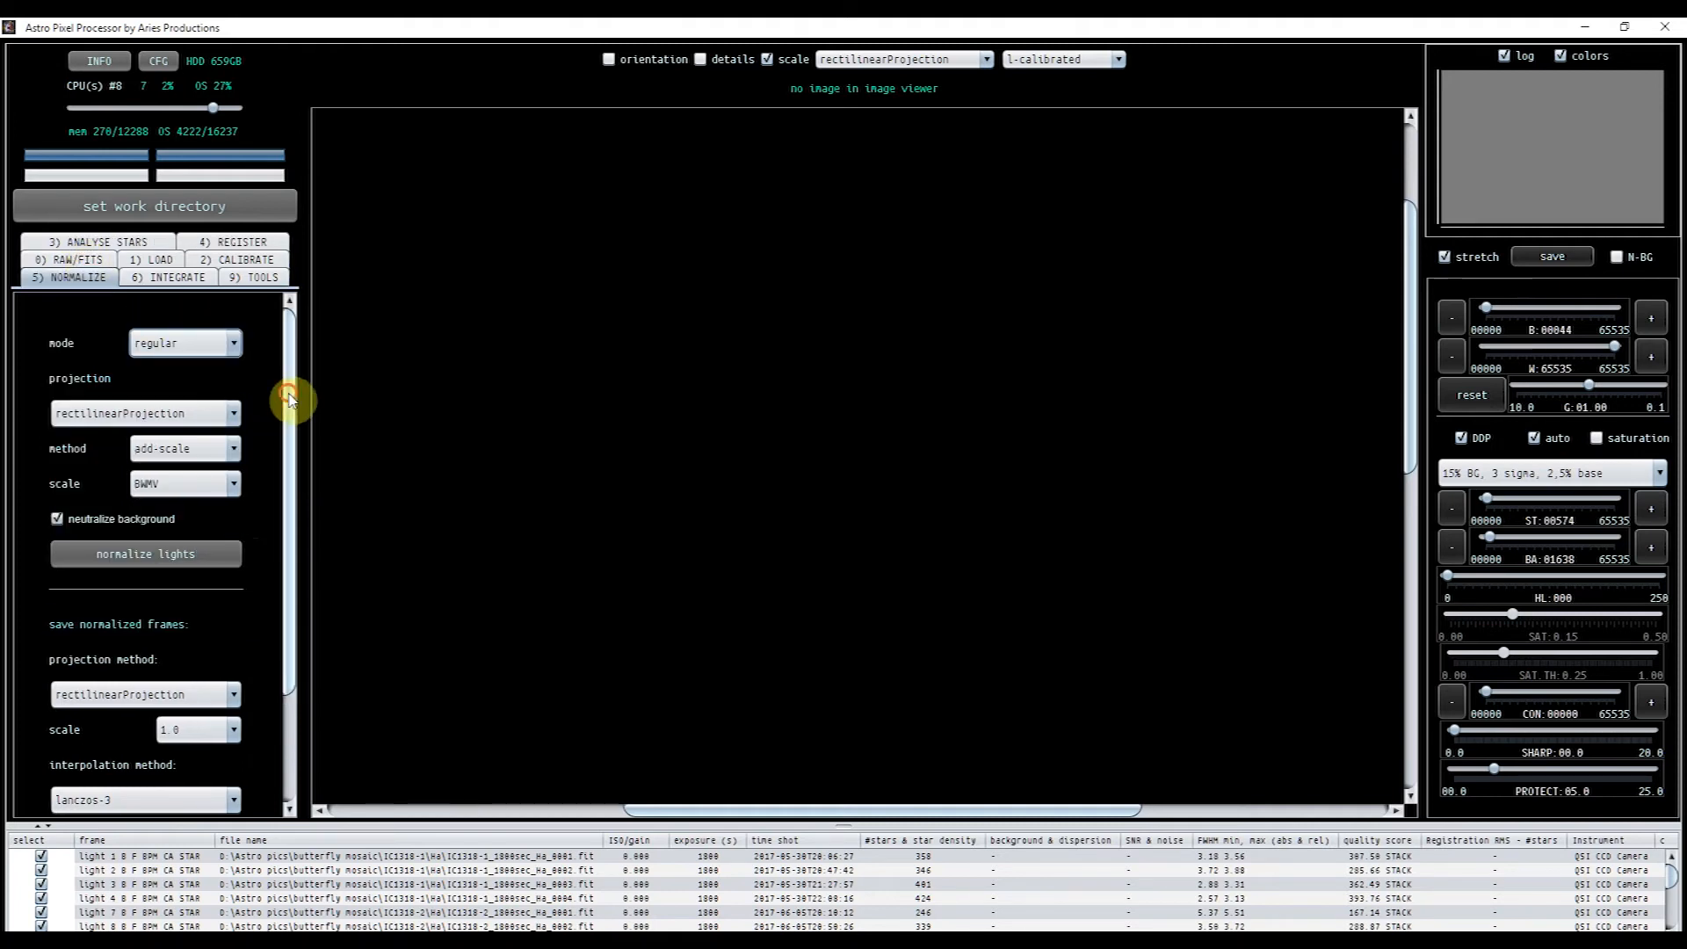
{"action": "scroll", "scroll_direction": "down", "scroll_amount": 3}
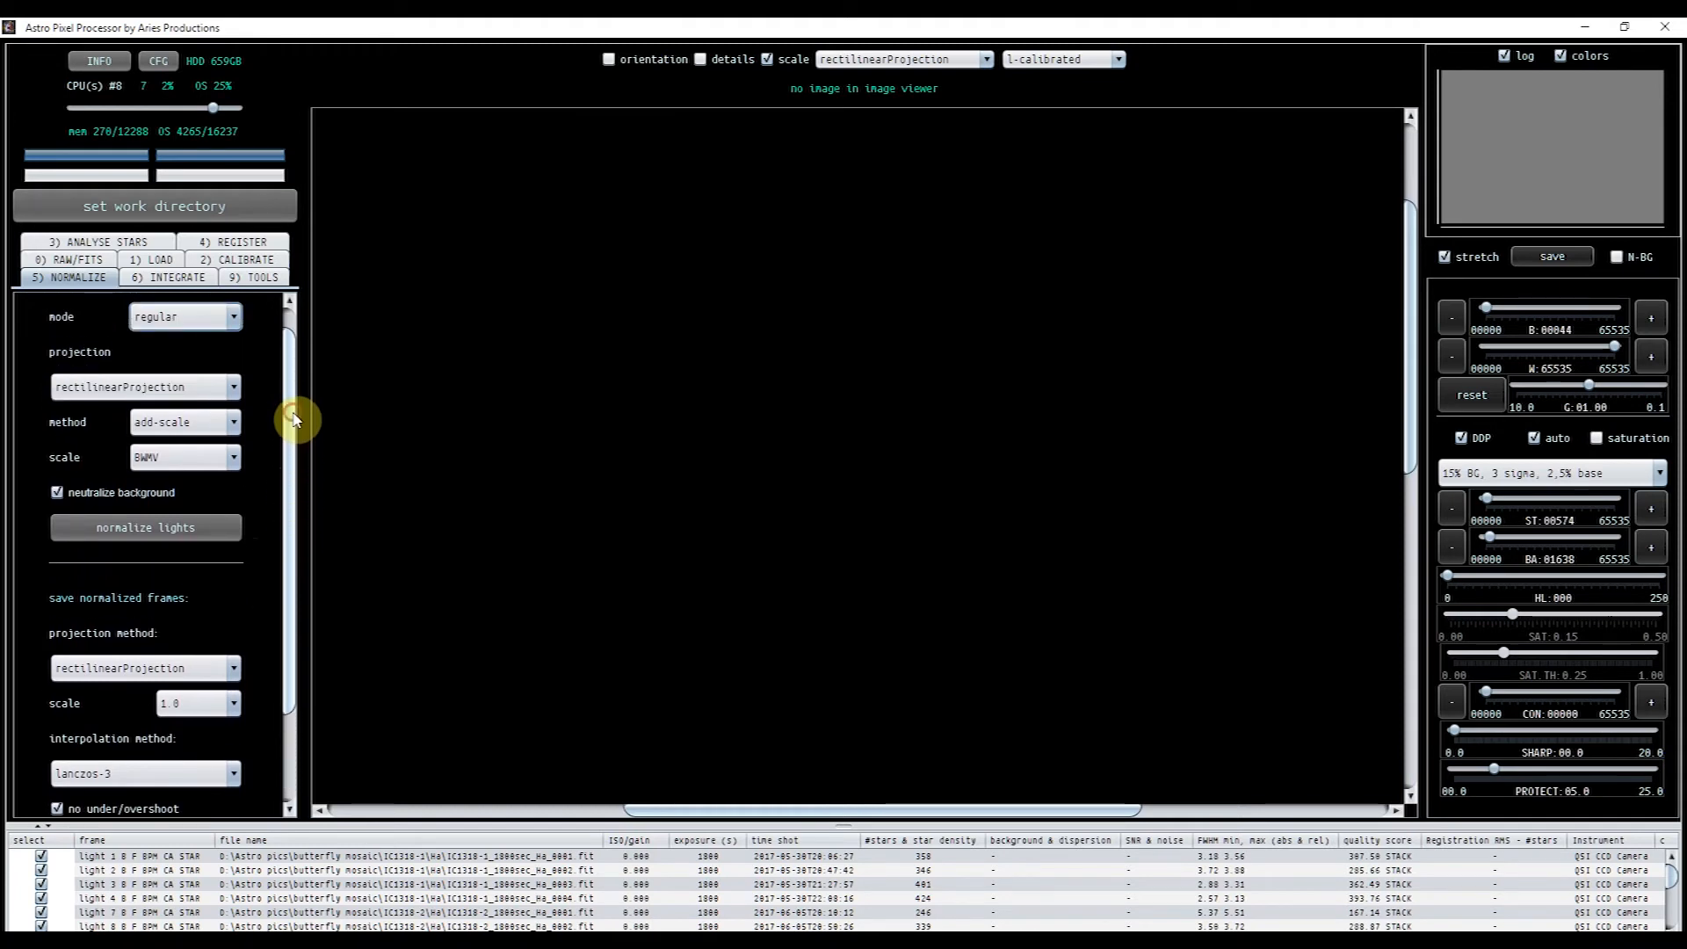
- Set integration to 2nd degree LNC with multi-band blending enabled at 11%
{"action": "left_click", "coordinate": [167, 276]}
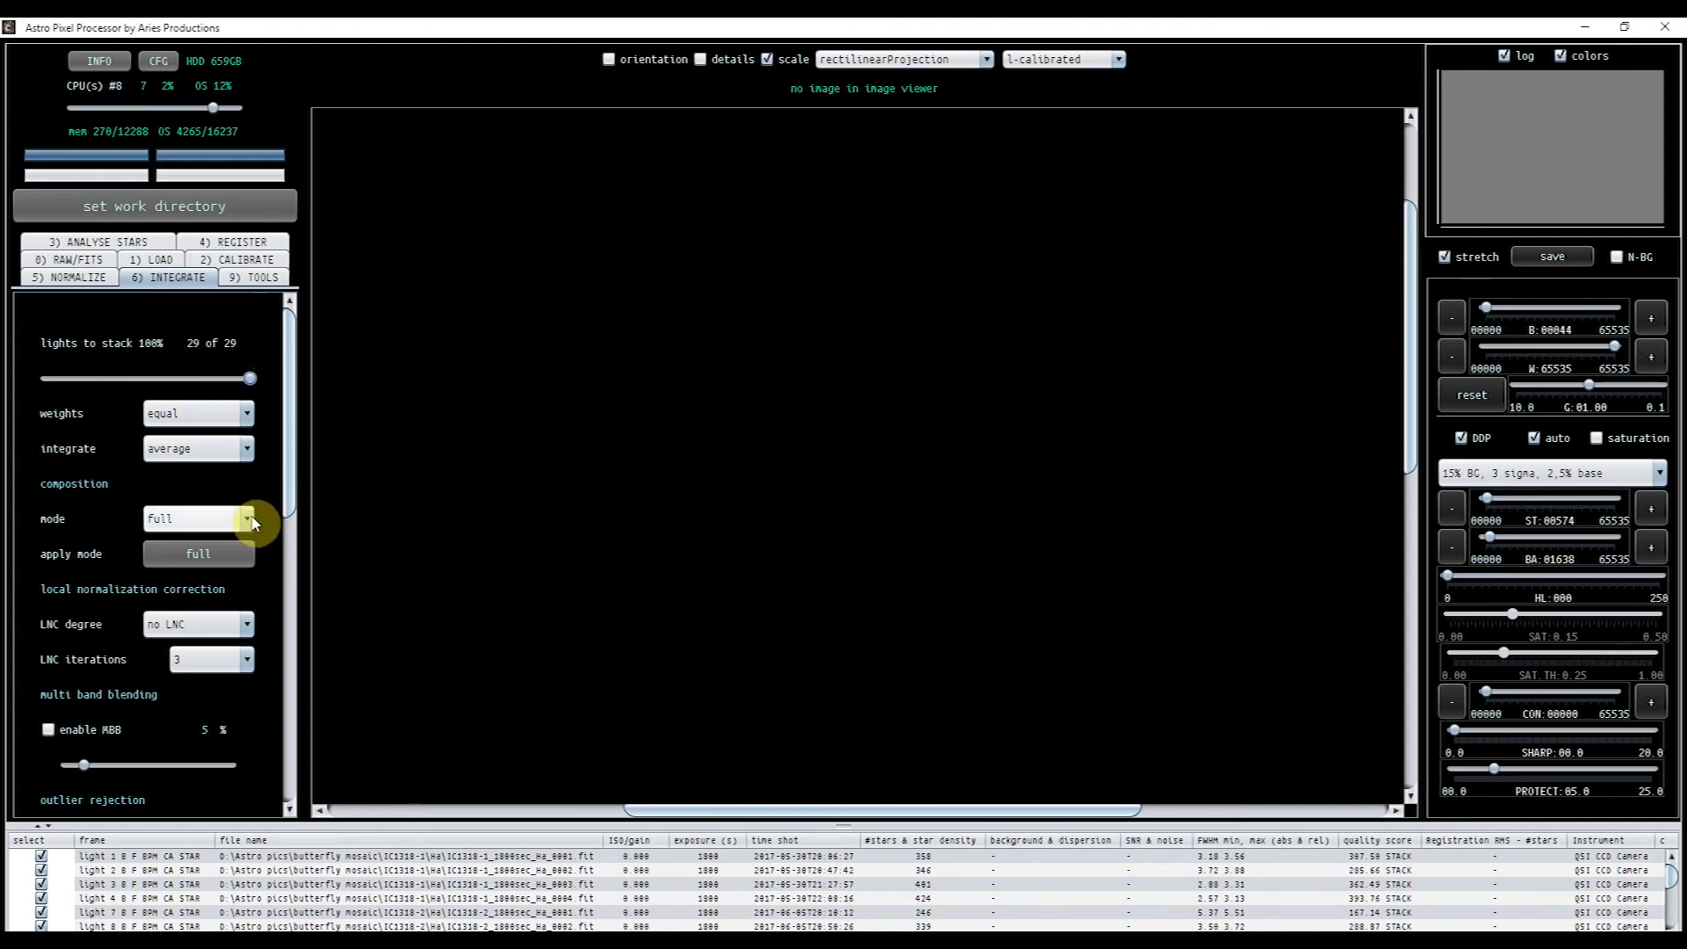
{"action": "mouse_move", "coordinate": [178, 523]}
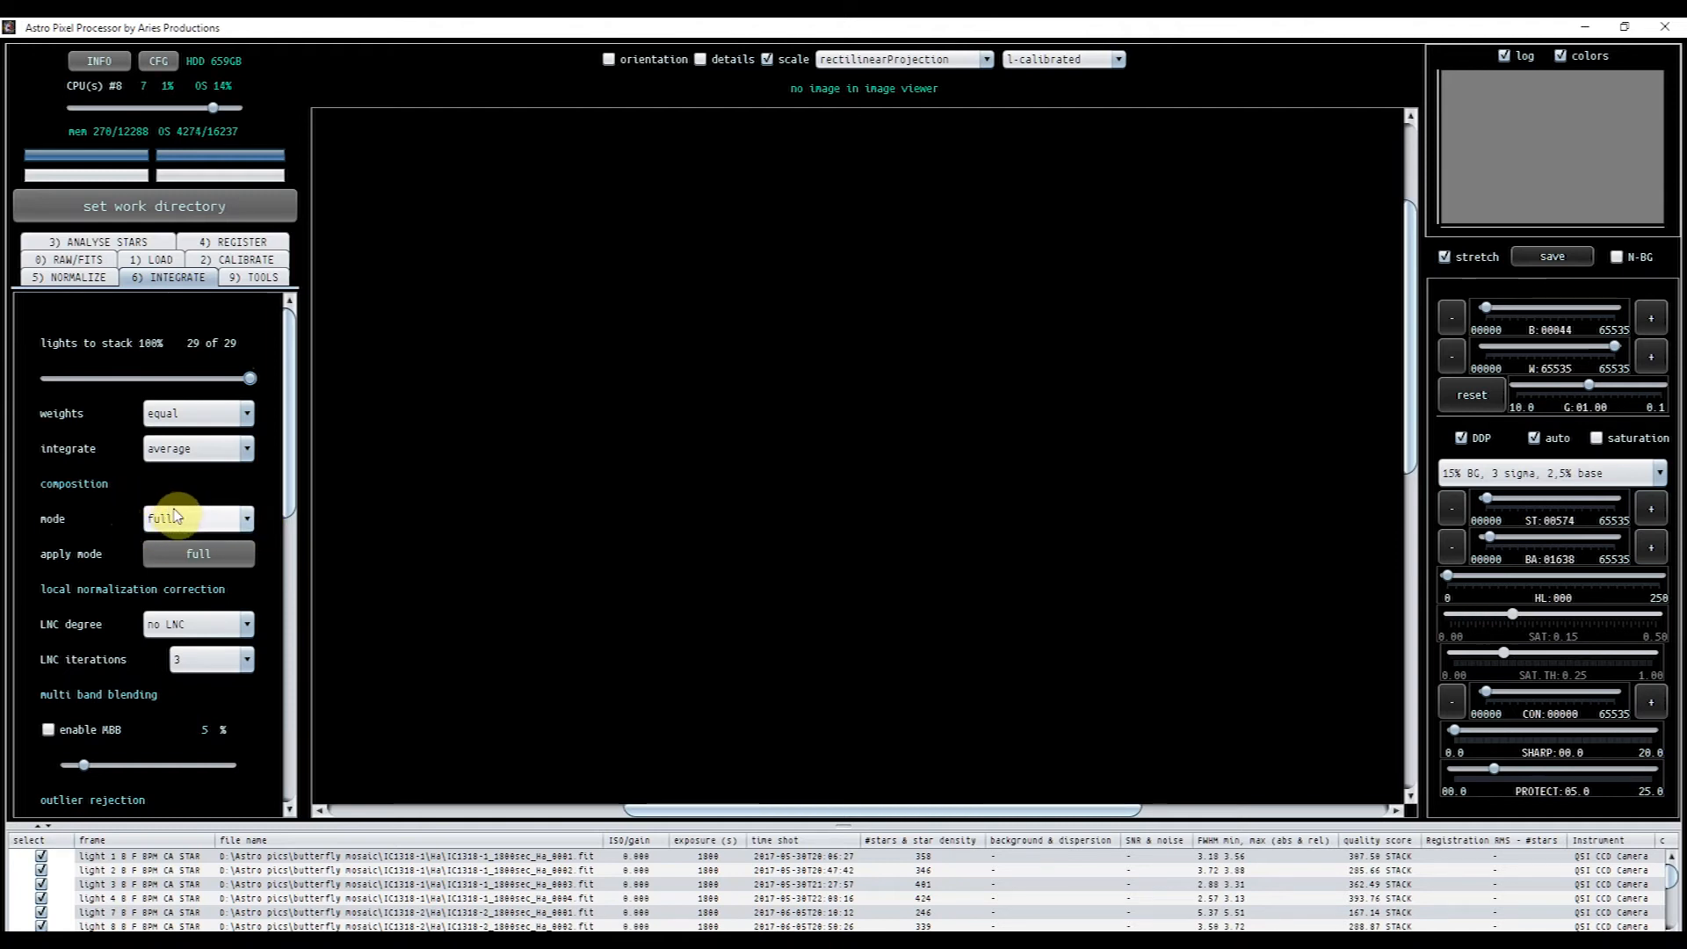
{"action": "left_click", "coordinate": [246, 624]}
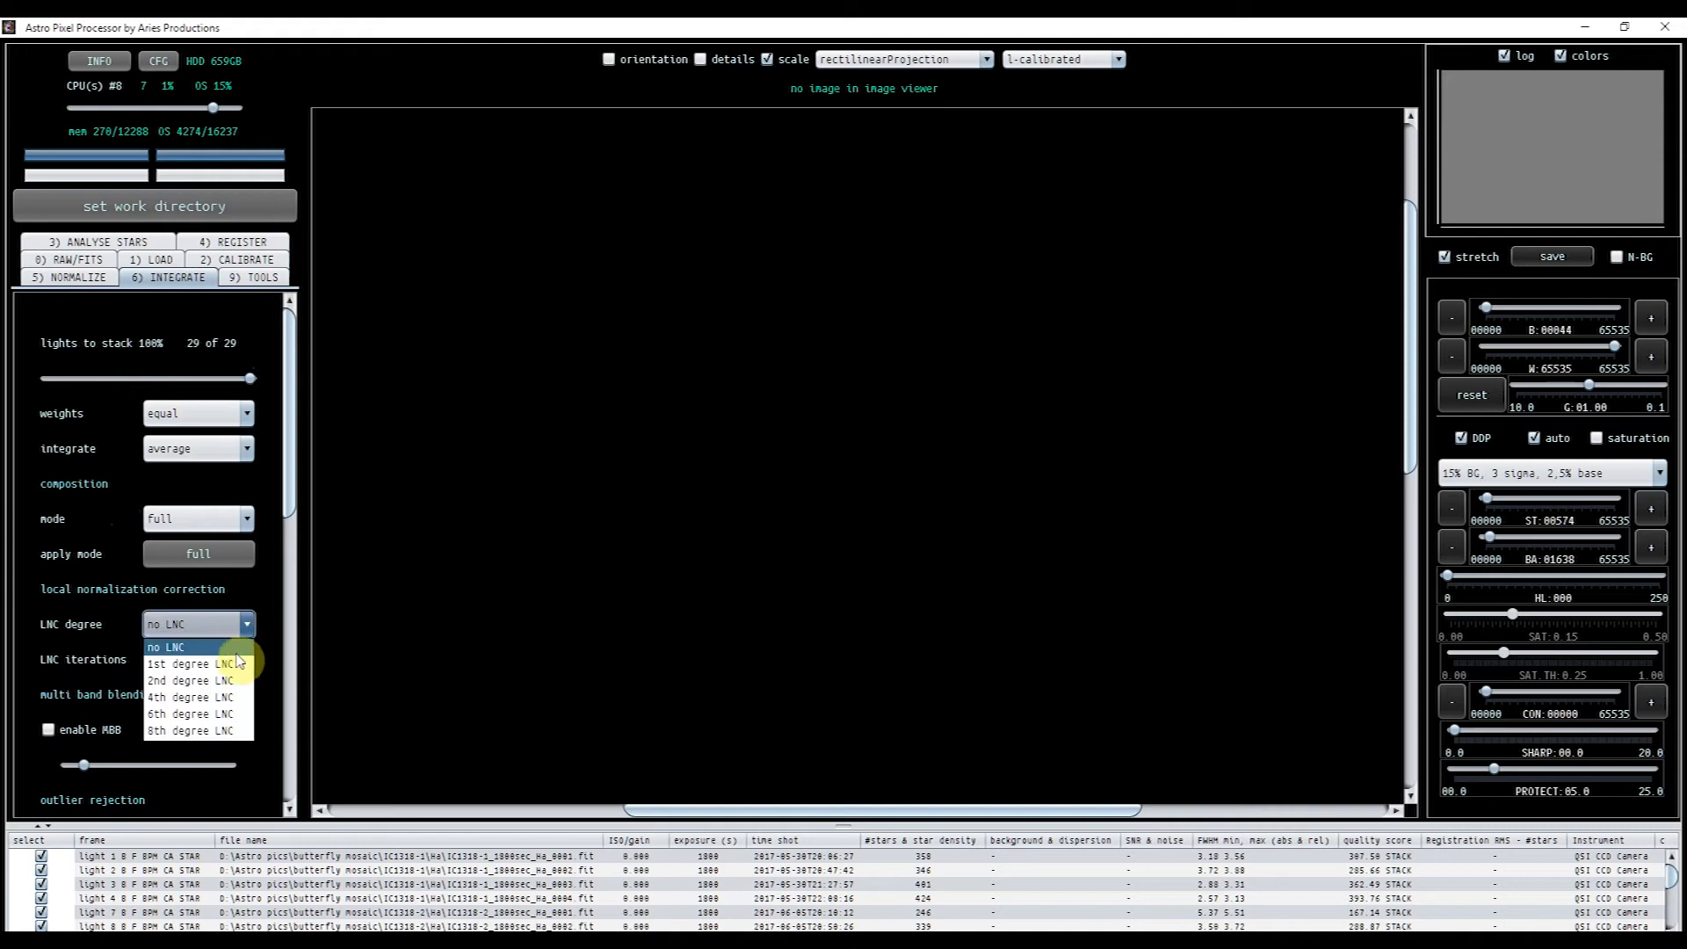
{"action": "left_click", "coordinate": [189, 680]}
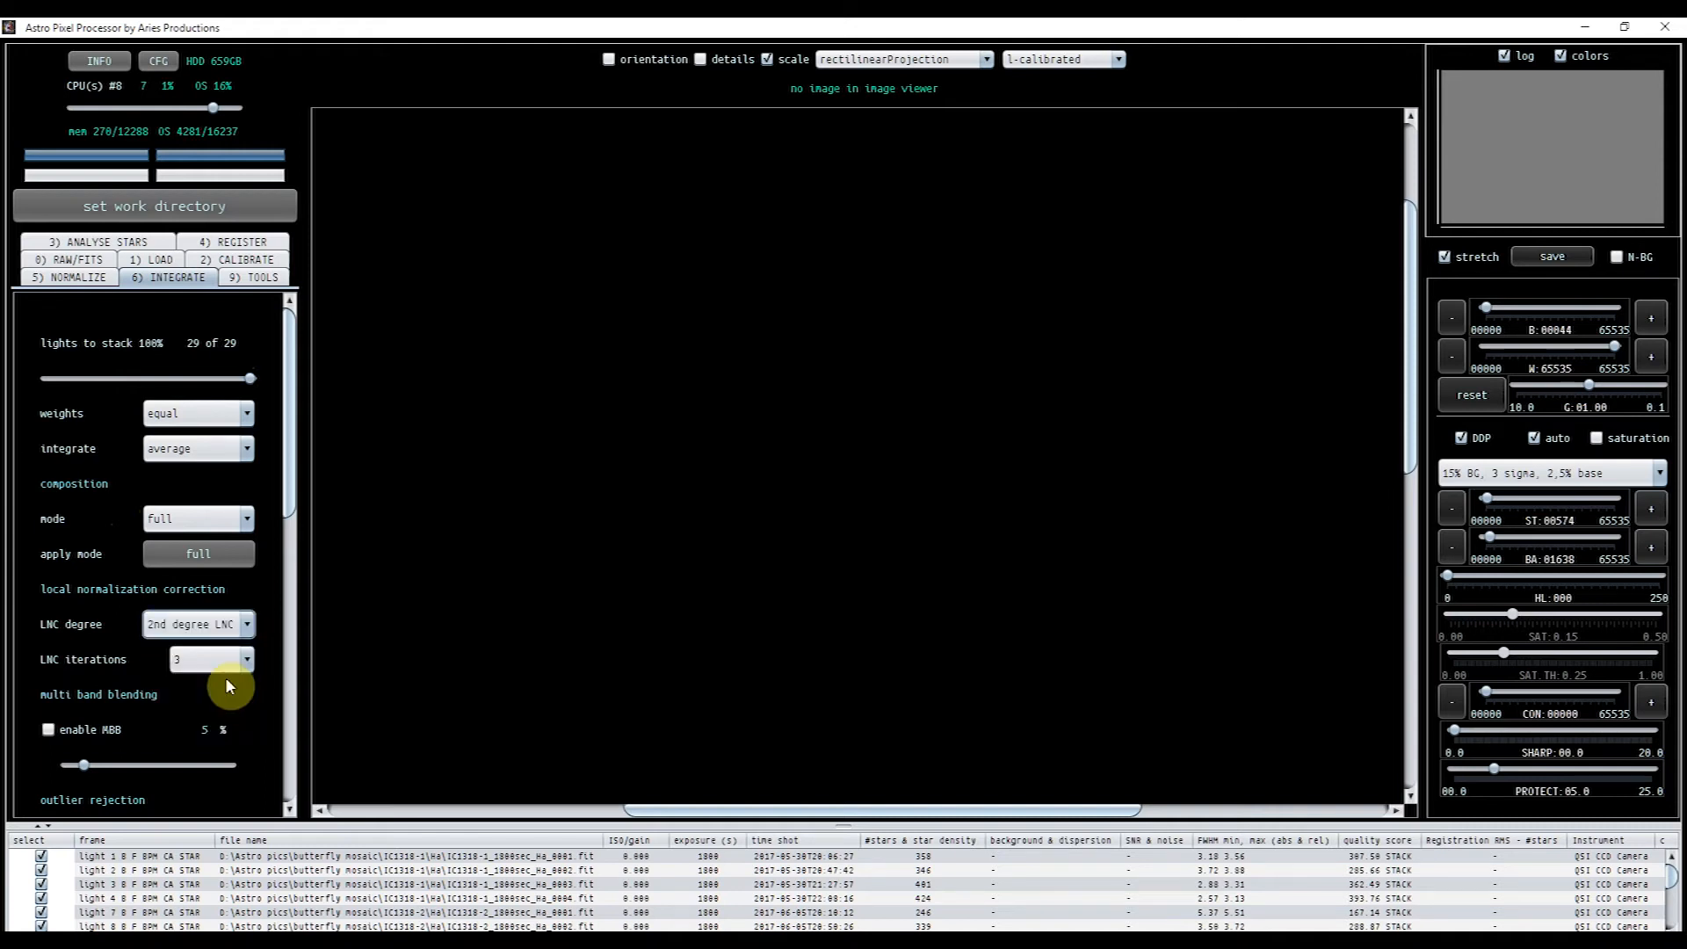
{"action": "mouse_move", "coordinate": [255, 675]}
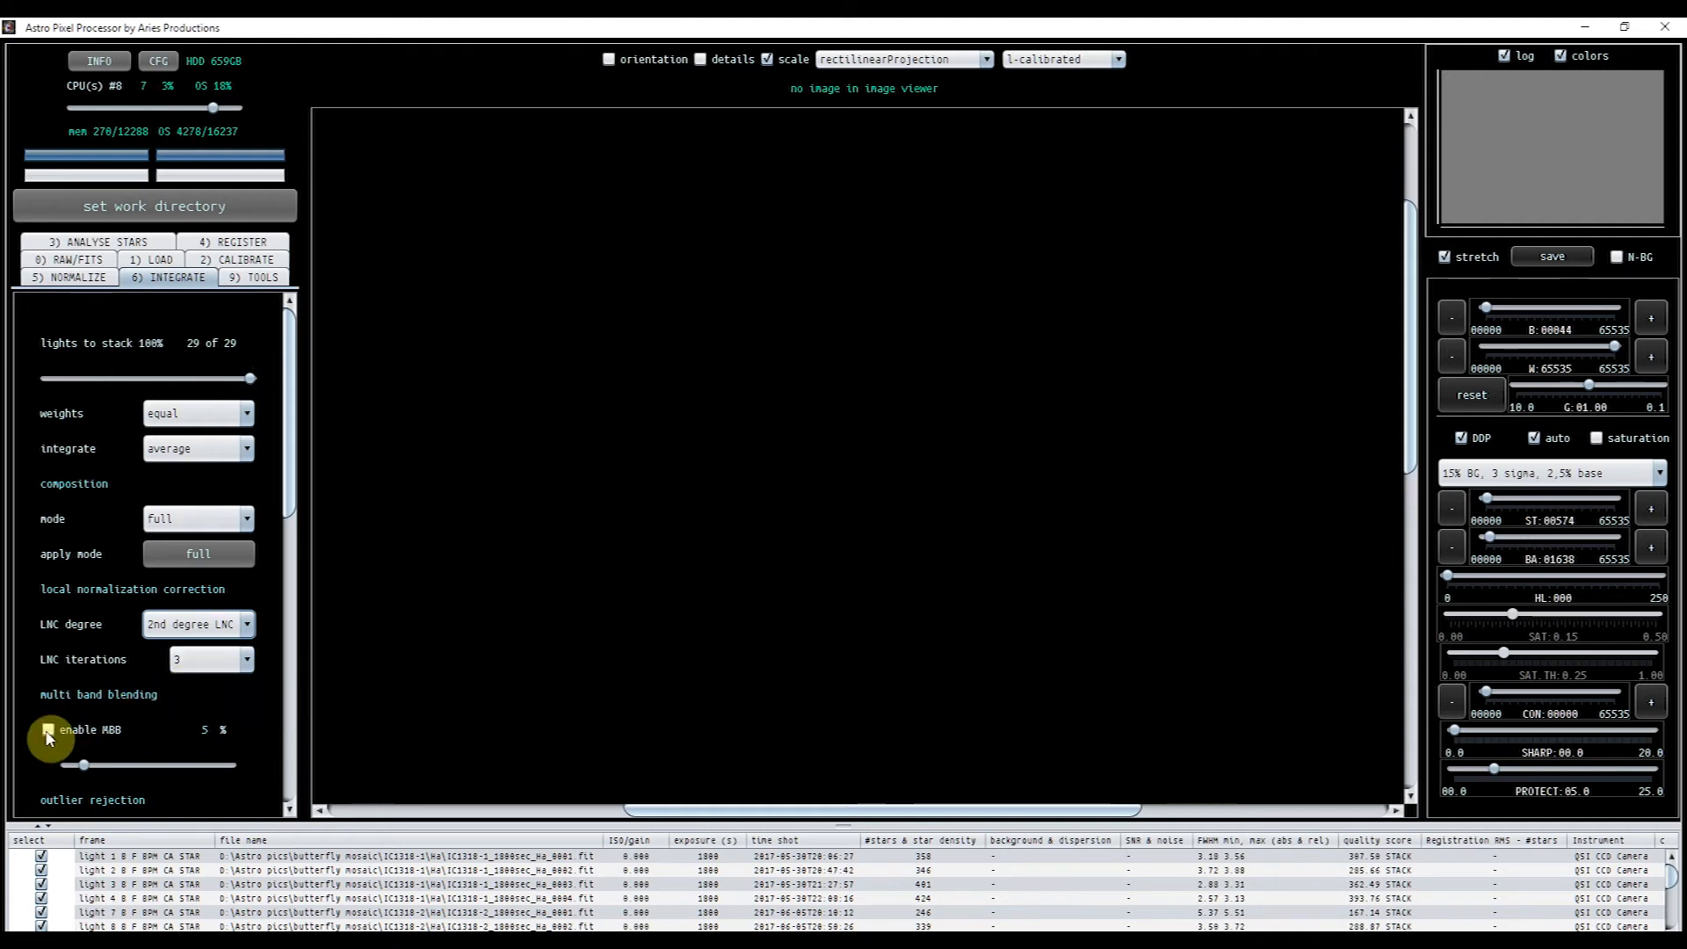
{"action": "left_click", "coordinate": [45, 729]}
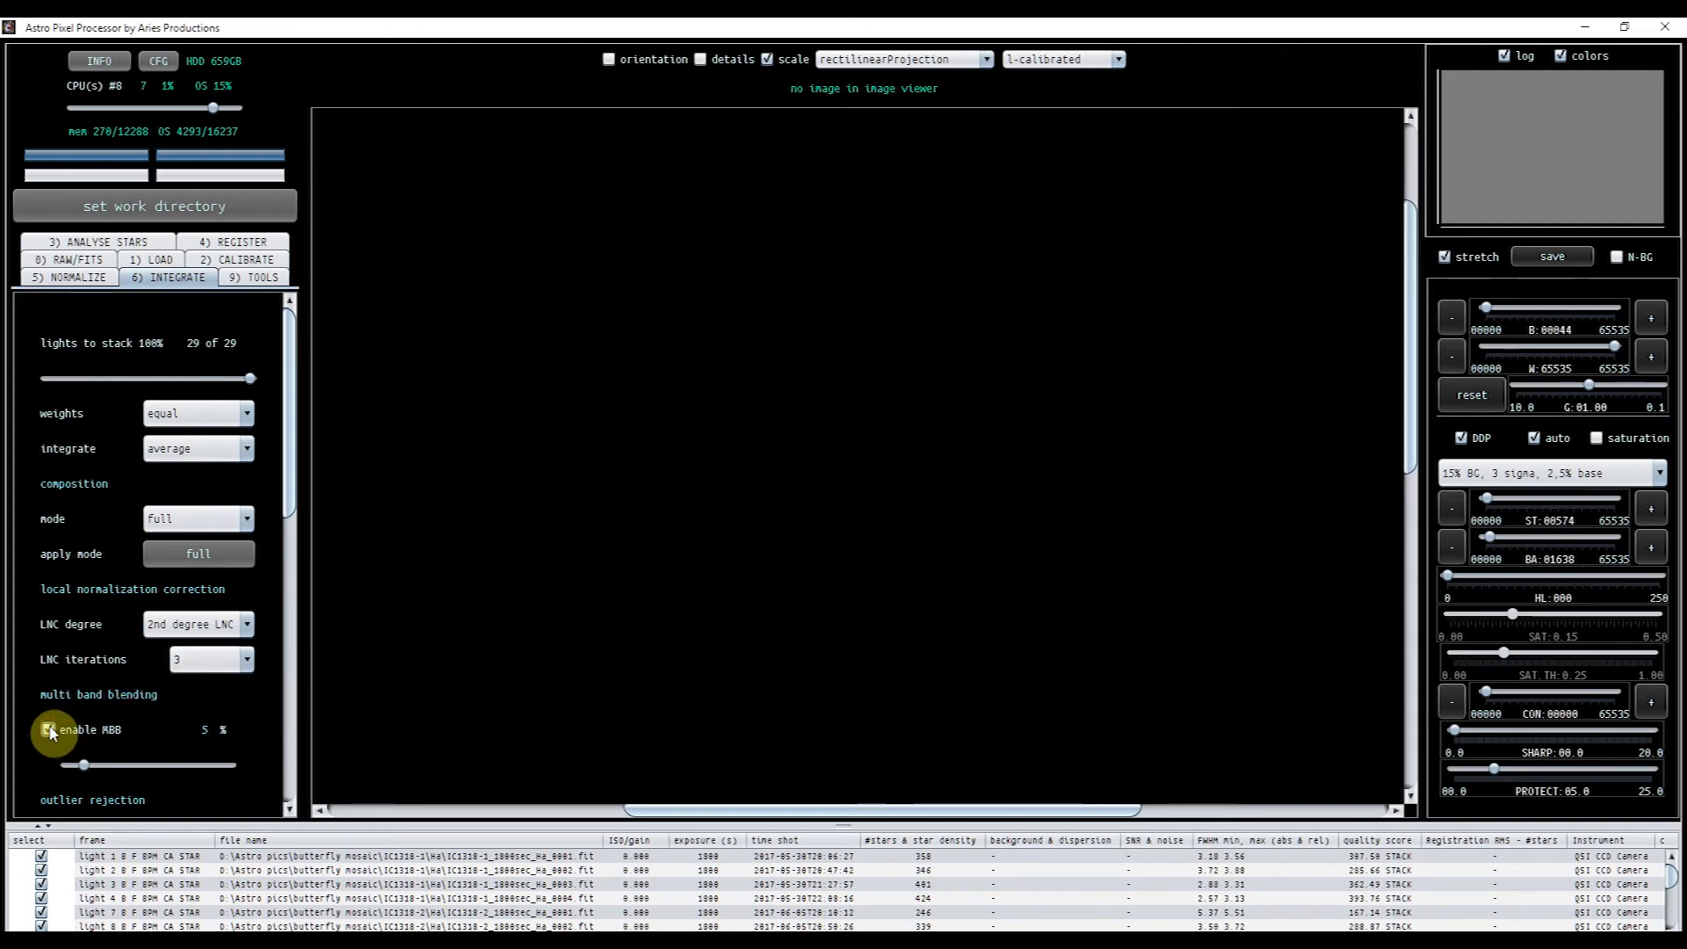
{"action": "left_click_drag", "start_coordinate": [77, 764], "coordinate": [103, 764]}
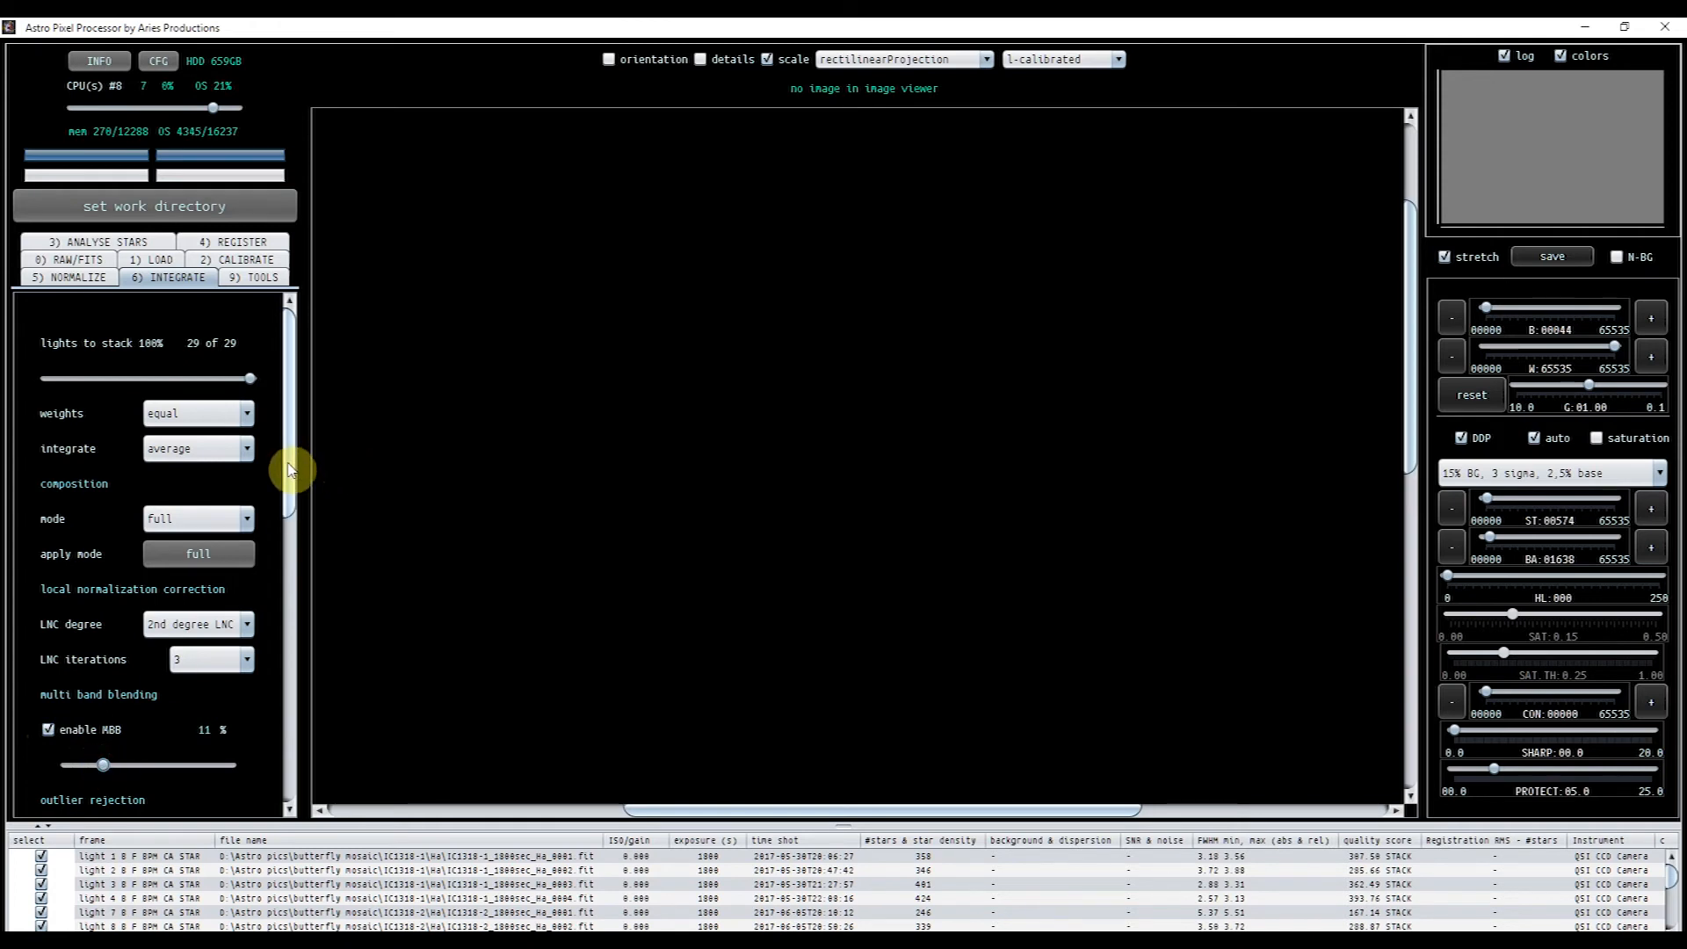
- Set outlier rejection to sigma clip with kappa 1.5
{"action": "scroll", "scroll_direction": "down", "scroll_amount": 3}
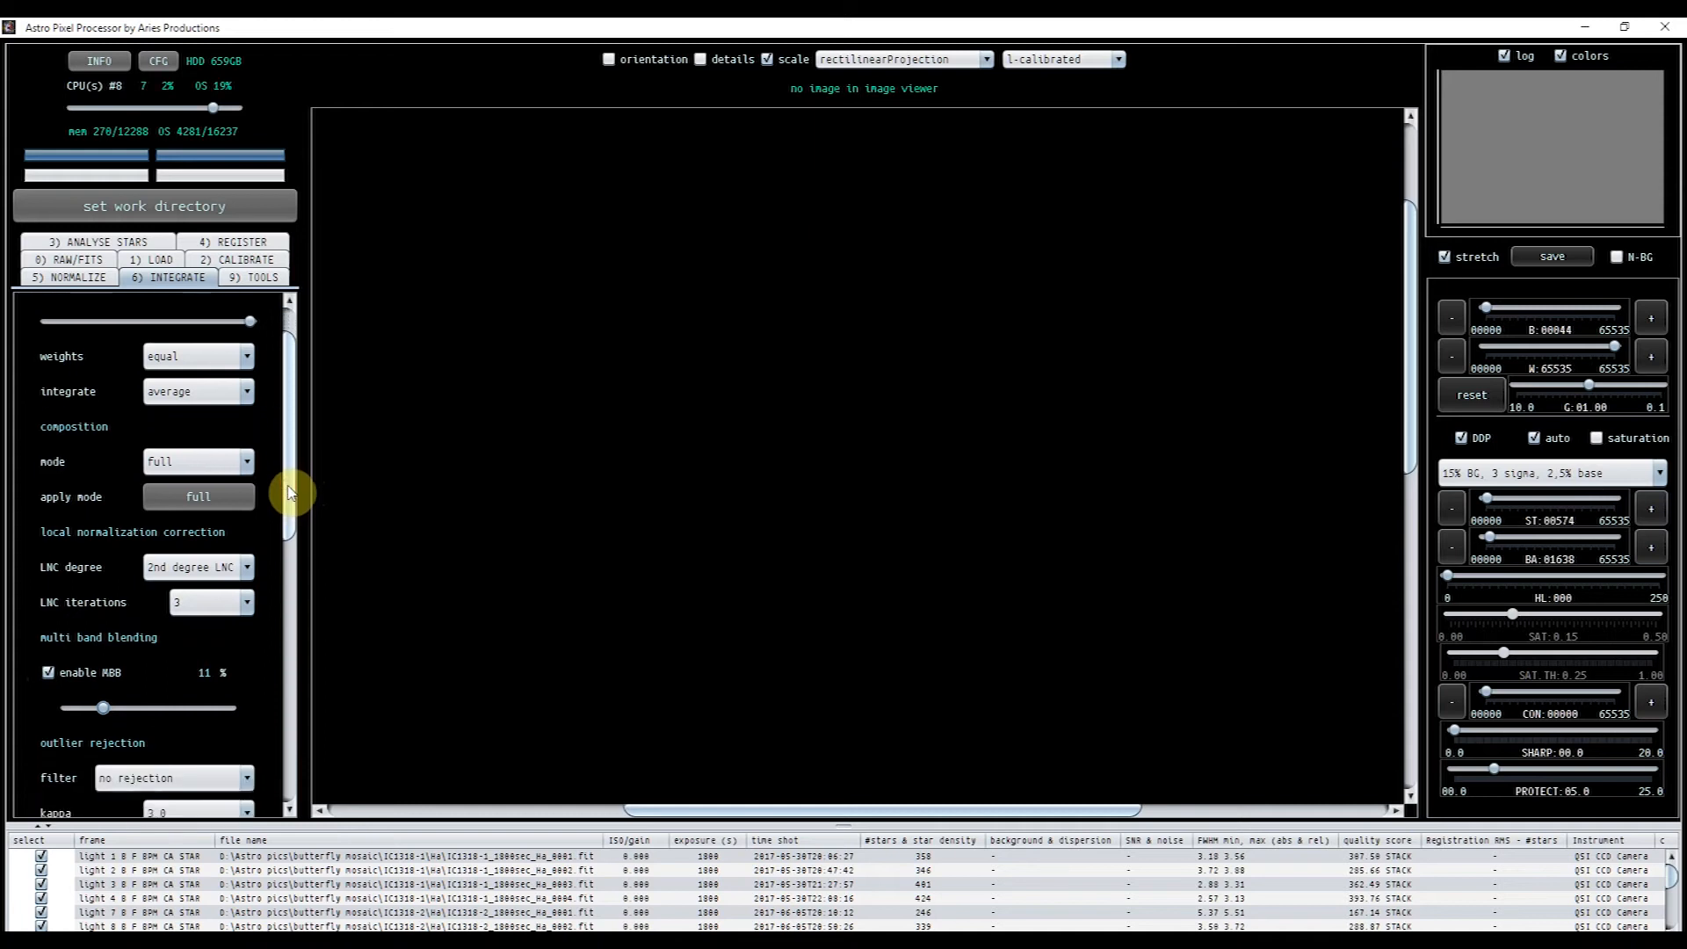
{"action": "scroll", "scroll_direction": "down", "scroll_amount": 3}
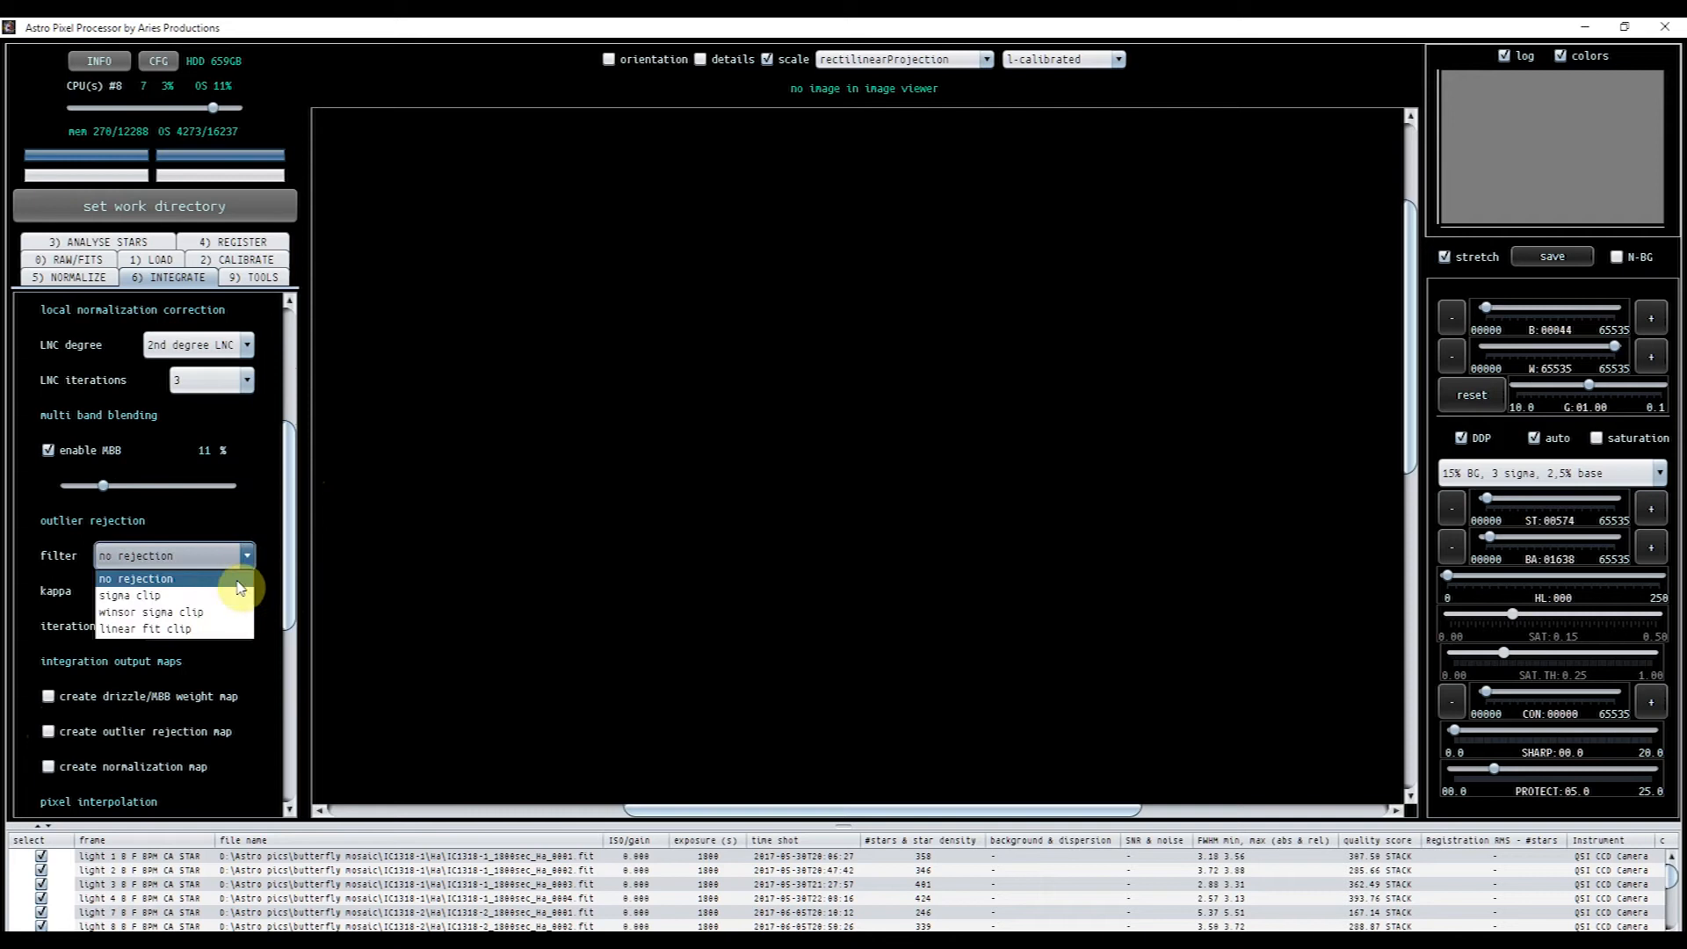
{"action": "left_click", "coordinate": [130, 594]}
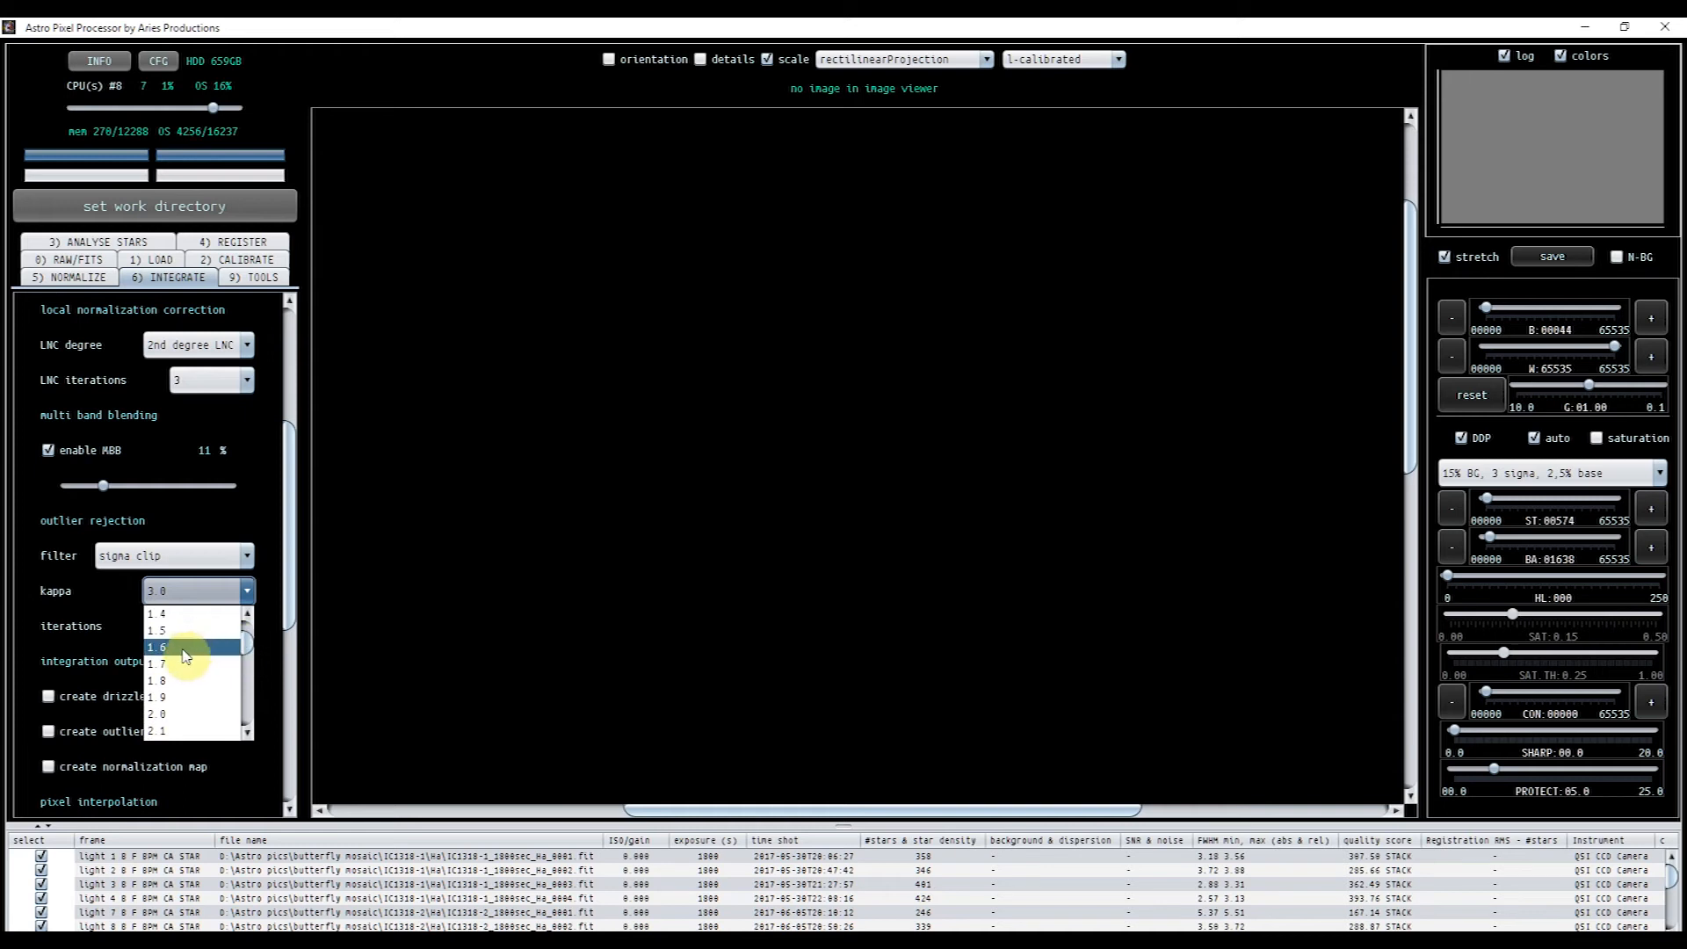
{"action": "left_click", "coordinate": [156, 629]}
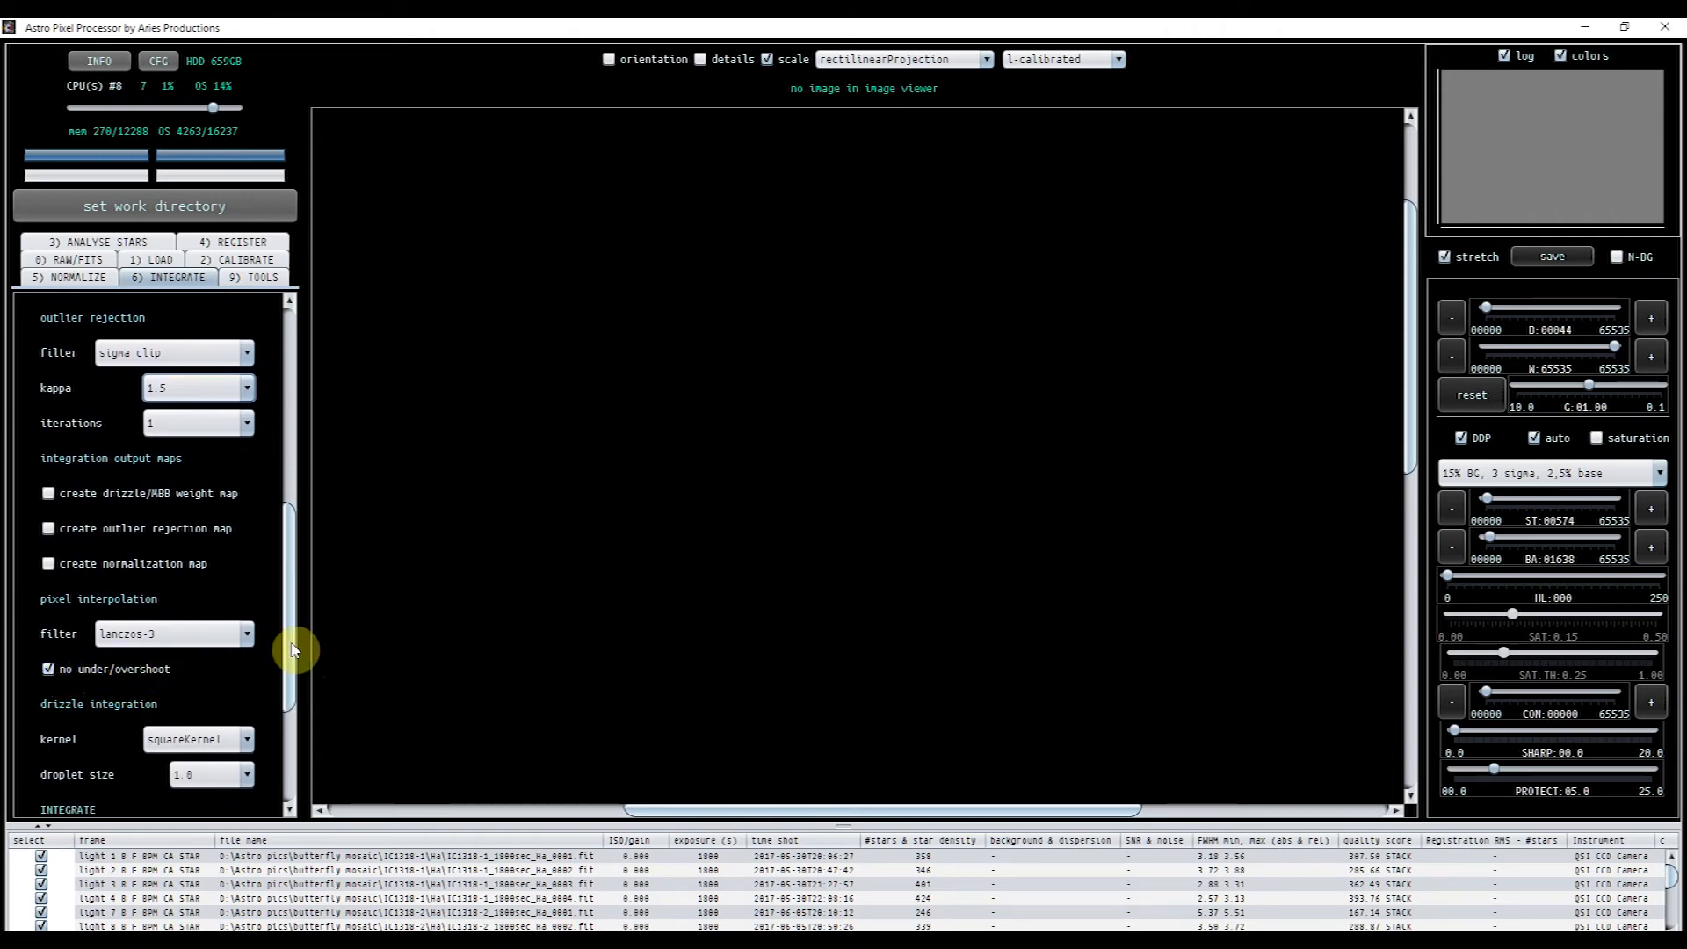
{"action": "scroll", "scroll_direction": "down", "scroll_amount": 3}
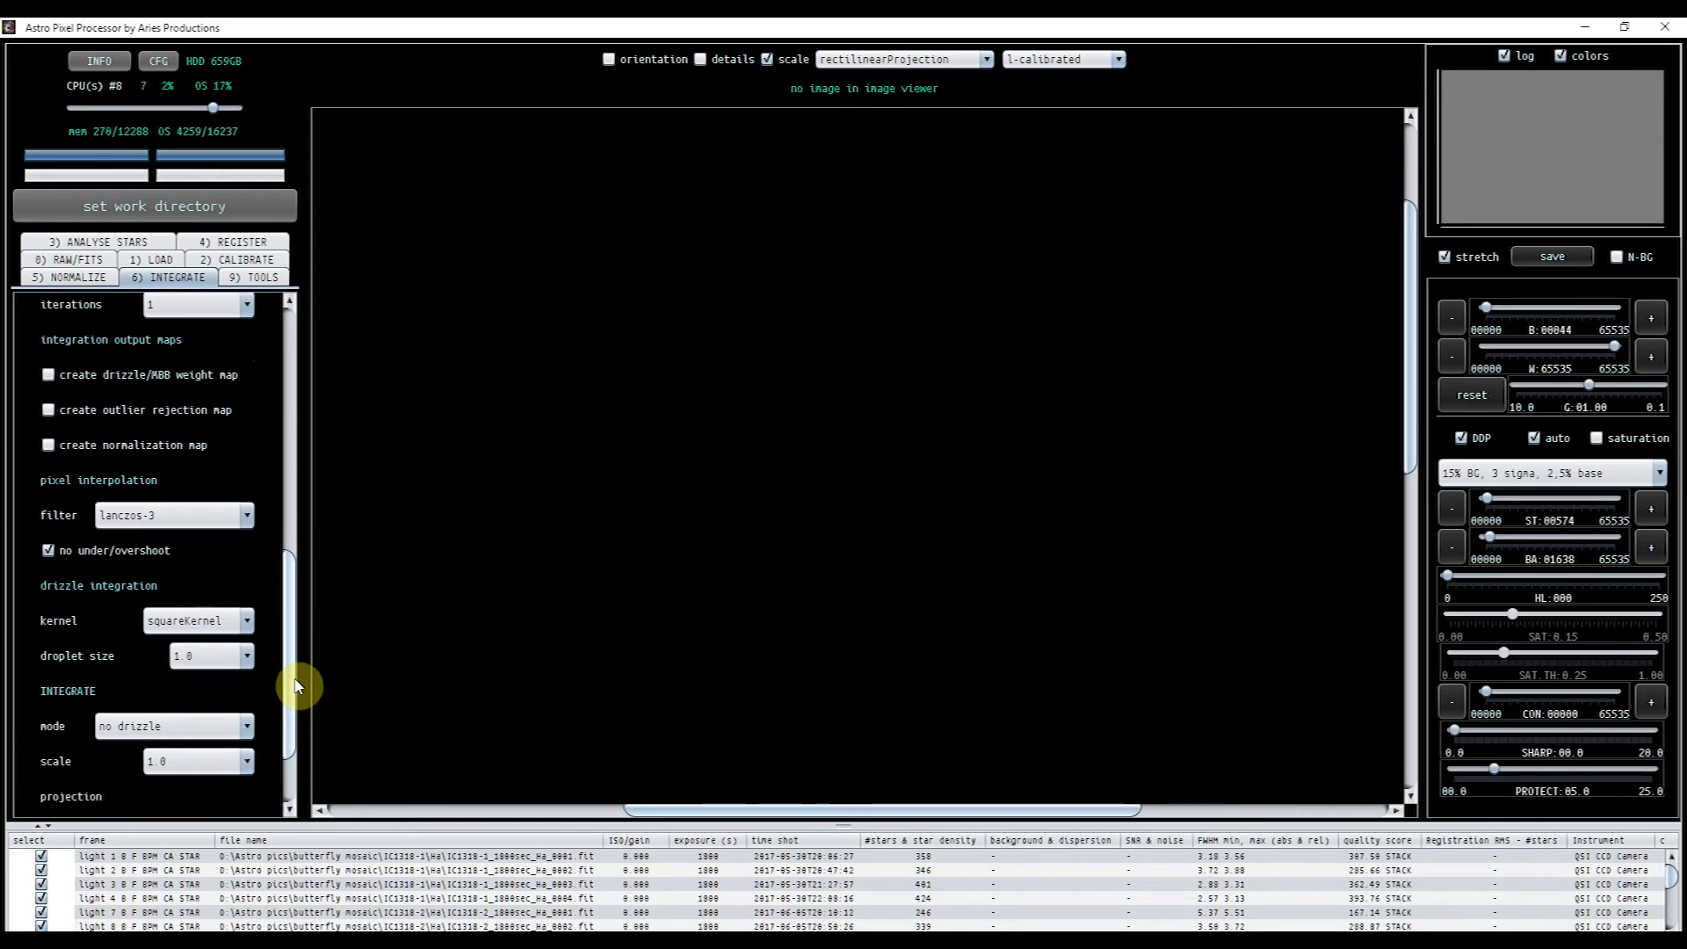
{"action": "scroll", "scroll_direction": "down", "scroll_amount": 3}
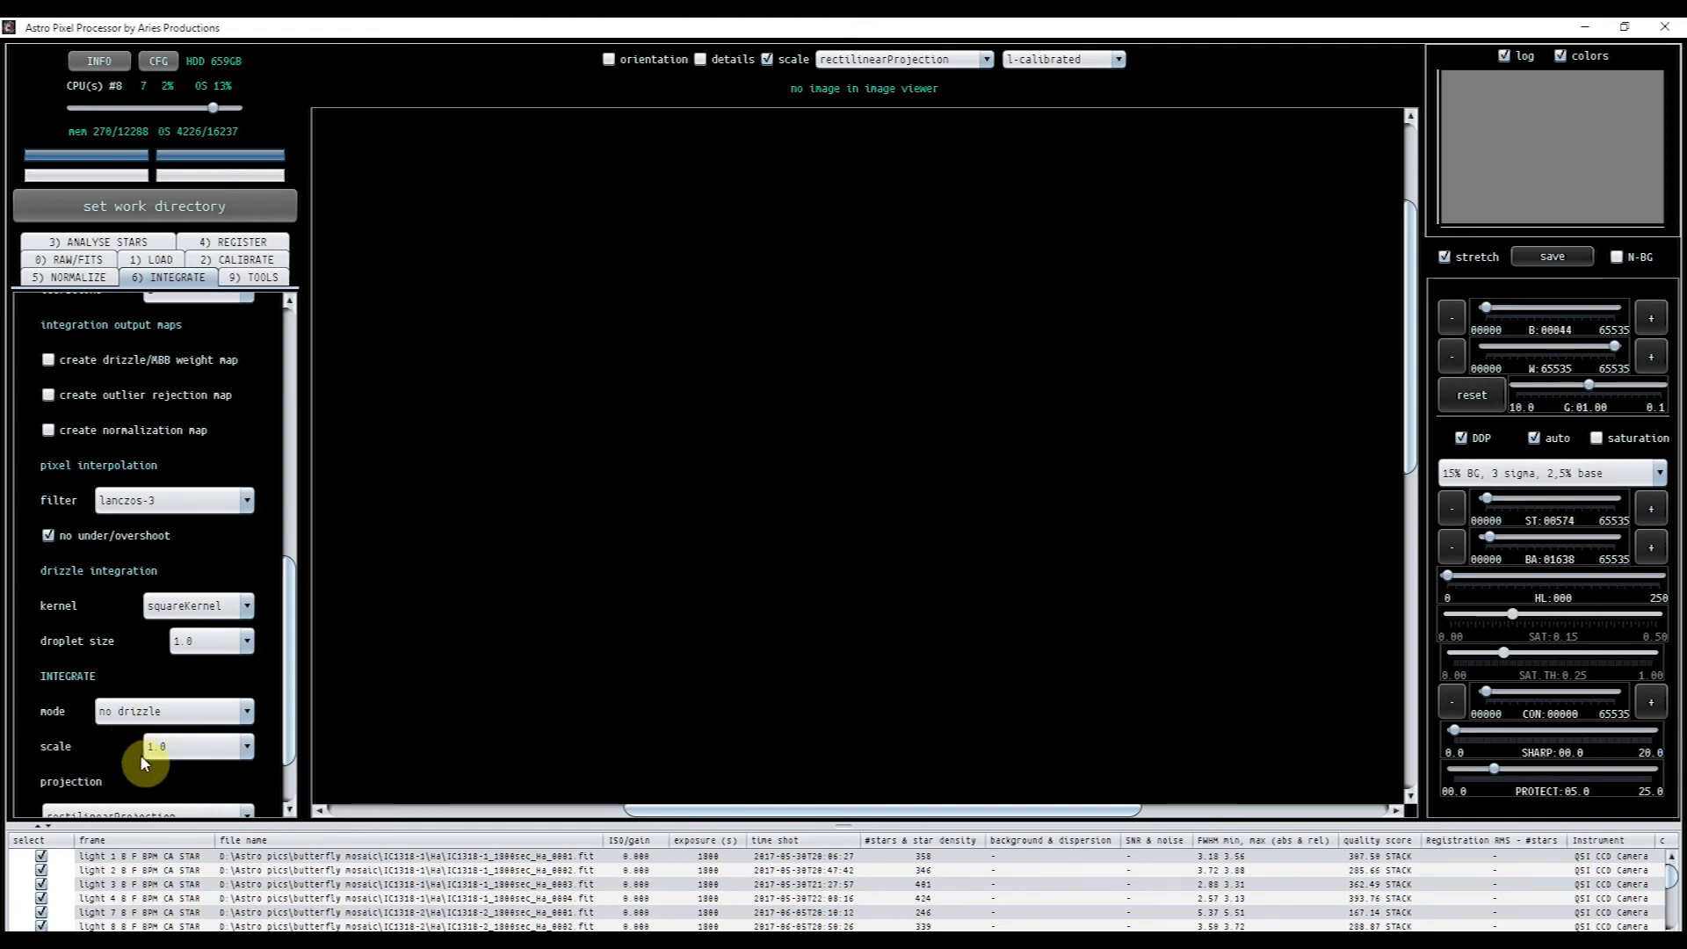
{"action": "mouse_move", "coordinate": [162, 773]}
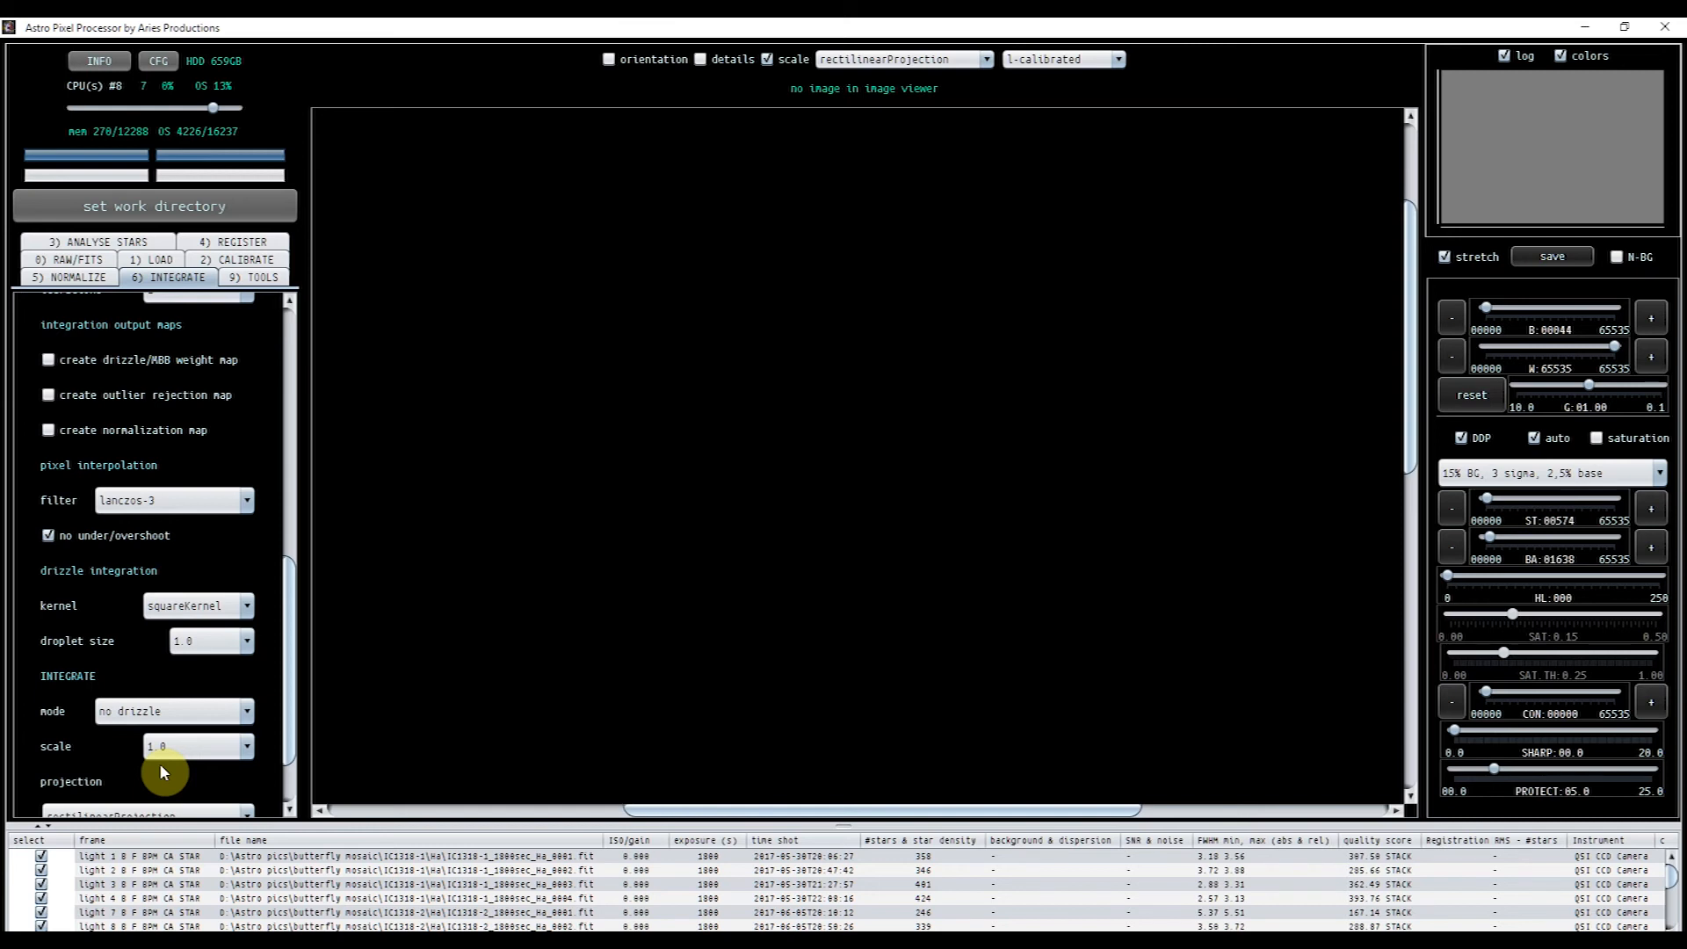
{"action": "scroll", "scroll_direction": "down", "scroll_amount": 3}
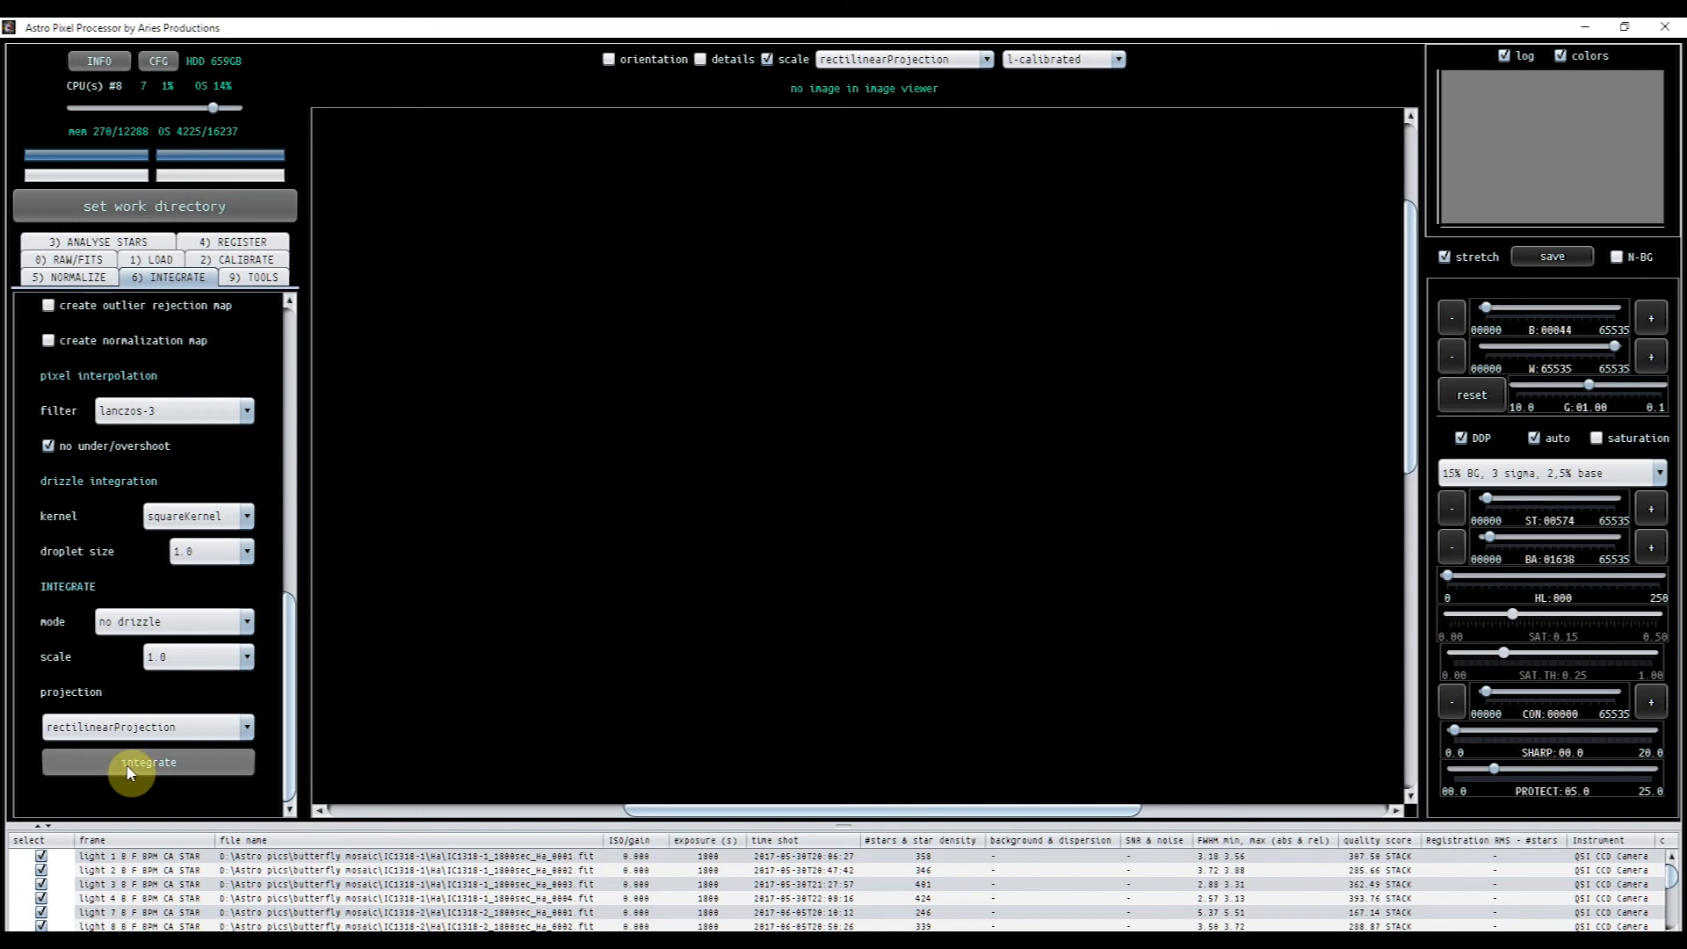
- Run integration so the stacked Ha mosaic of the Butterfly region appears in the viewer
{"action": "left_click", "coordinate": [147, 761]}
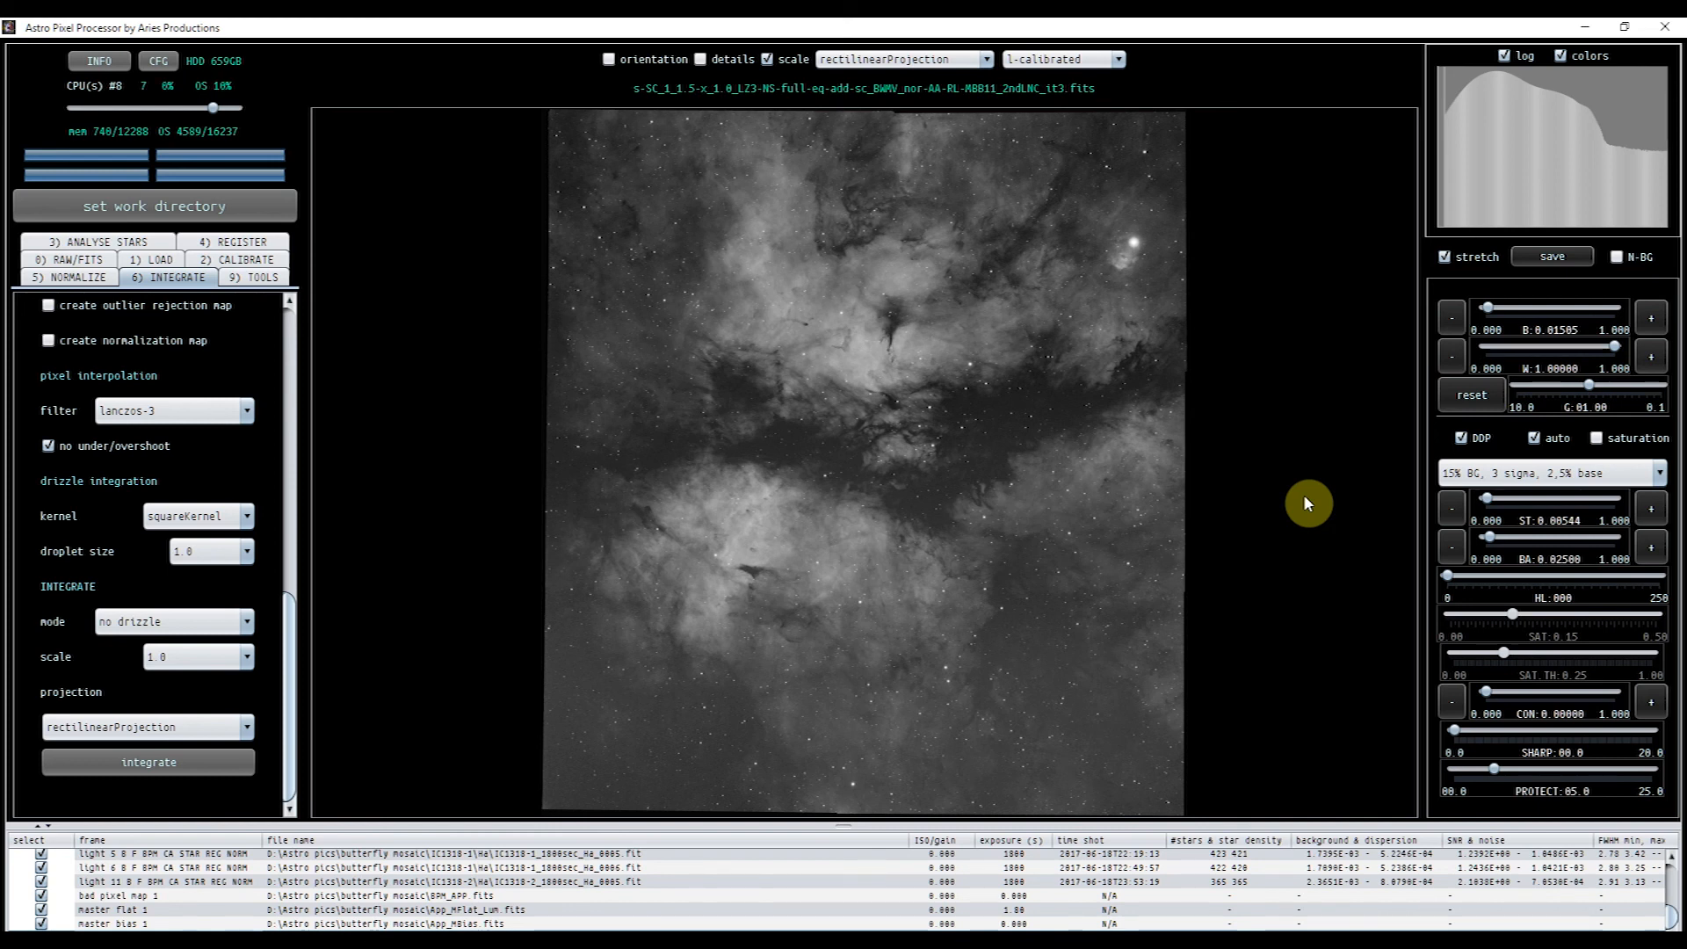
{"action": "mouse_move", "coordinate": [1286, 511]}
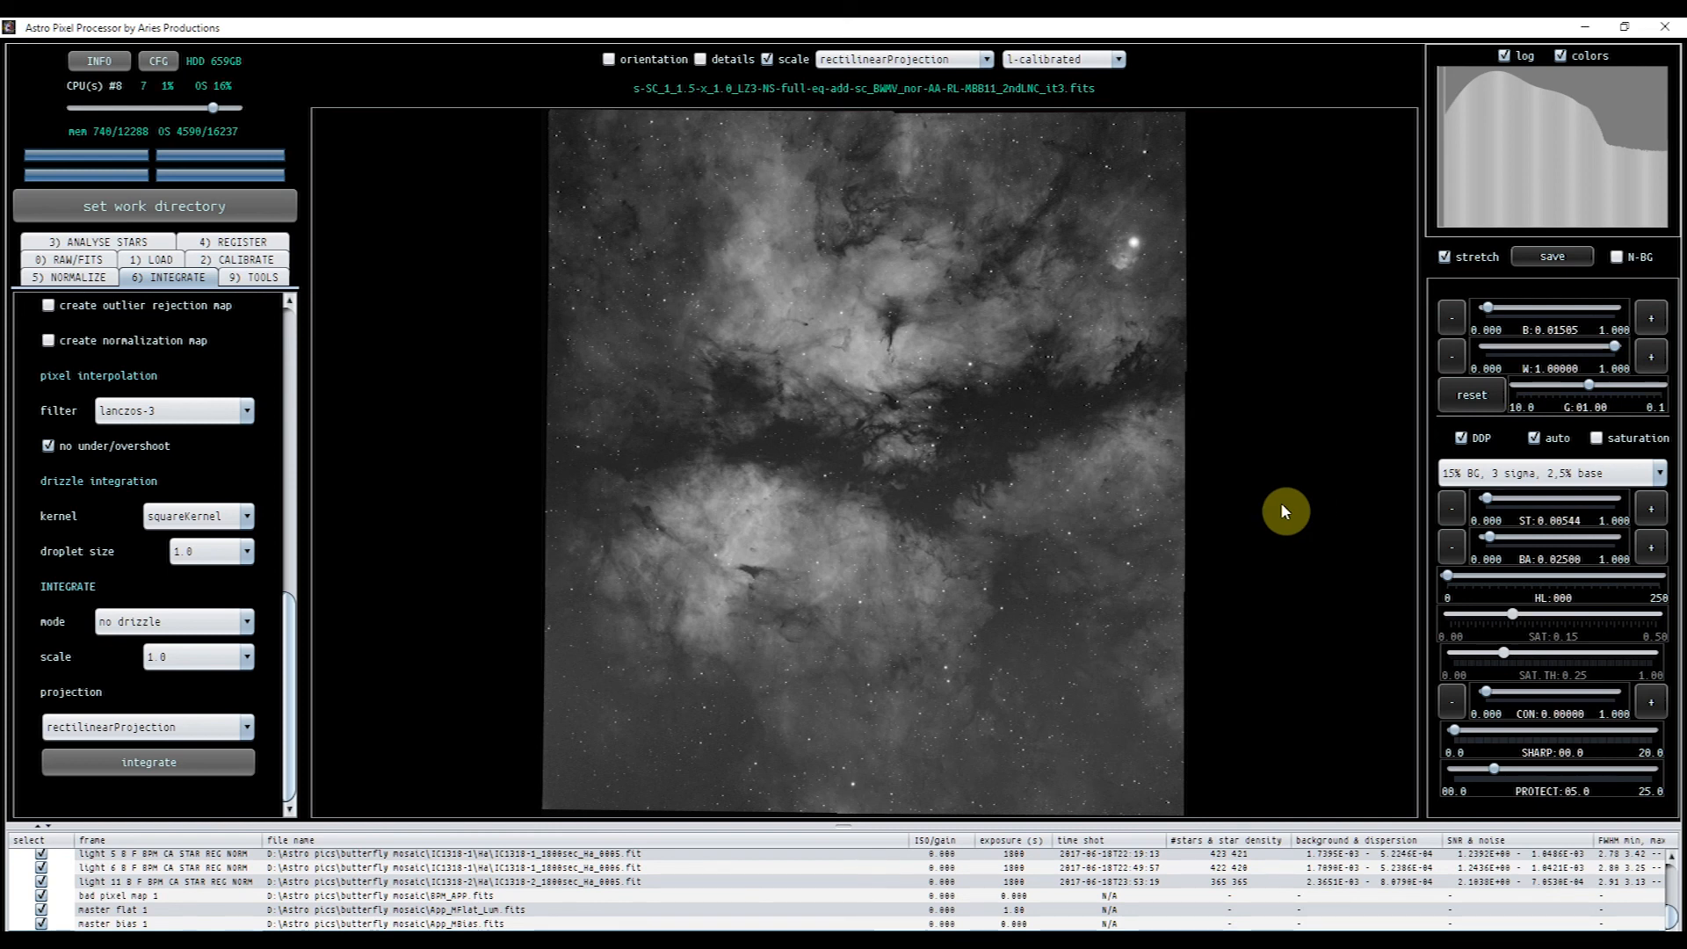
{"action": "mouse_move", "coordinate": [1272, 572]}
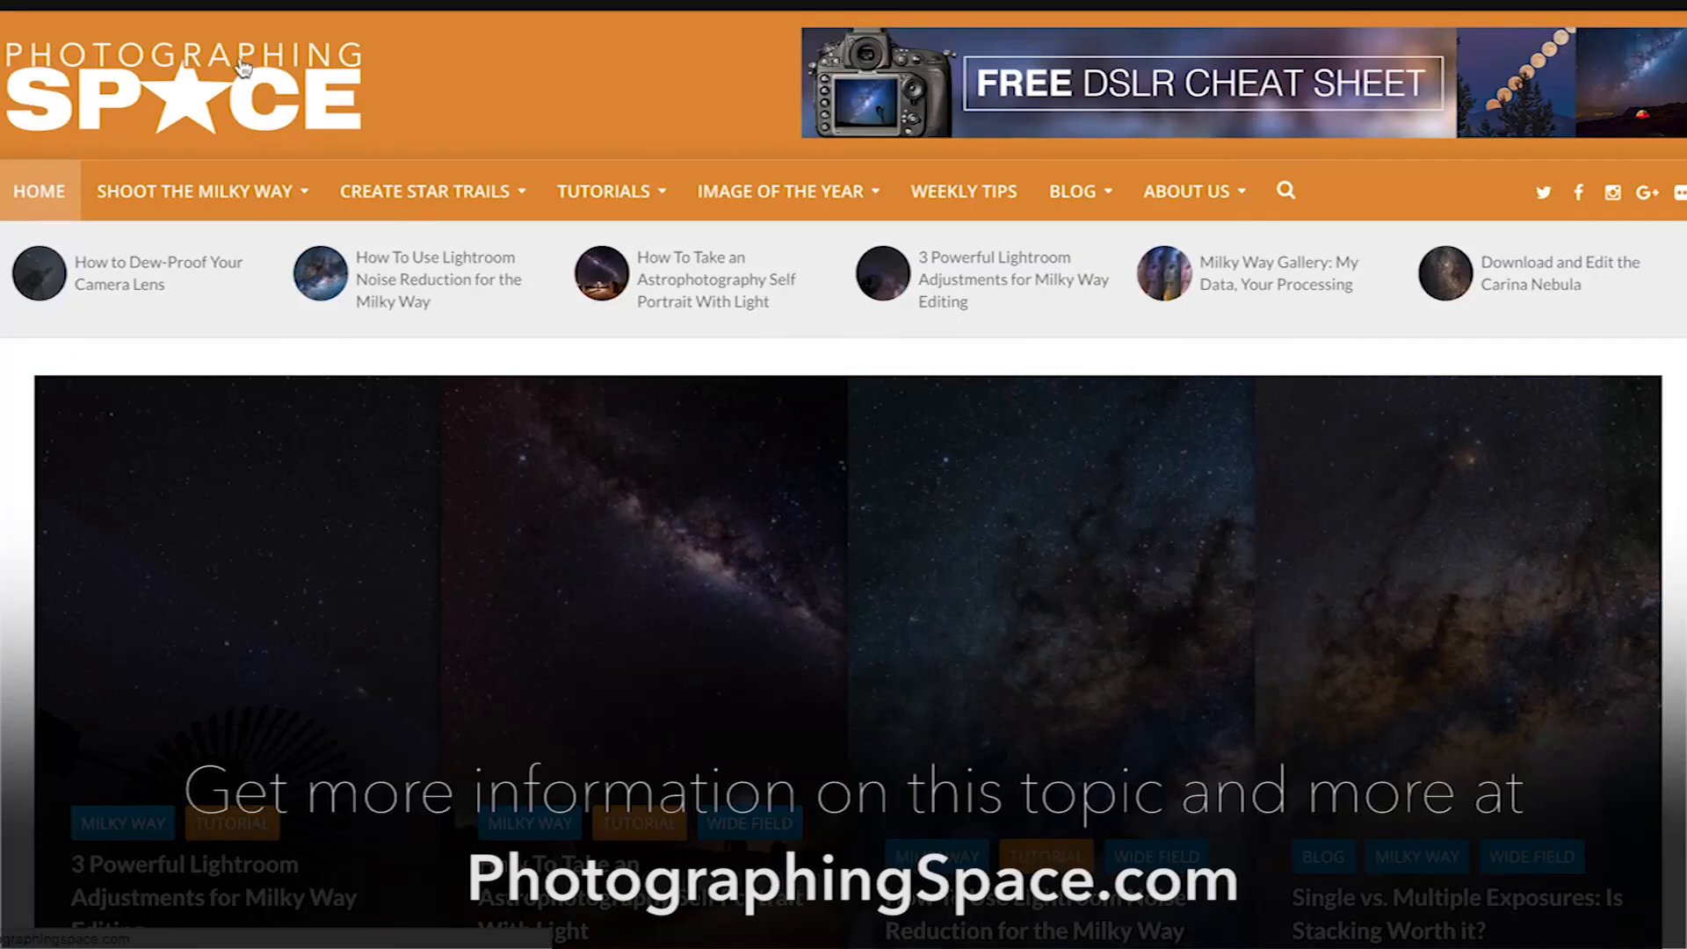
- Show the Tutorials menu listing categories such as Milky Way and Deep Sky
{"action": "left_click", "coordinate": [603, 189]}
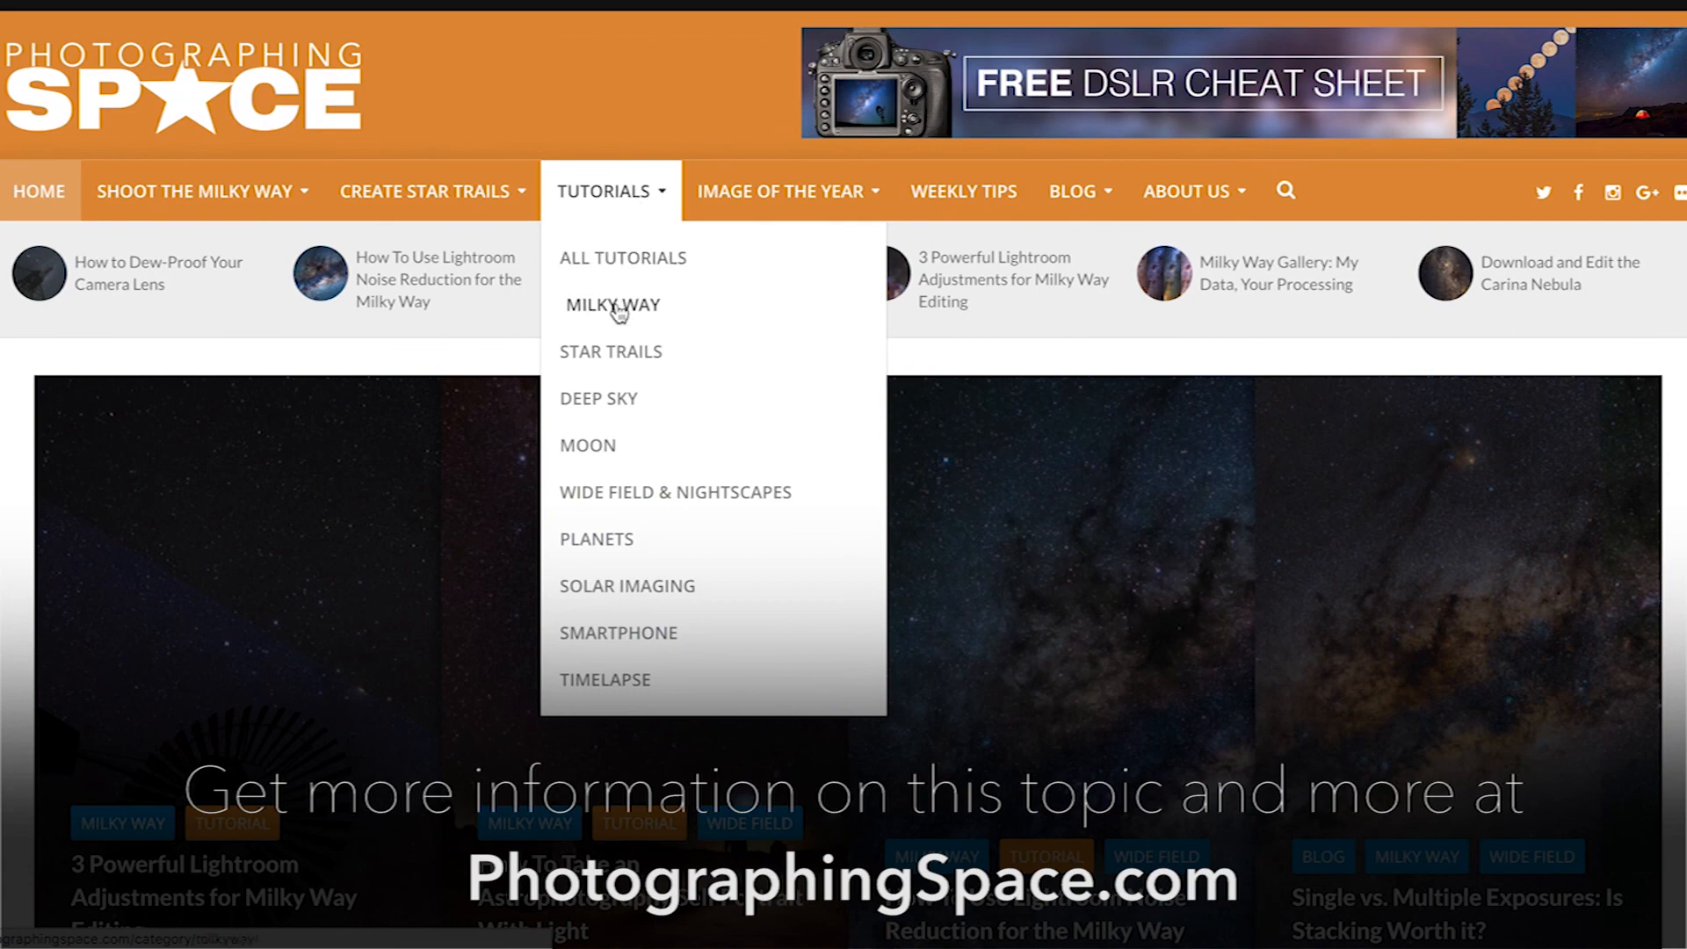